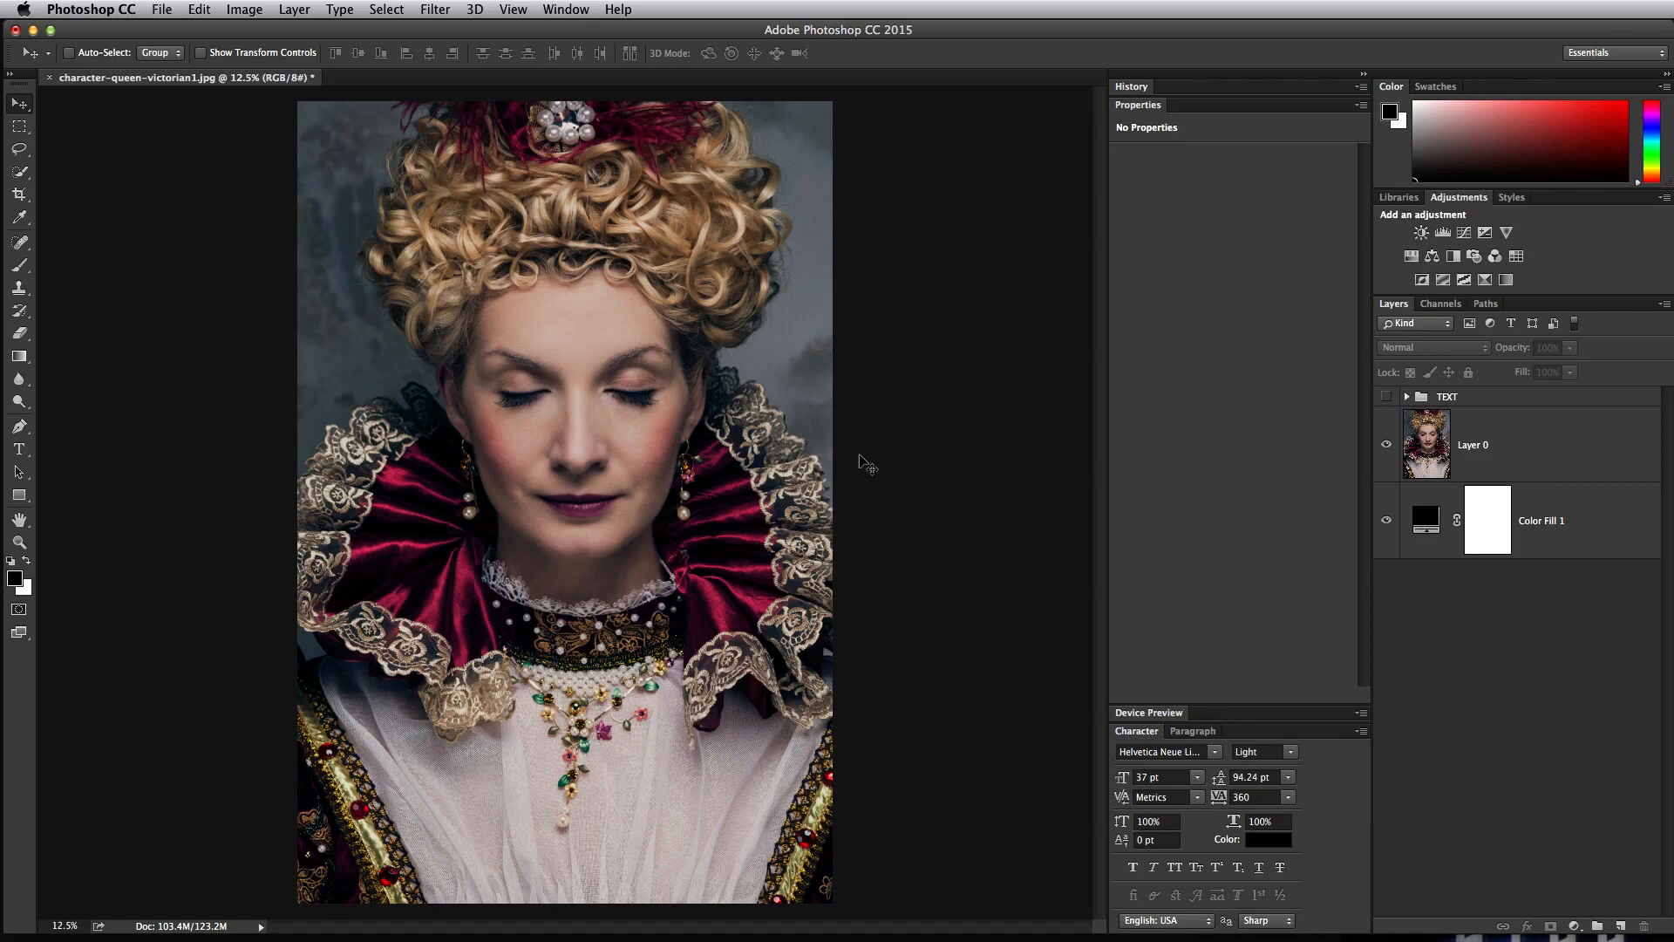
mouse_move(902, 459)
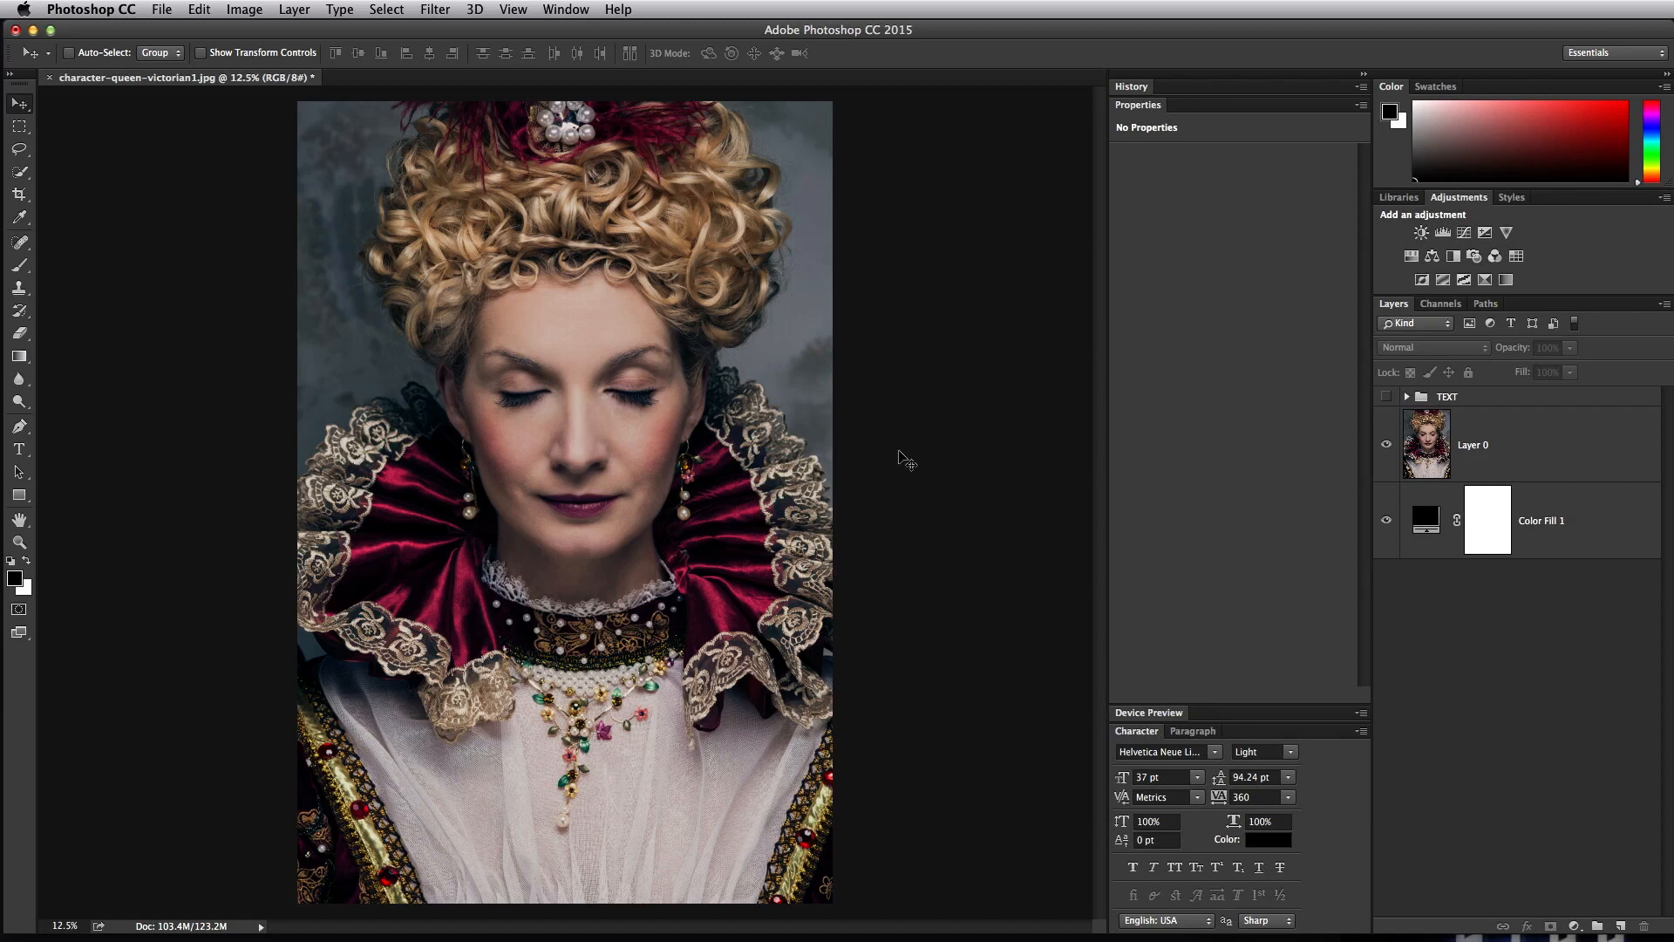
mouse_move(903, 457)
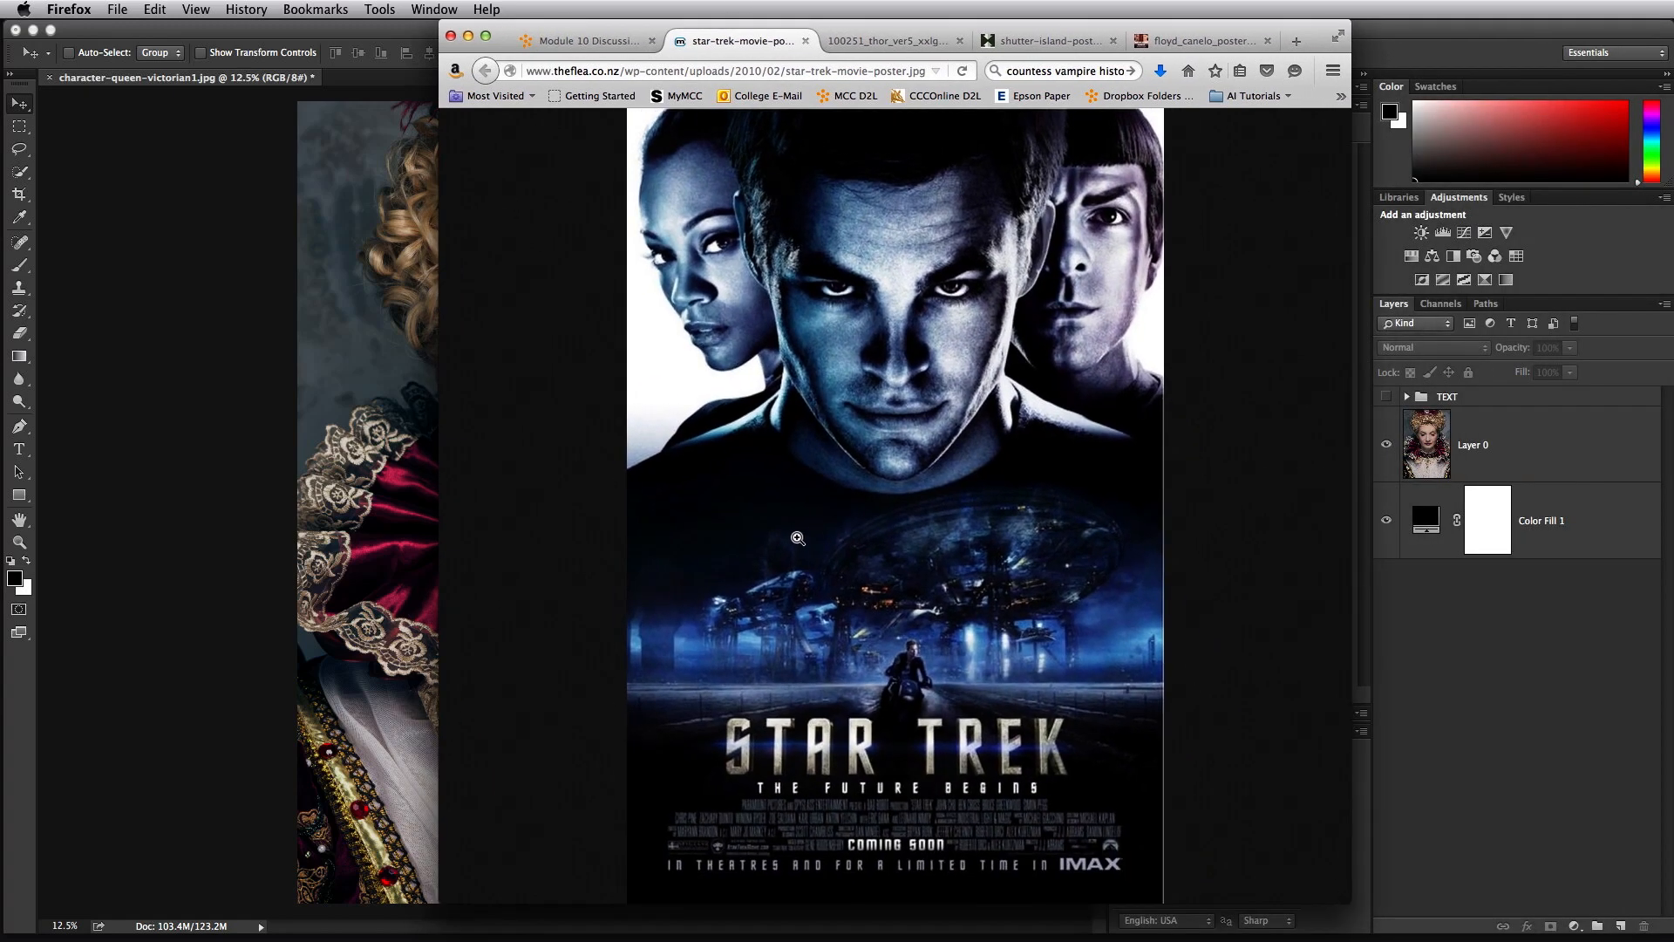
mouse_move(980, 438)
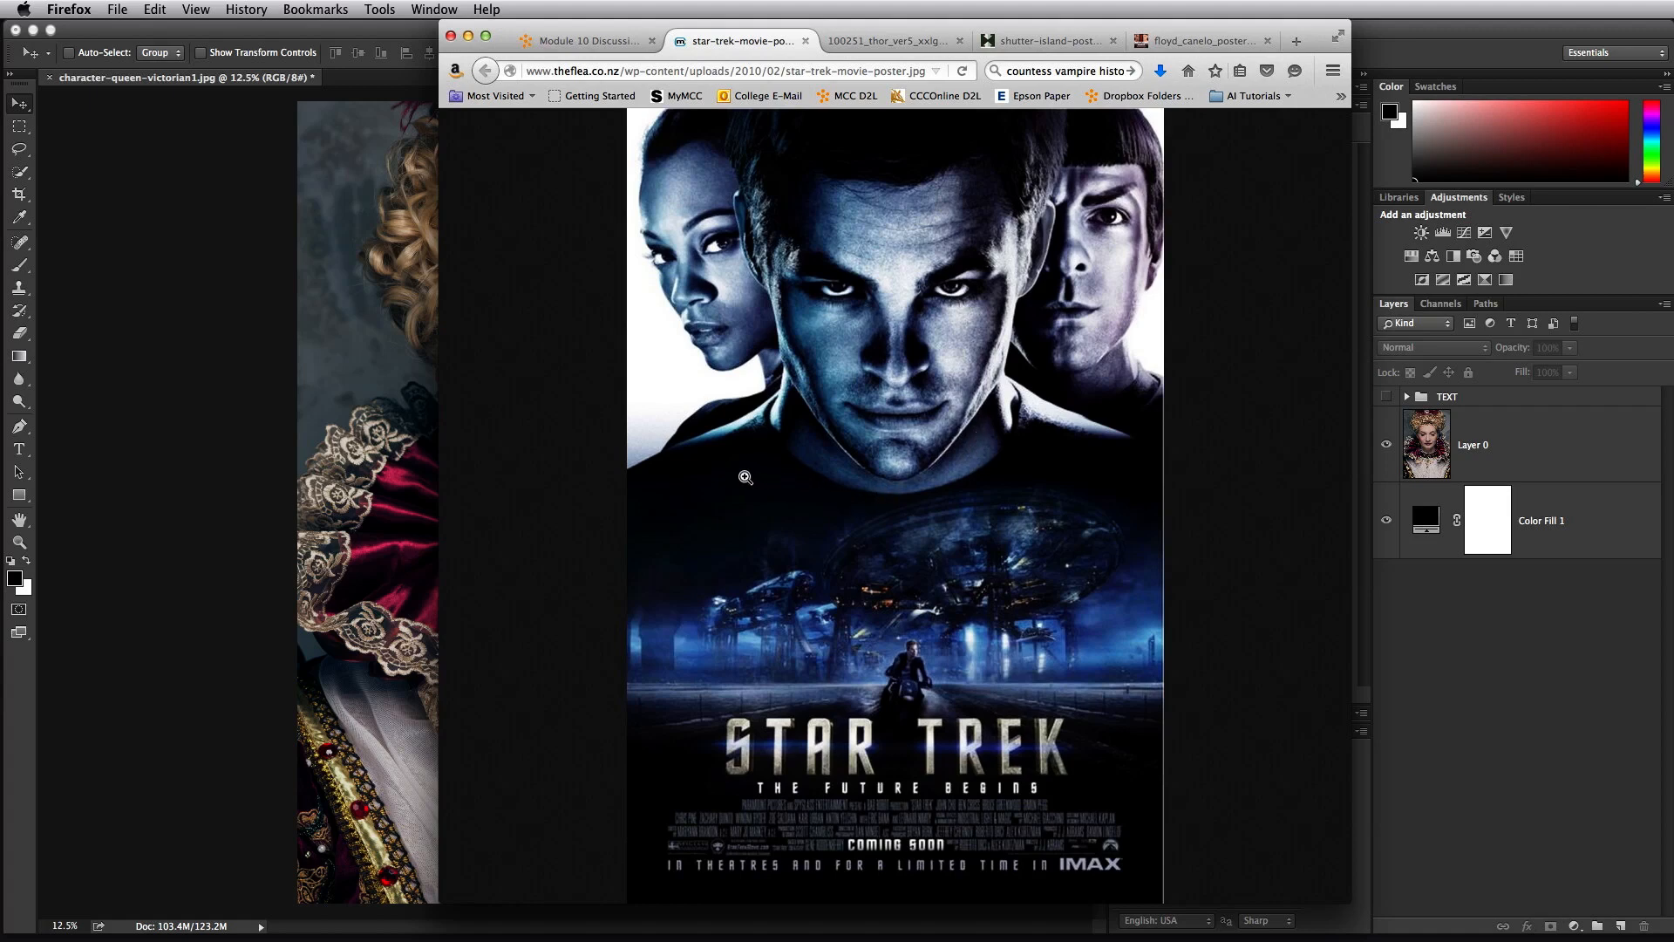
mouse_move(815, 673)
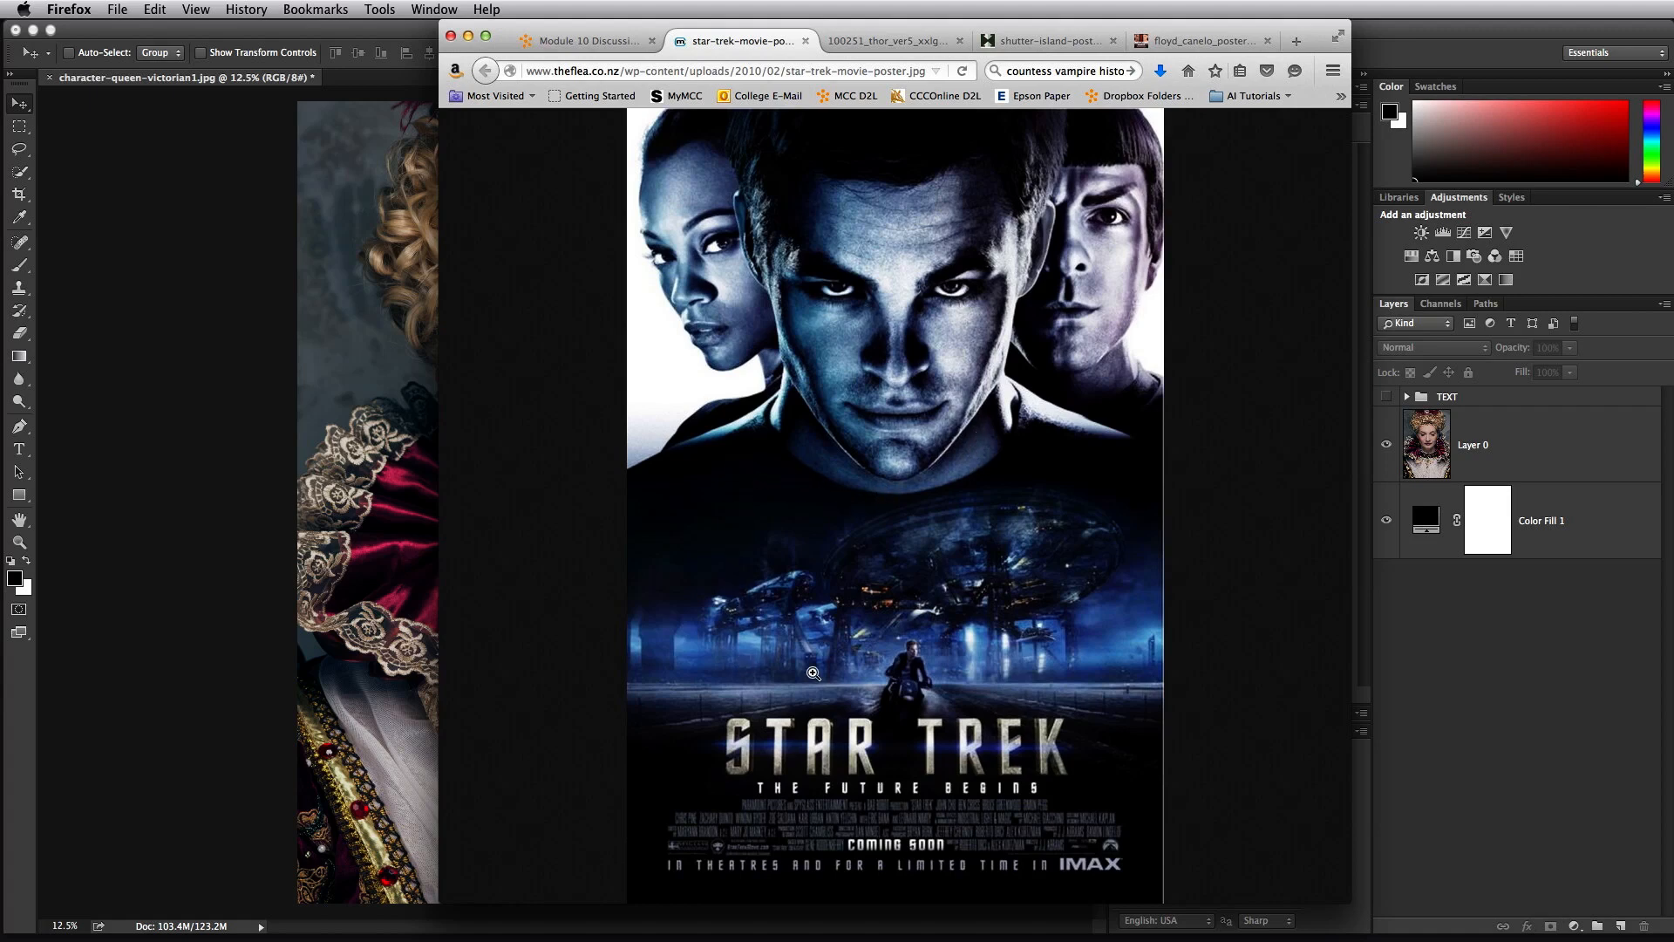
mouse_move(830, 537)
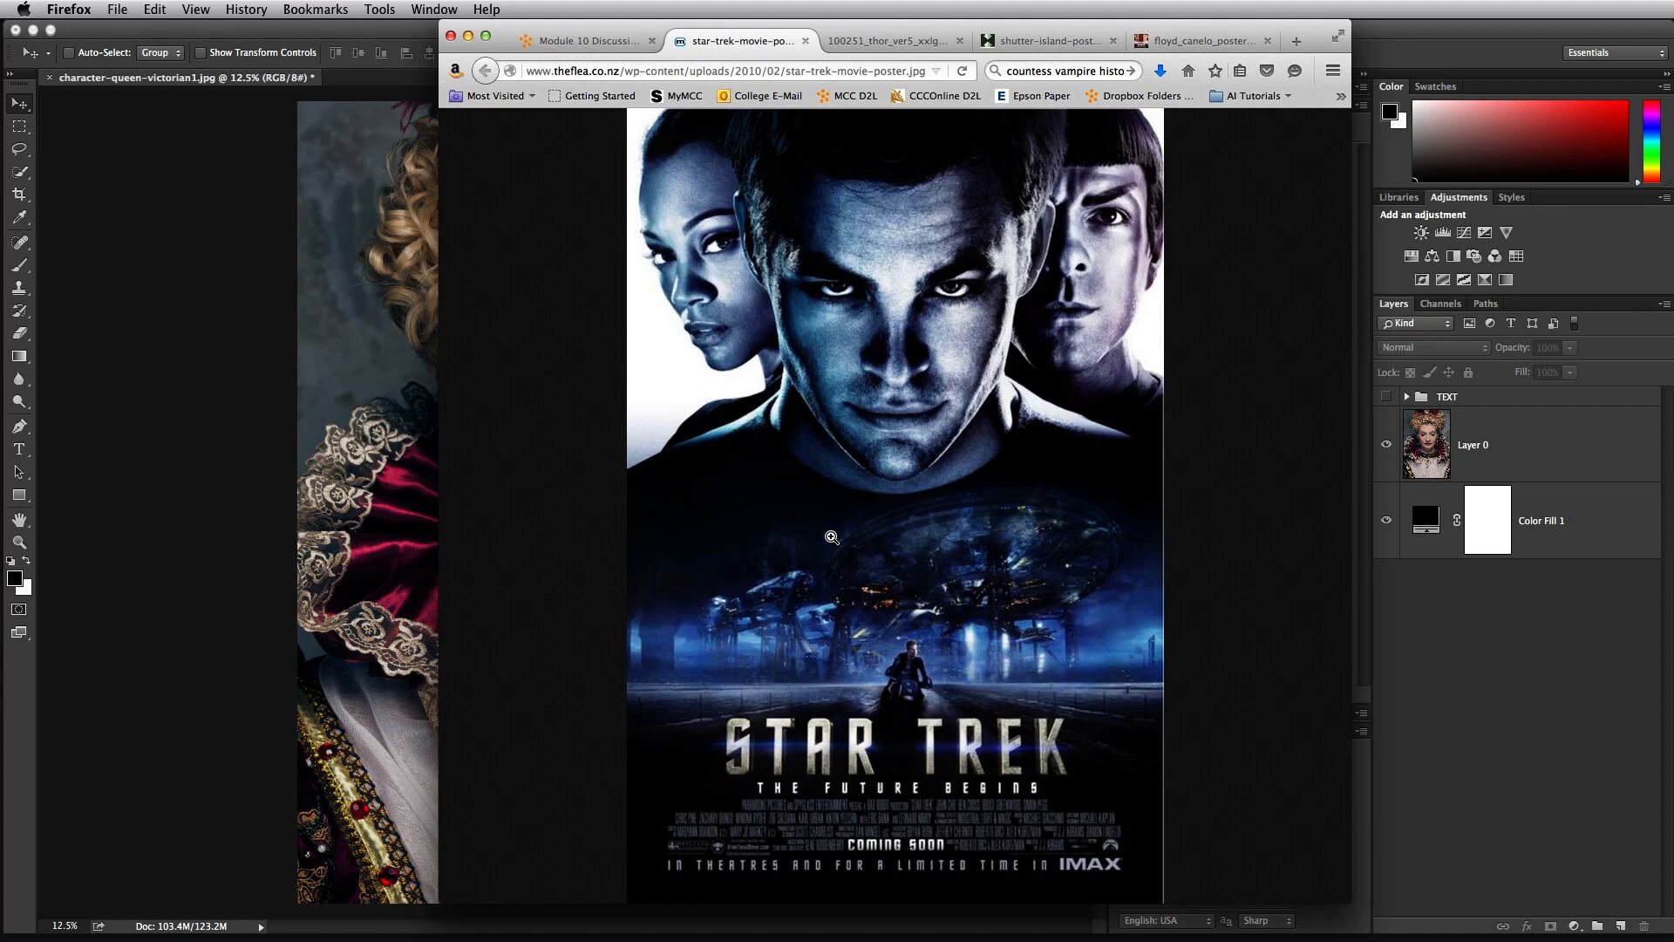
mouse_move(687, 553)
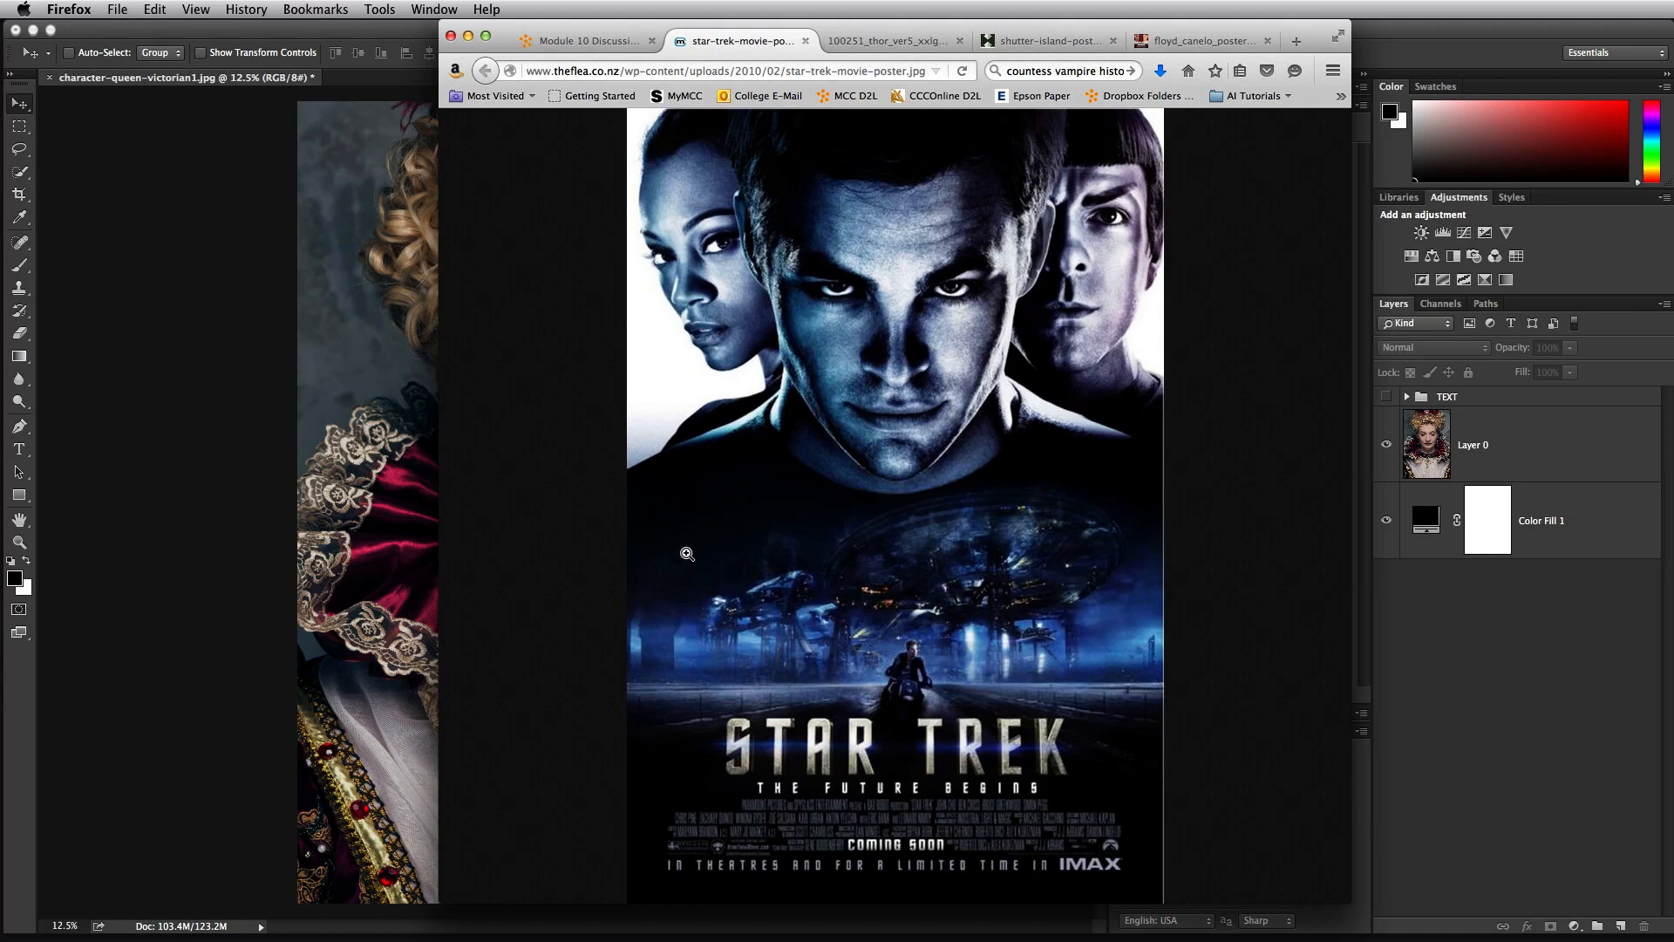
mouse_move(843, 708)
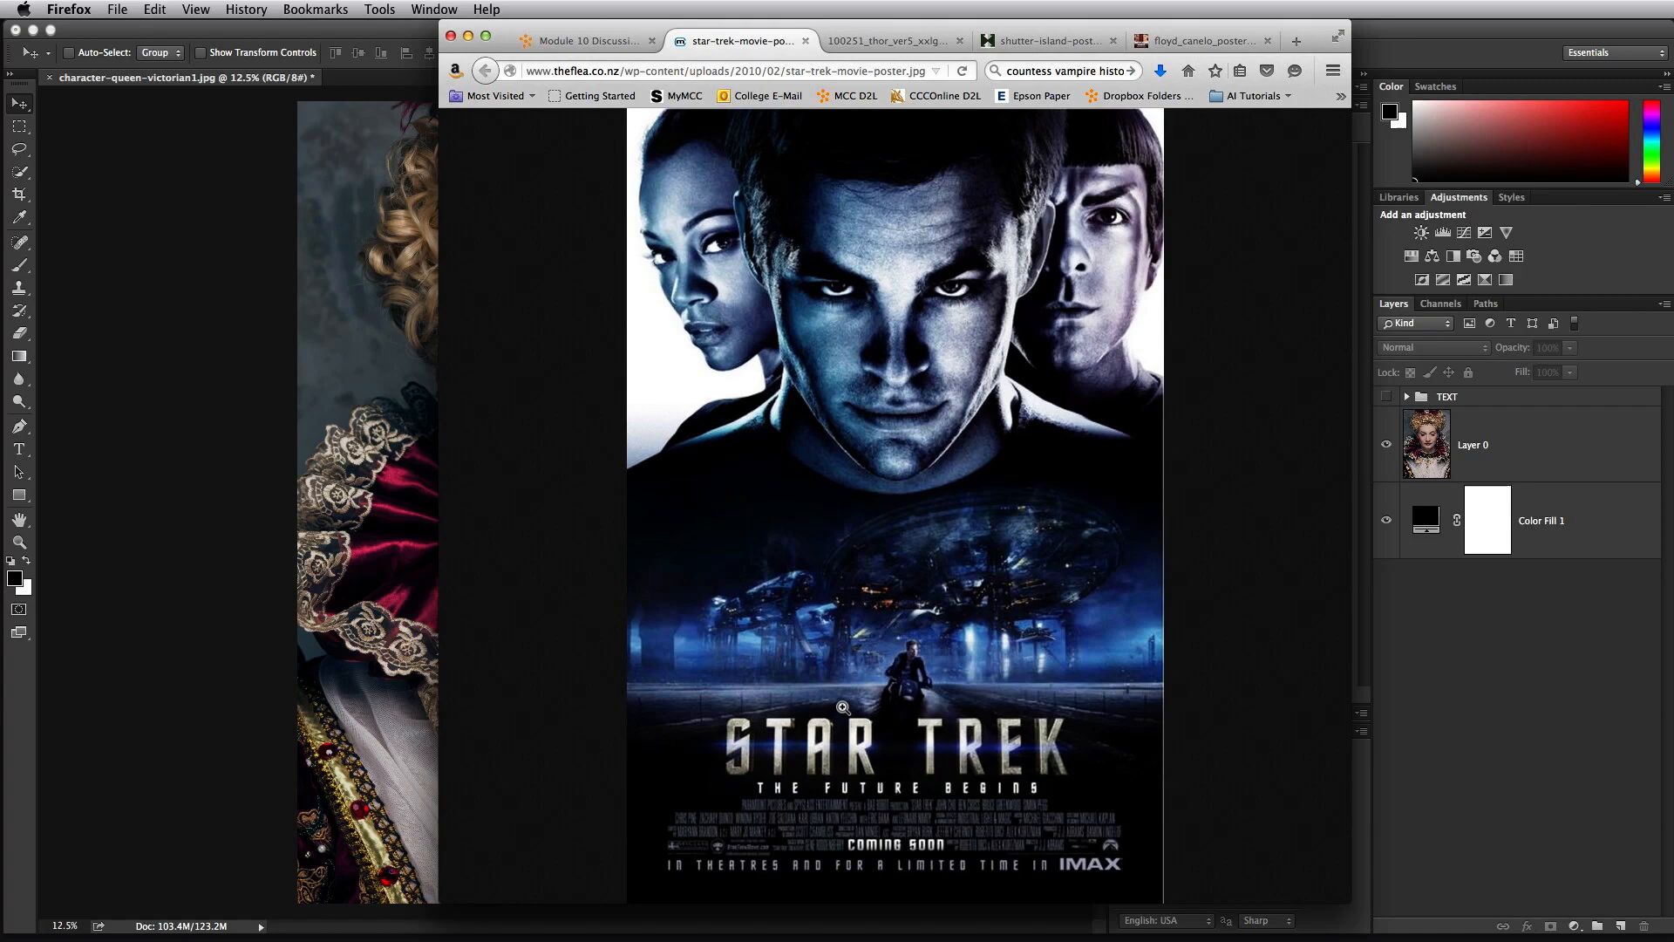
mouse_move(906, 696)
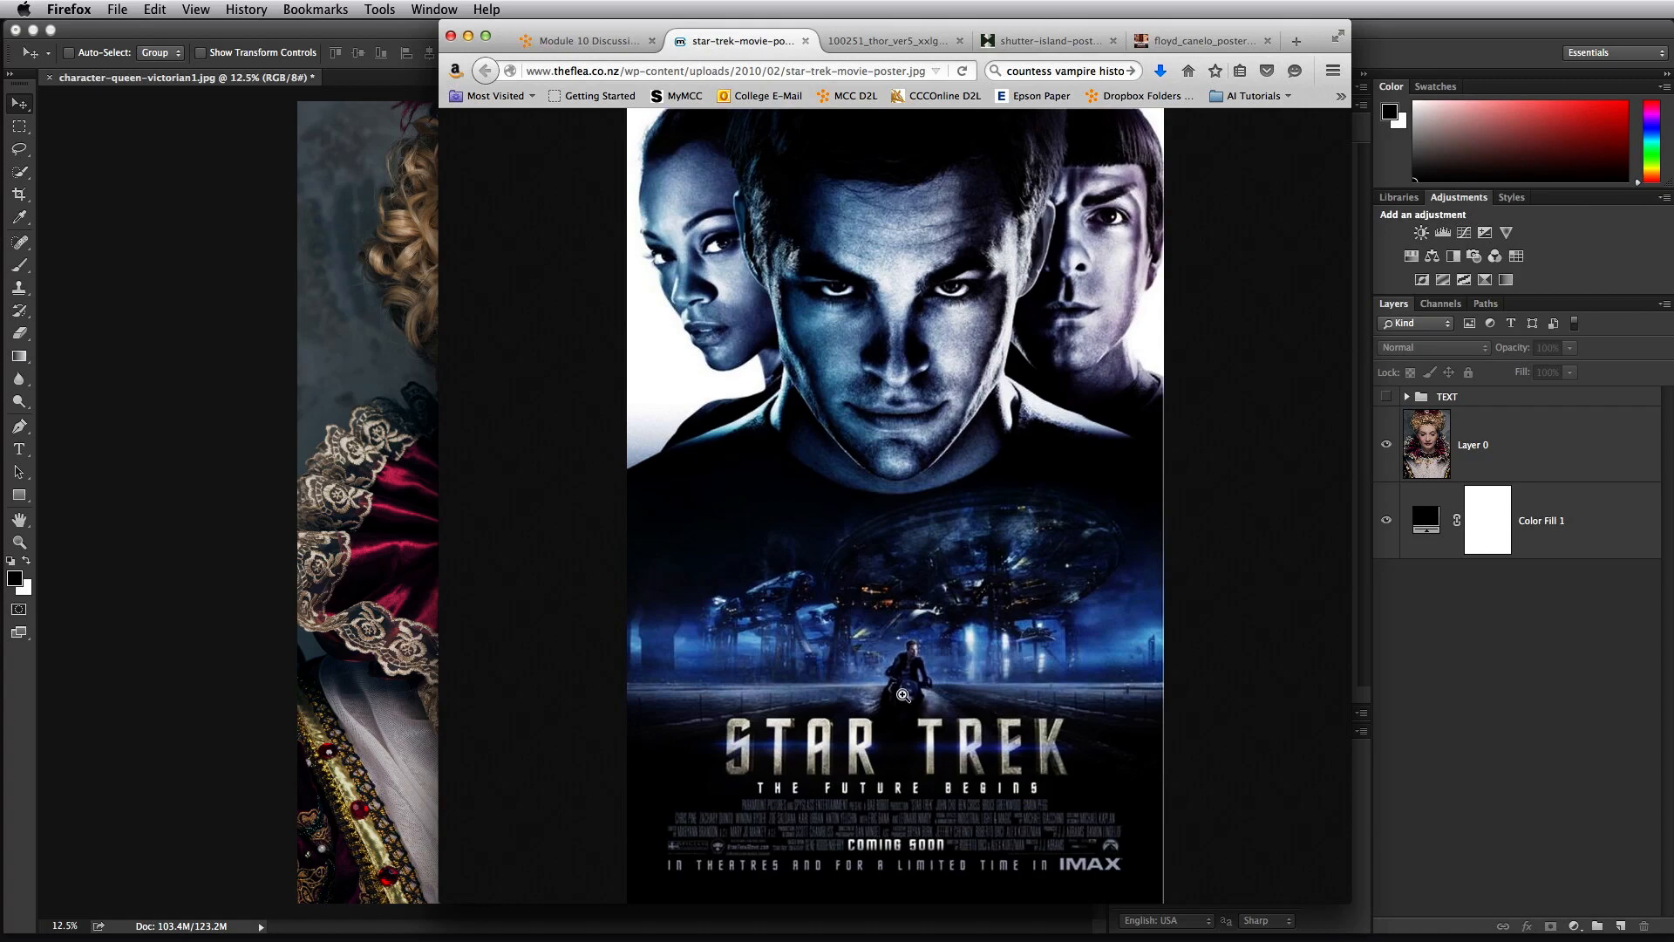
- Look through the Thor, Shutter Island and Mayweather vs. Canelo poster references in Firefox
click(886, 41)
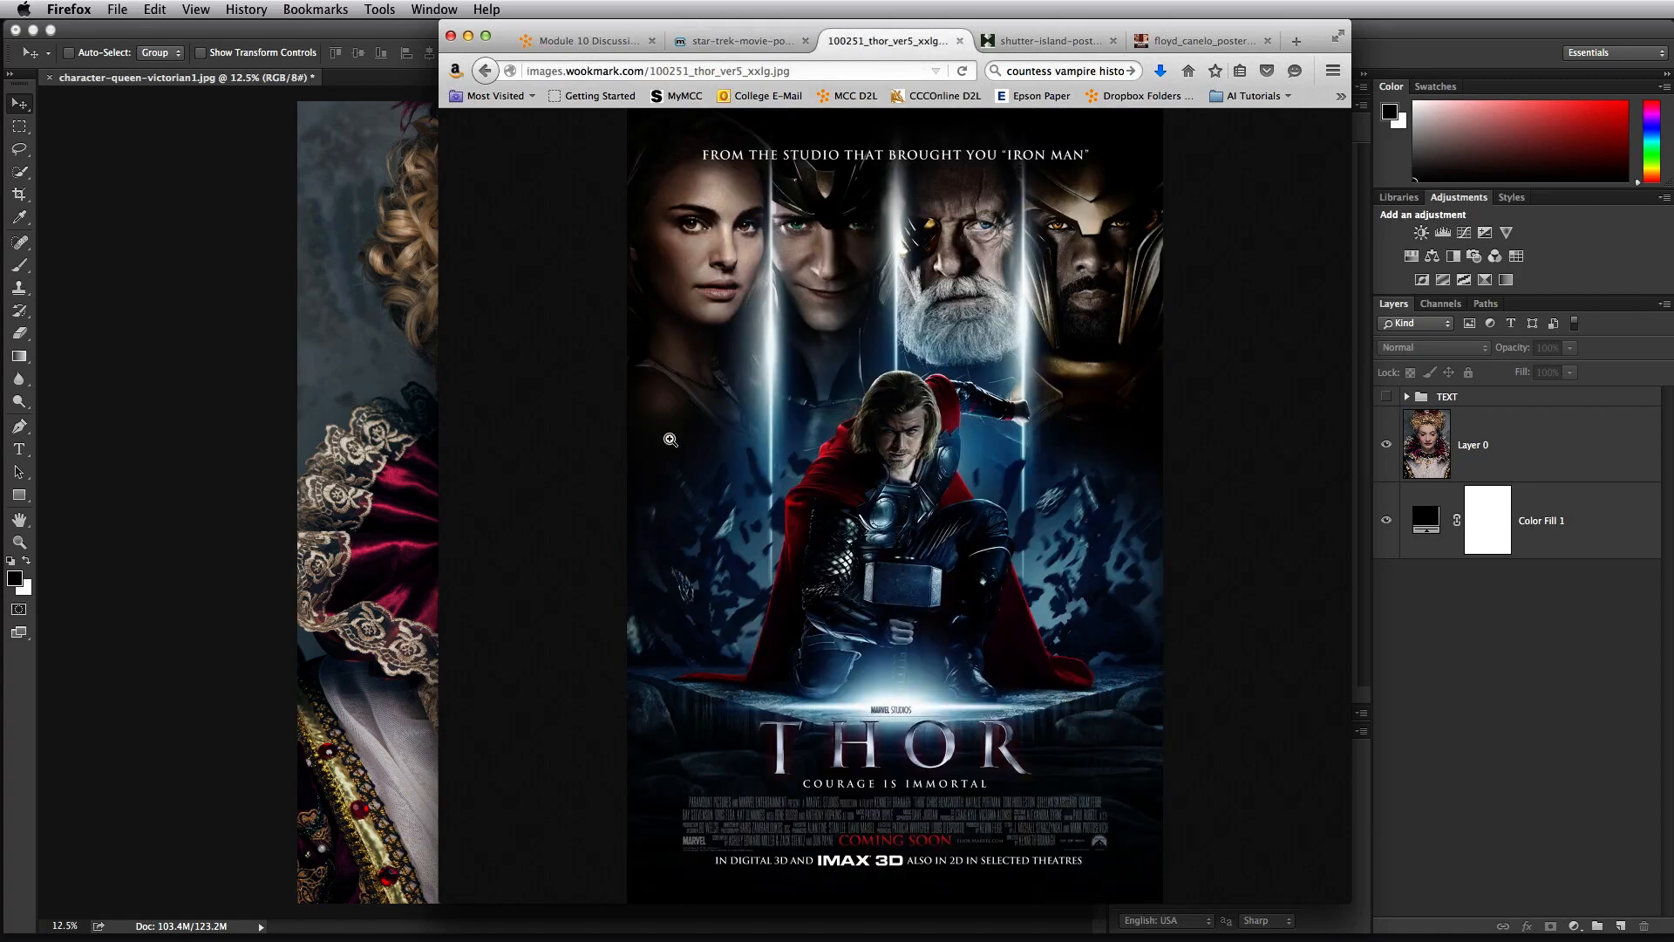
mouse_move(829, 513)
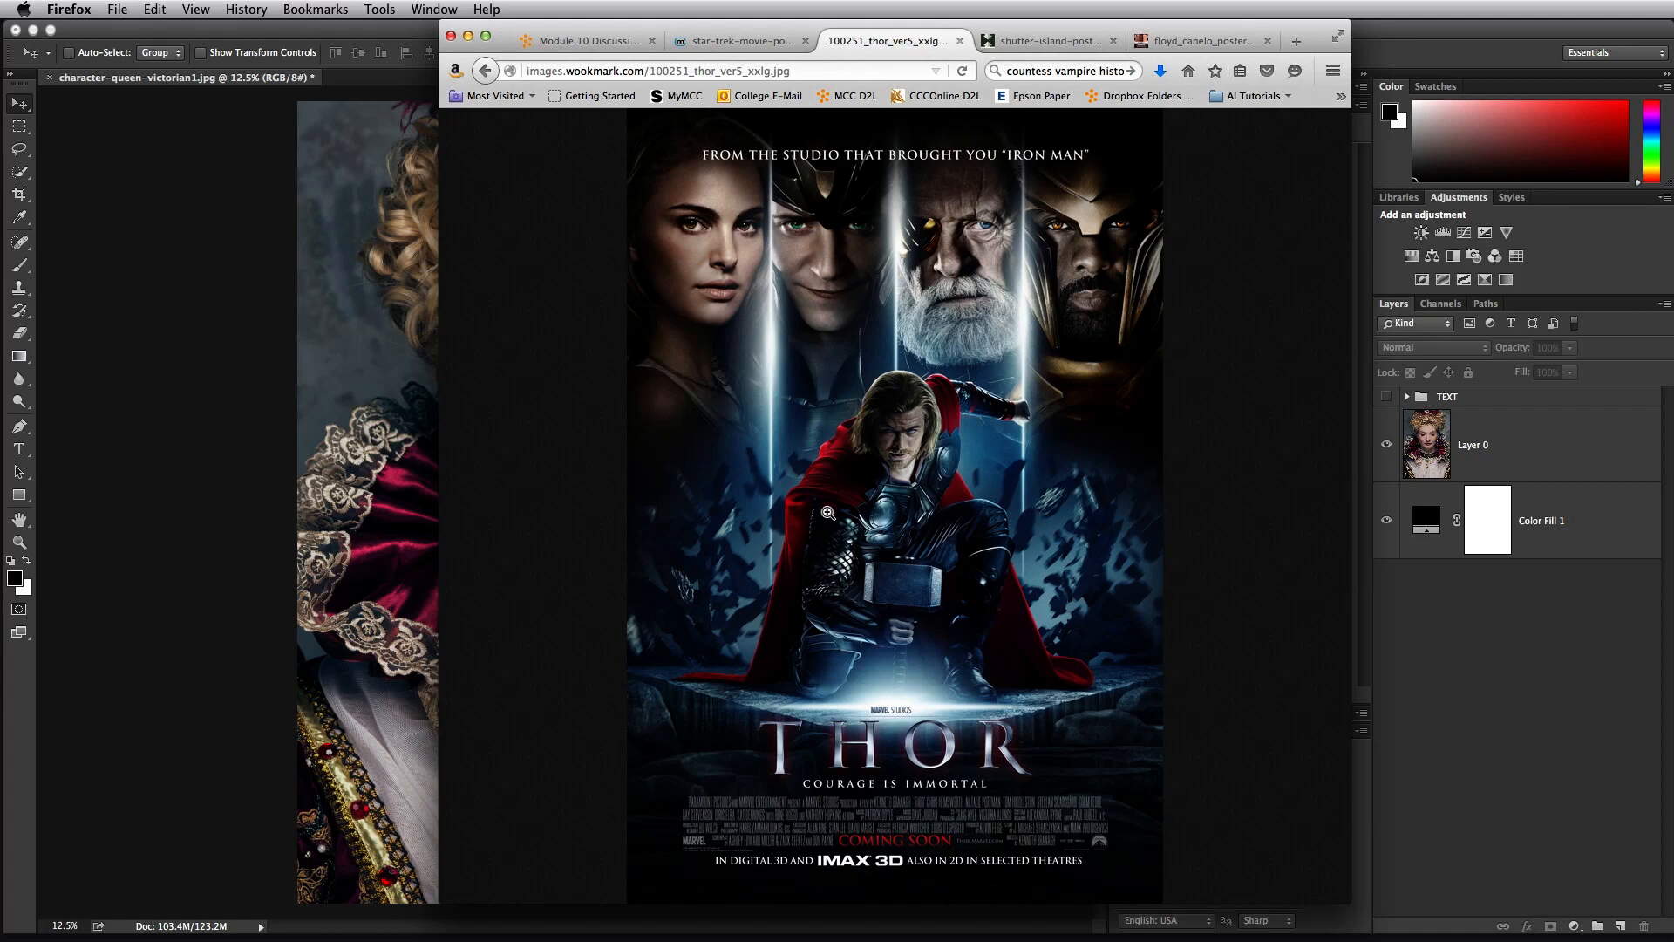
mouse_move(1118, 526)
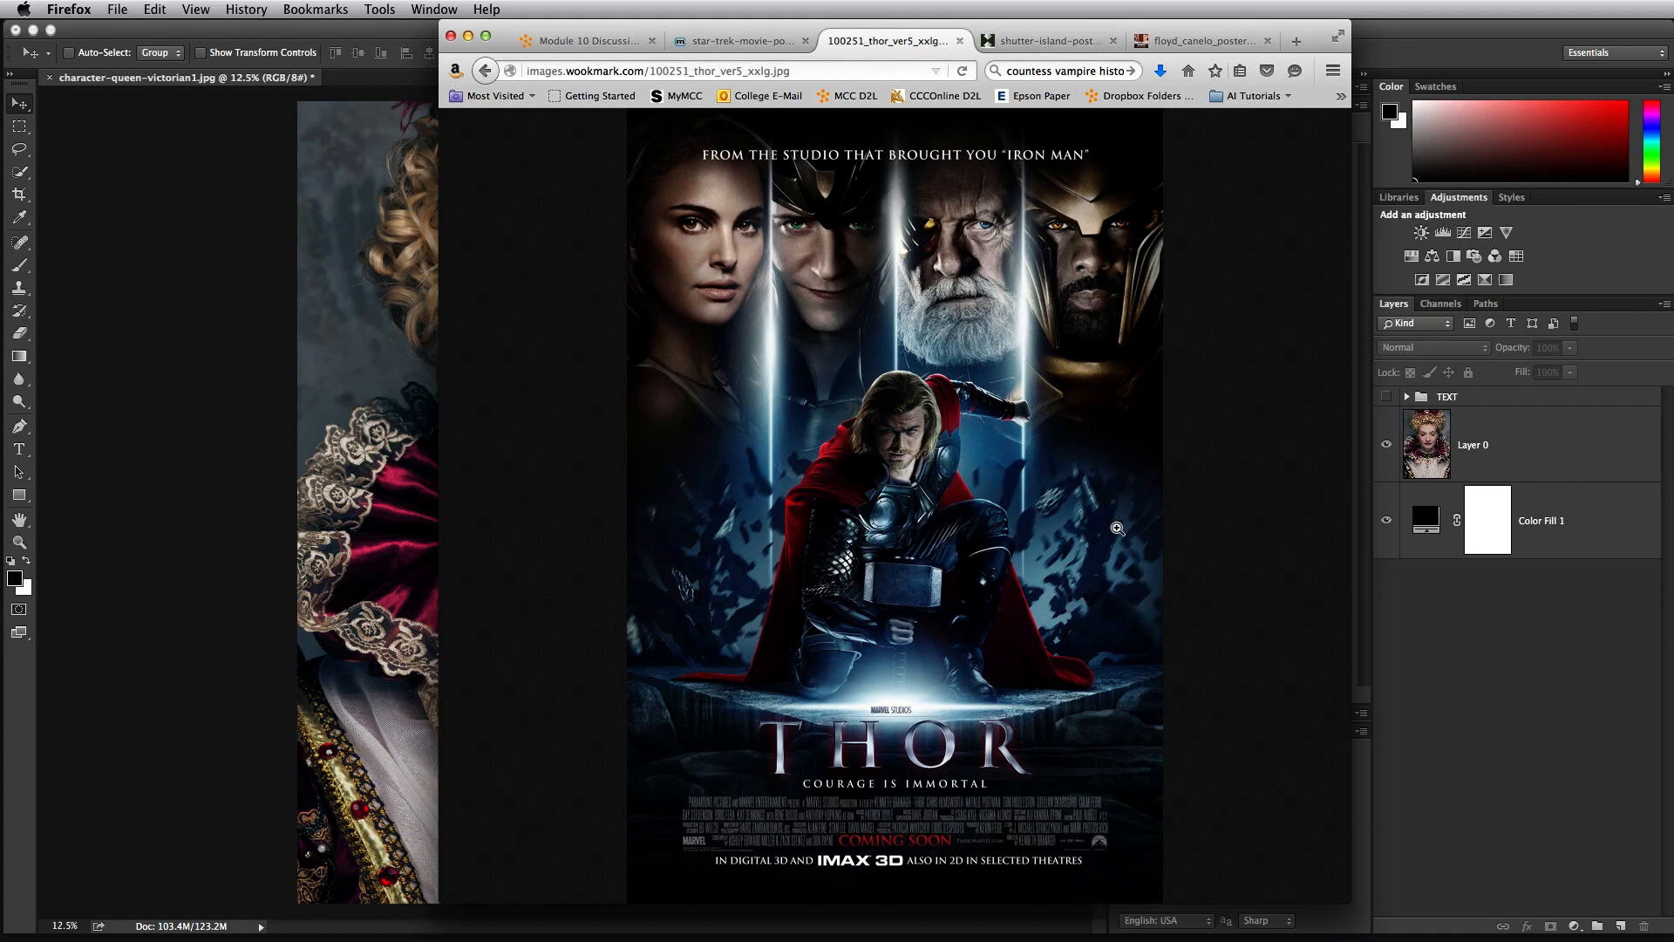
mouse_move(1052, 399)
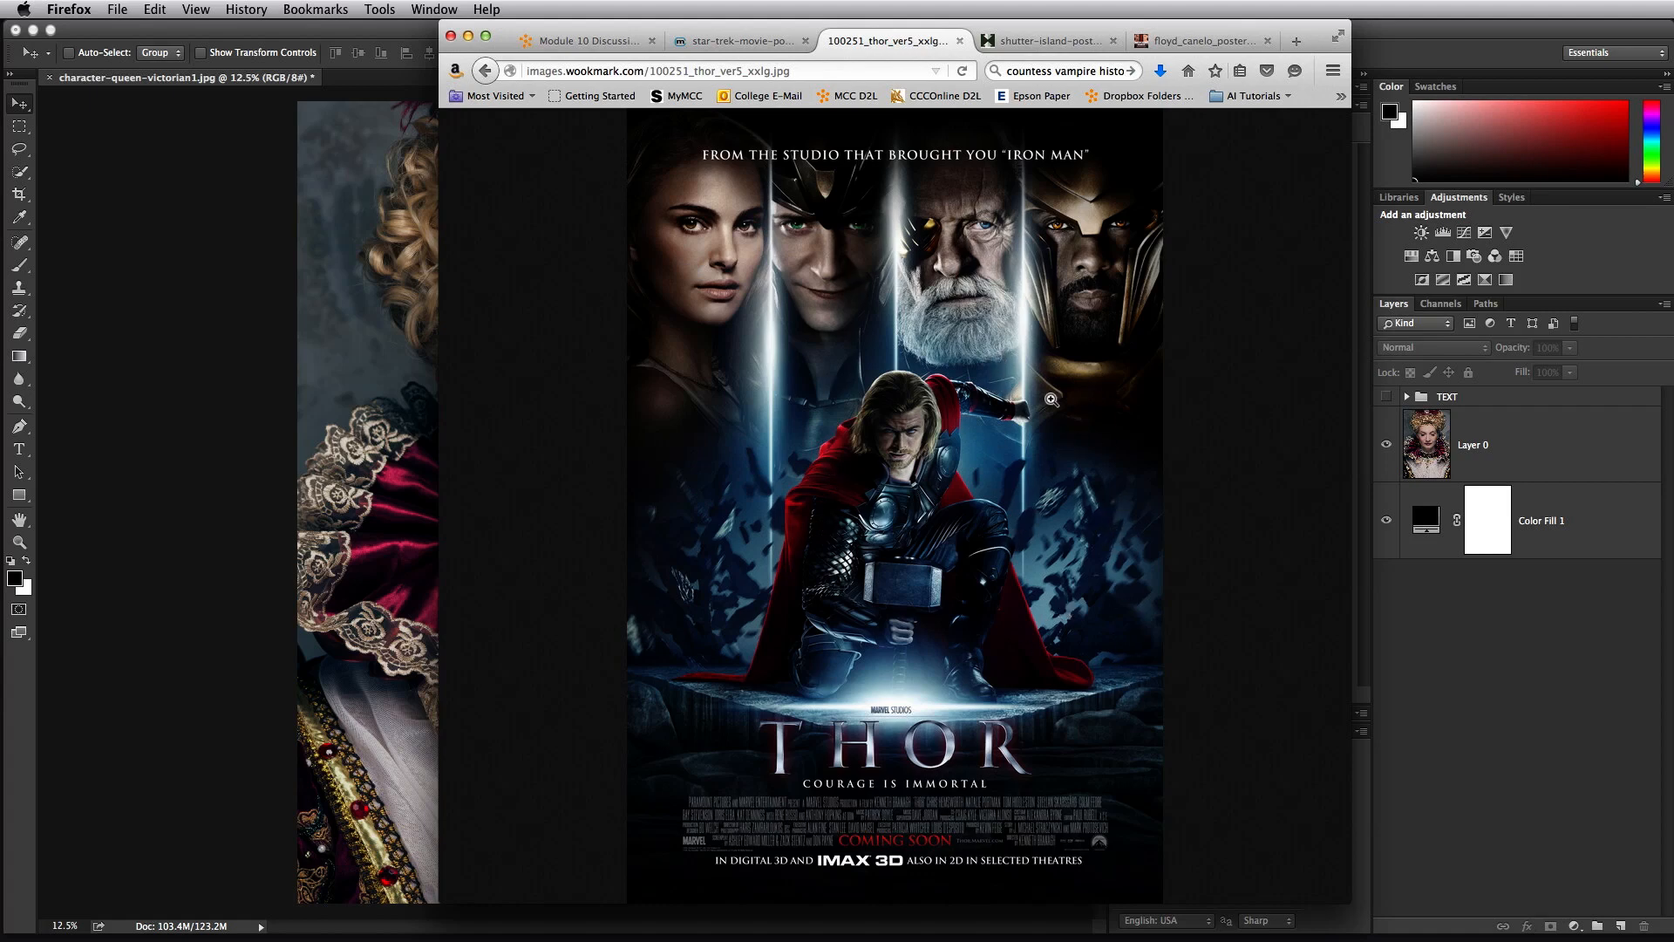
click(1046, 40)
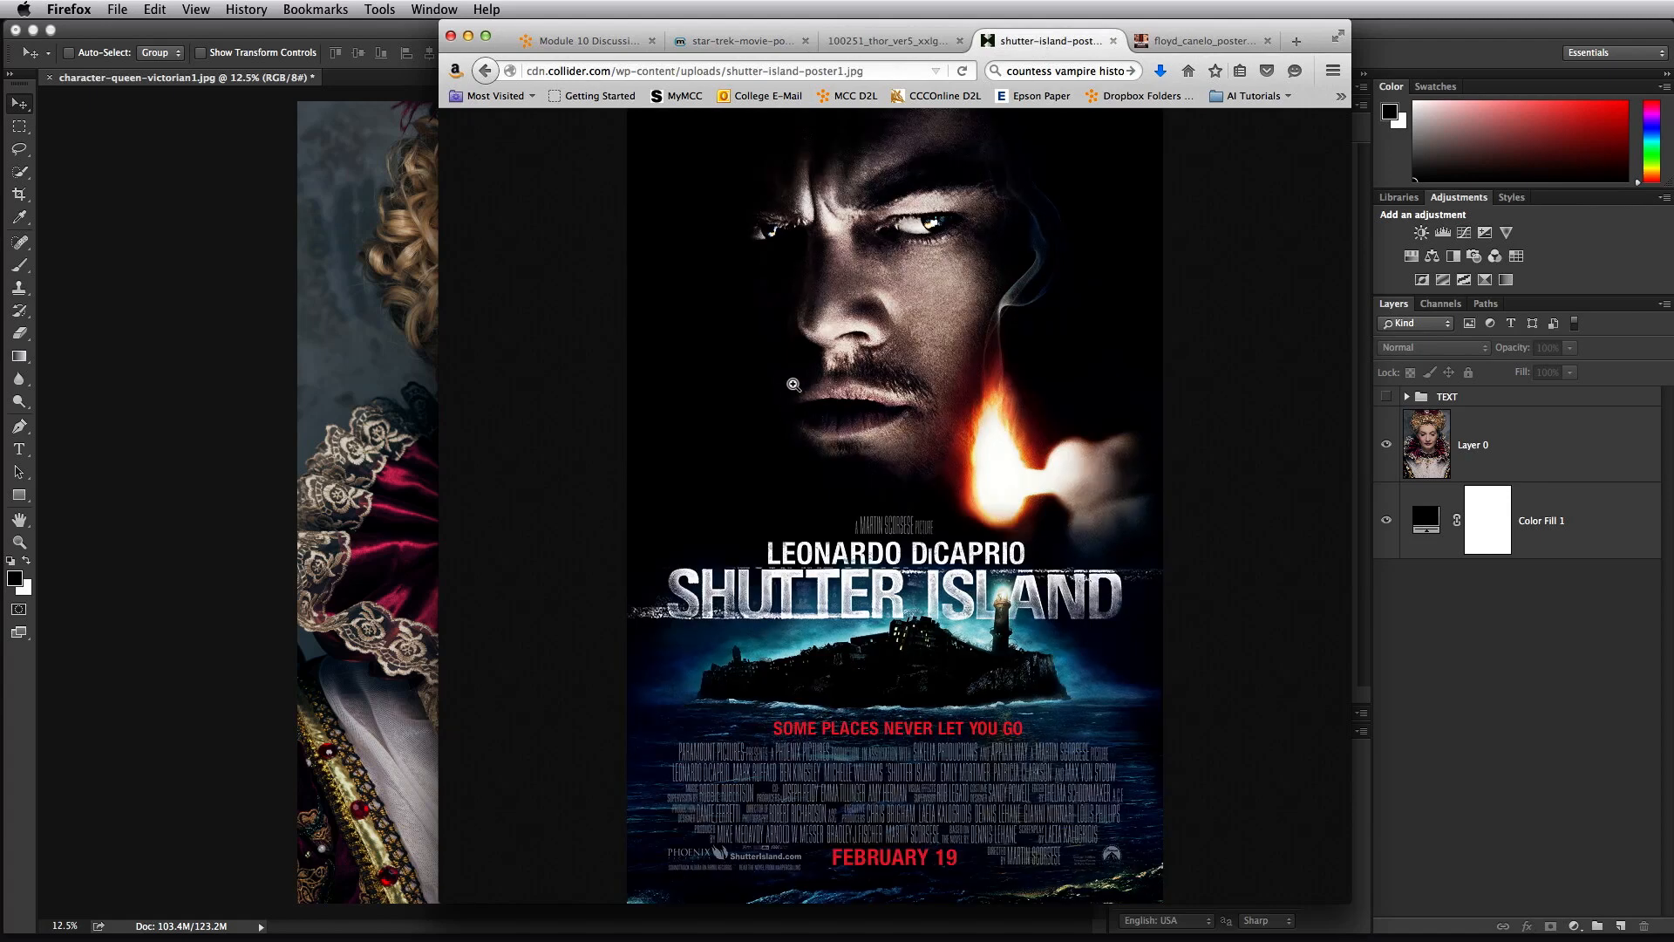
mouse_move(614, 448)
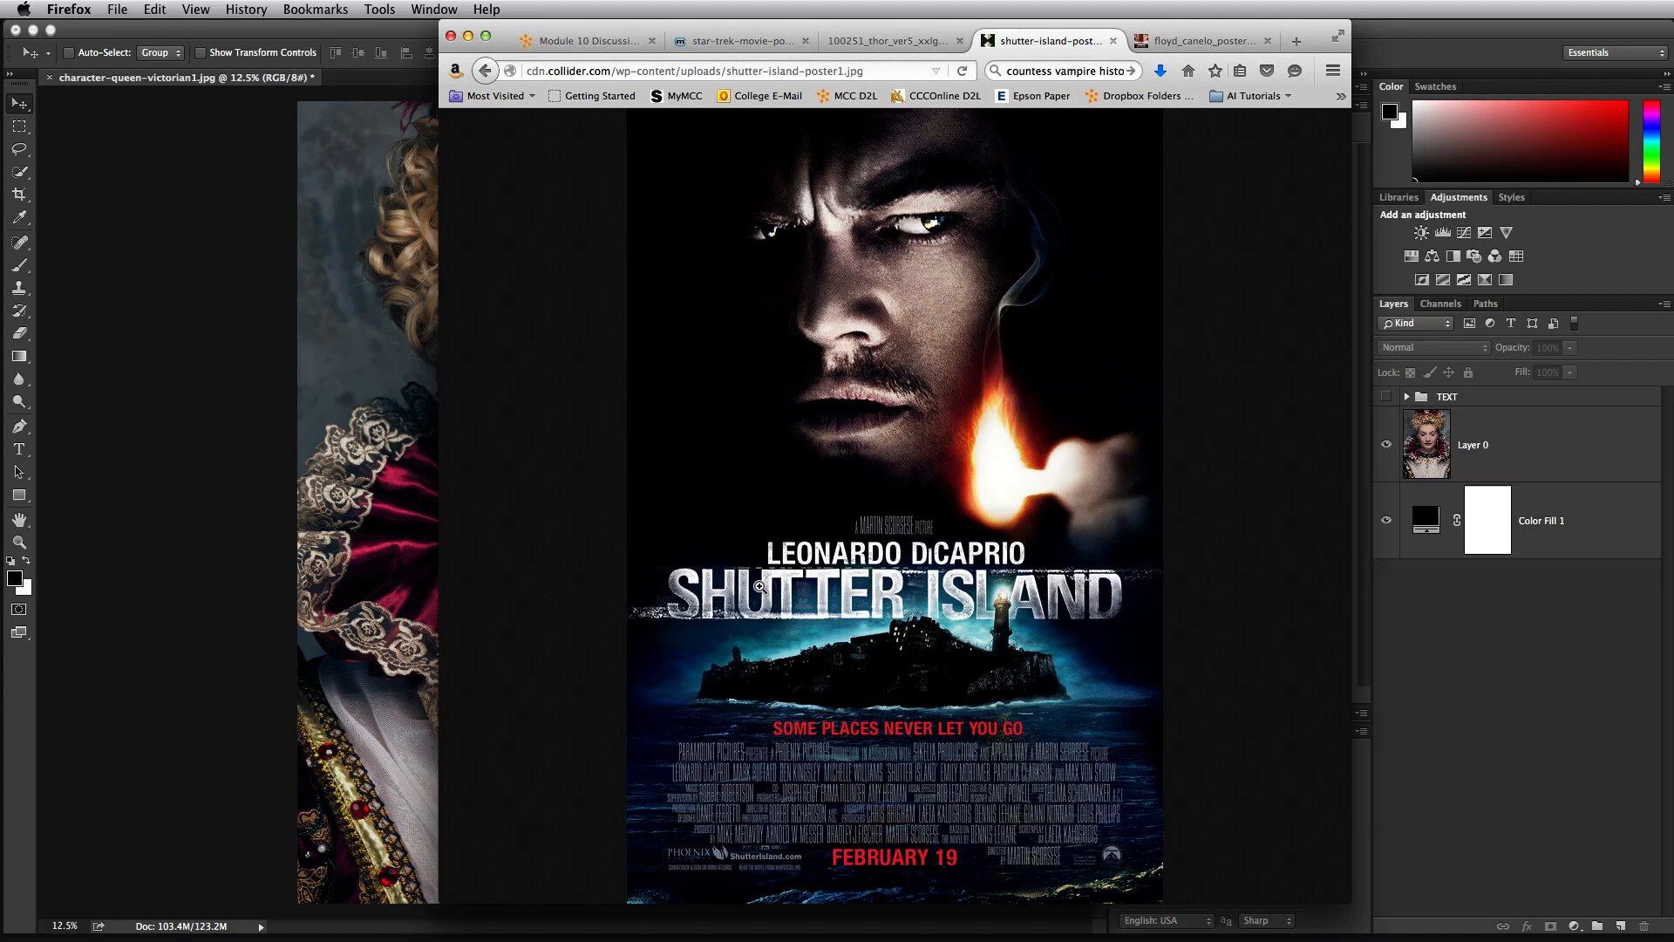
mouse_move(888, 680)
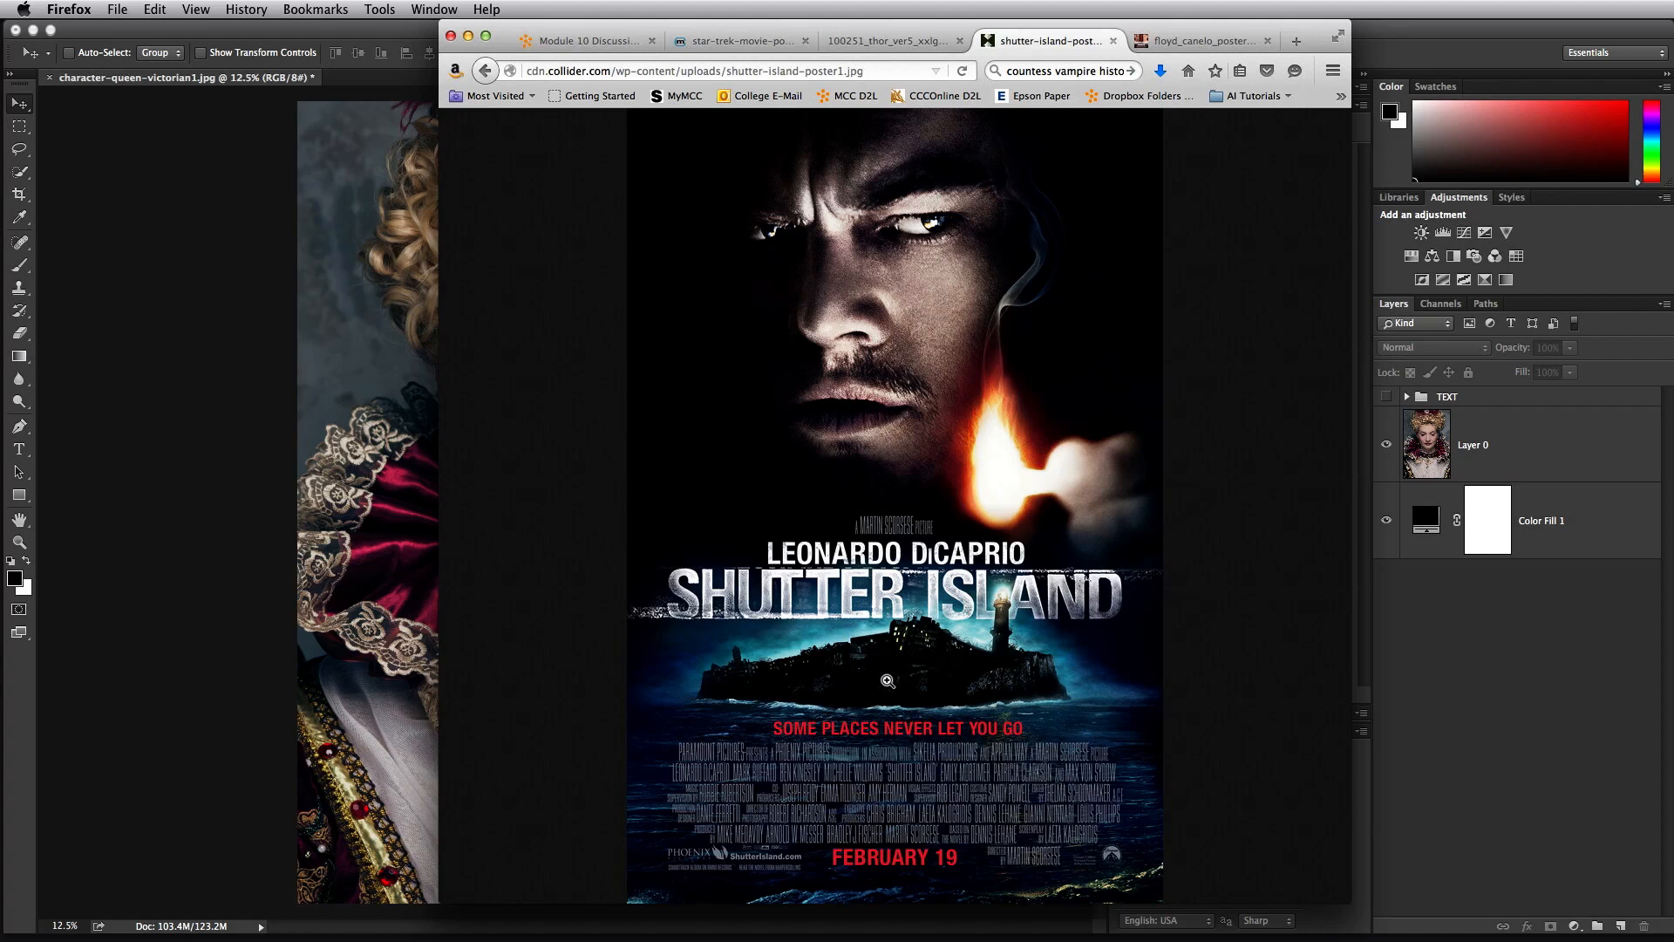
mouse_move(902, 670)
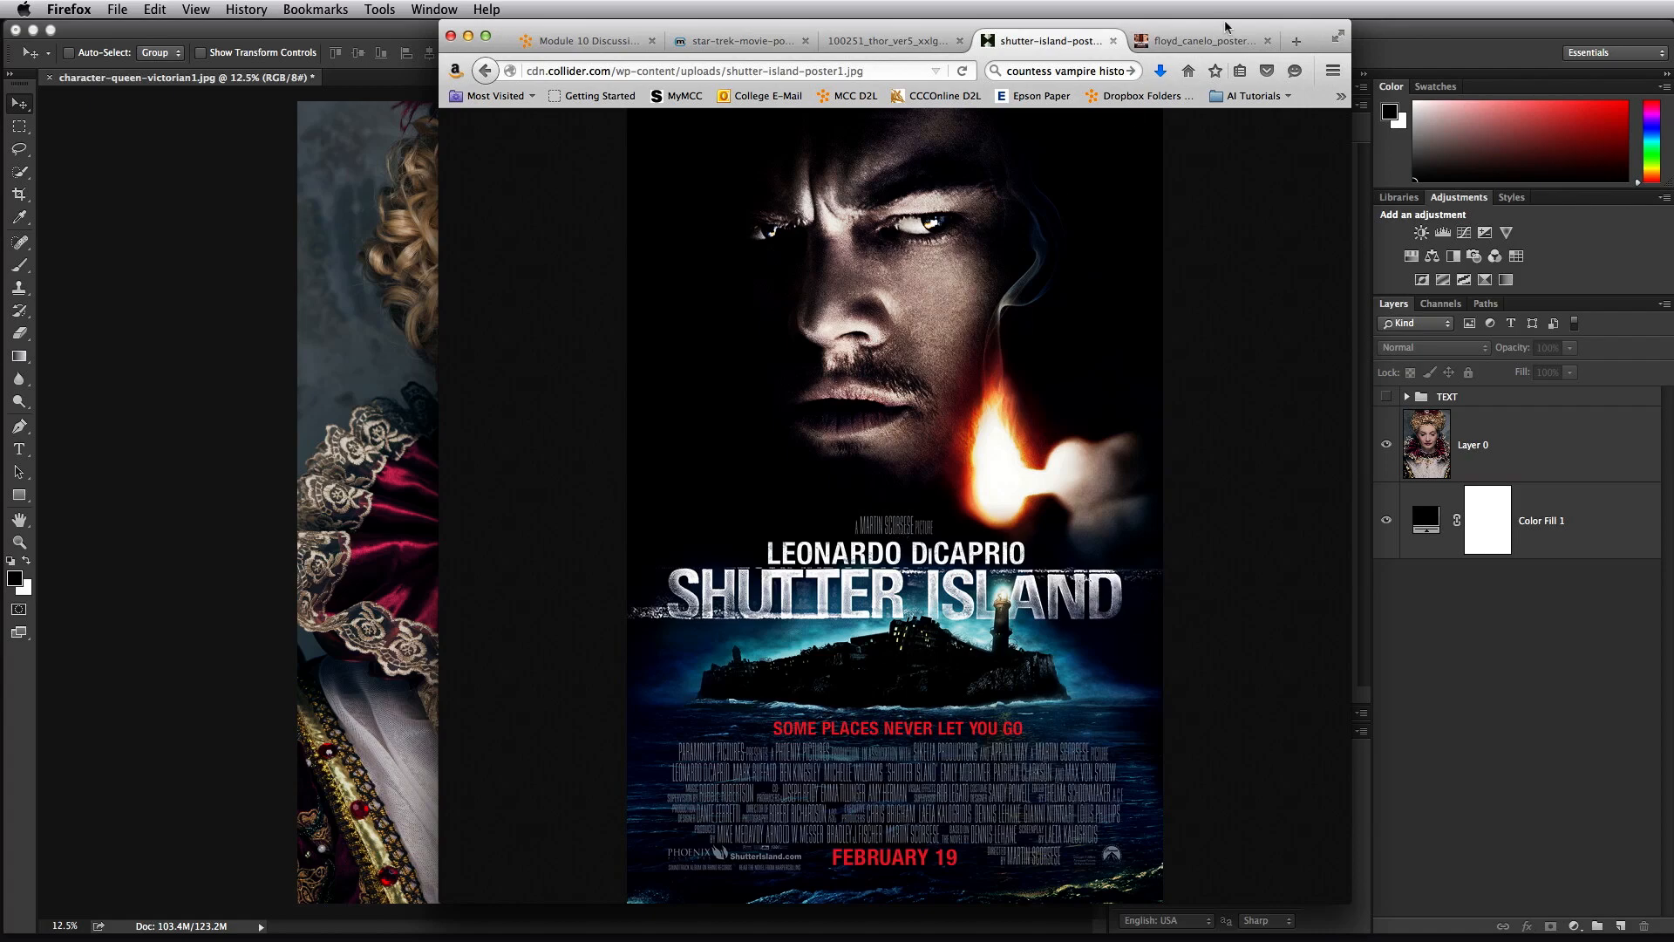
click(1198, 40)
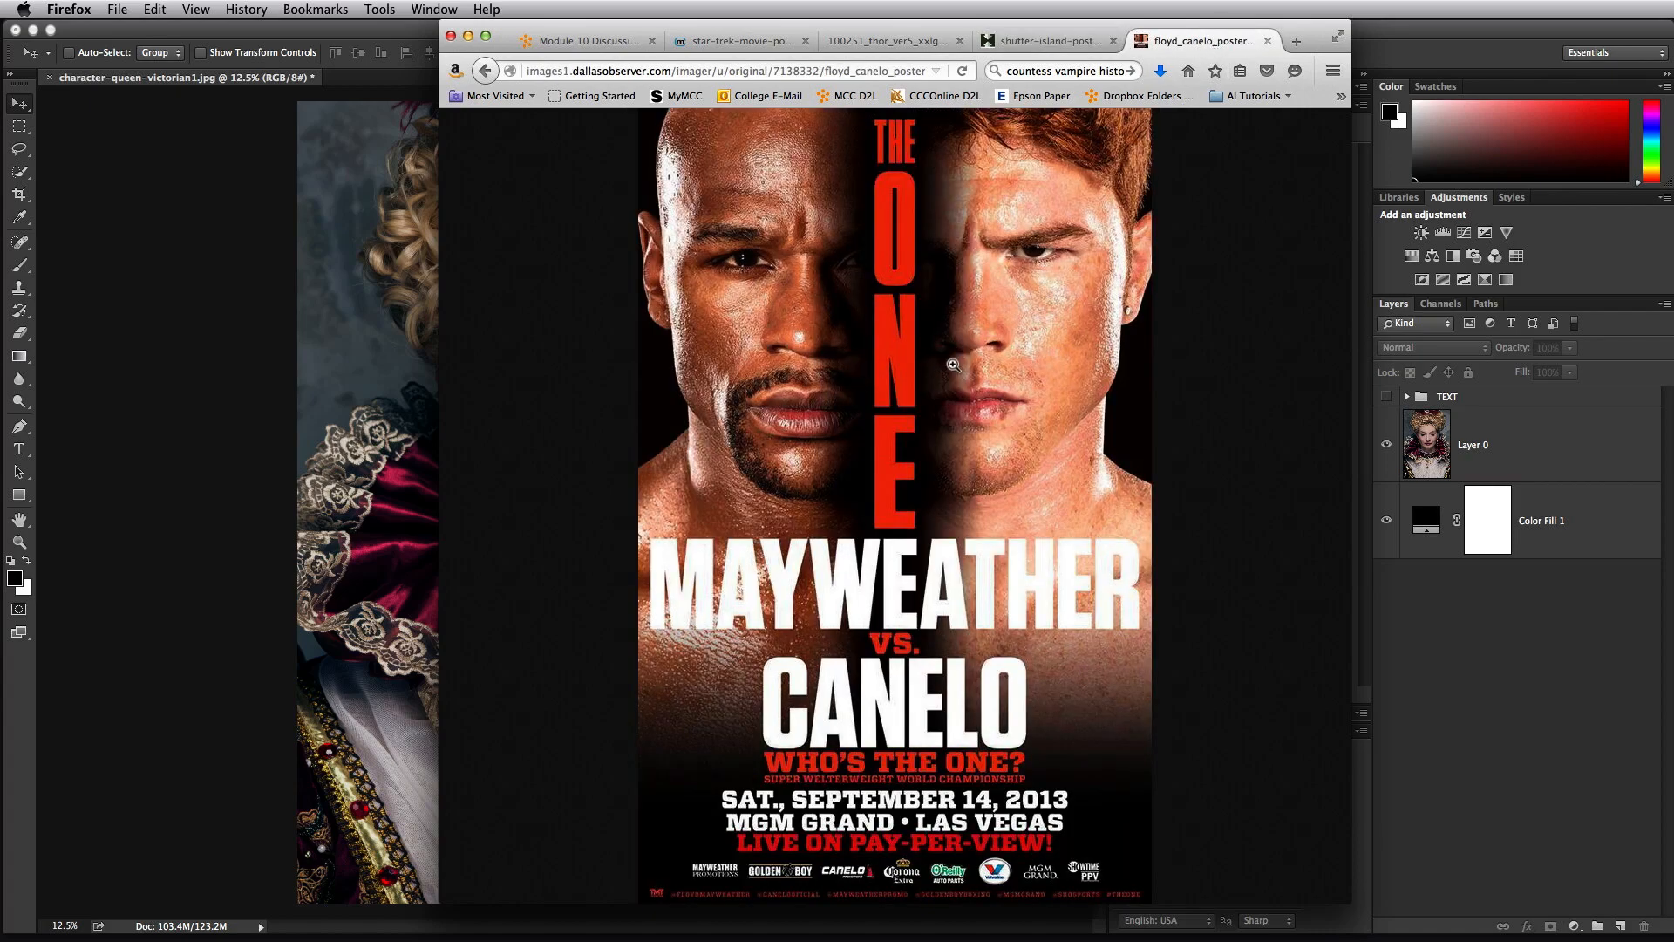
mouse_move(1118, 834)
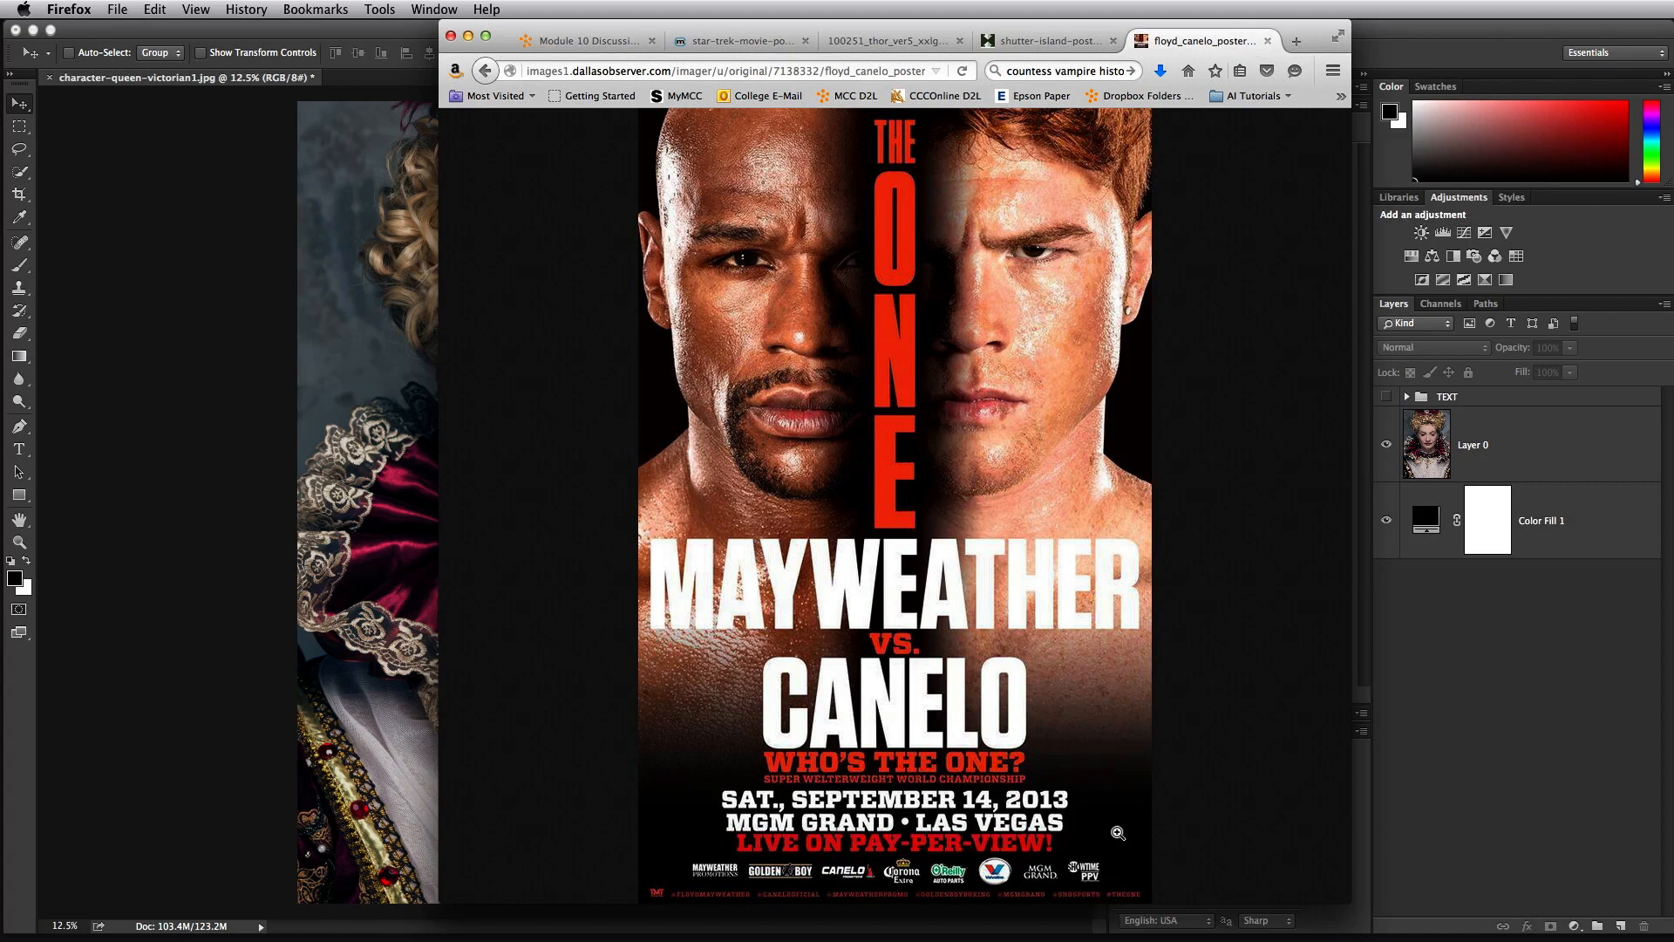
mouse_move(934, 430)
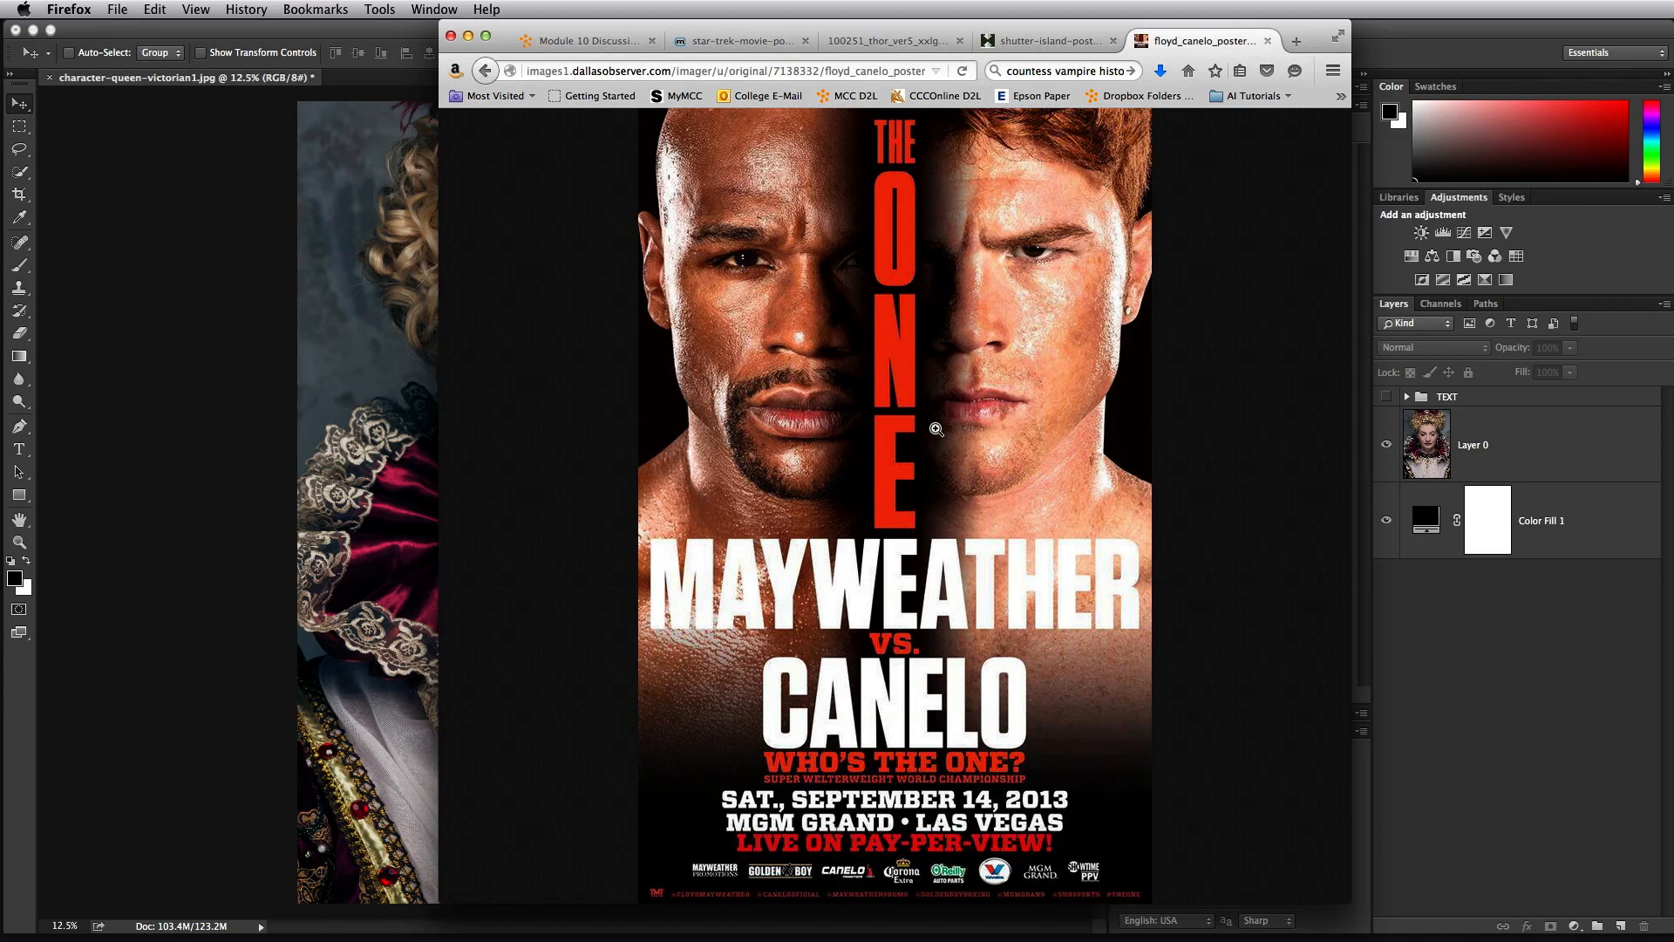
mouse_move(847, 491)
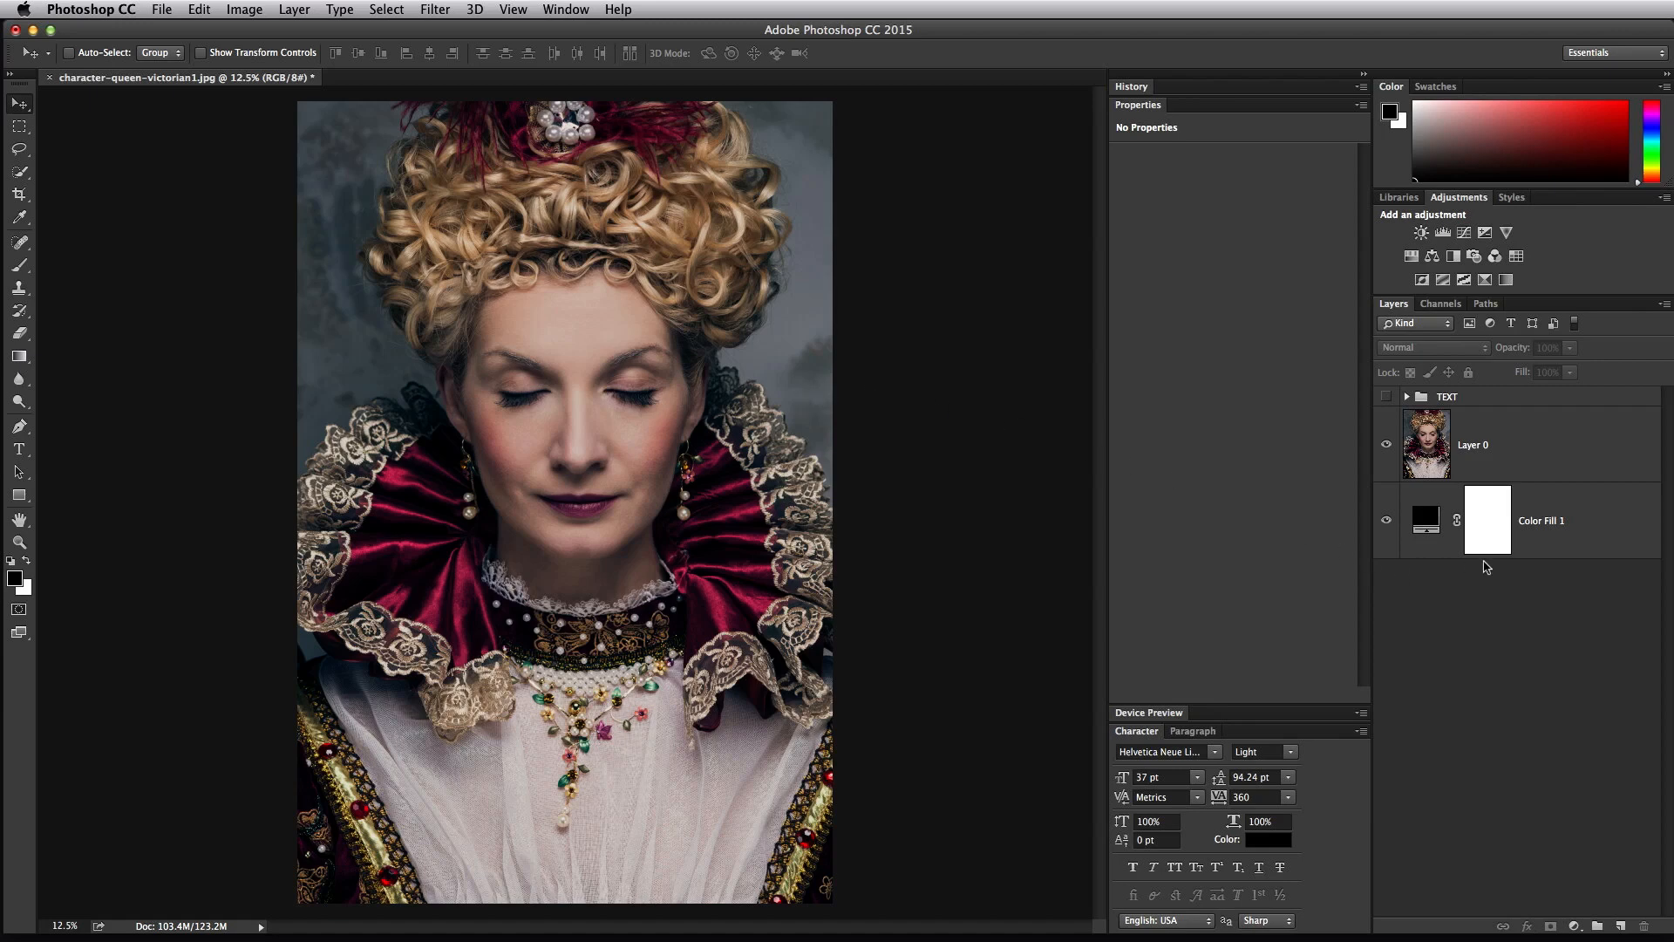
mouse_move(1570, 463)
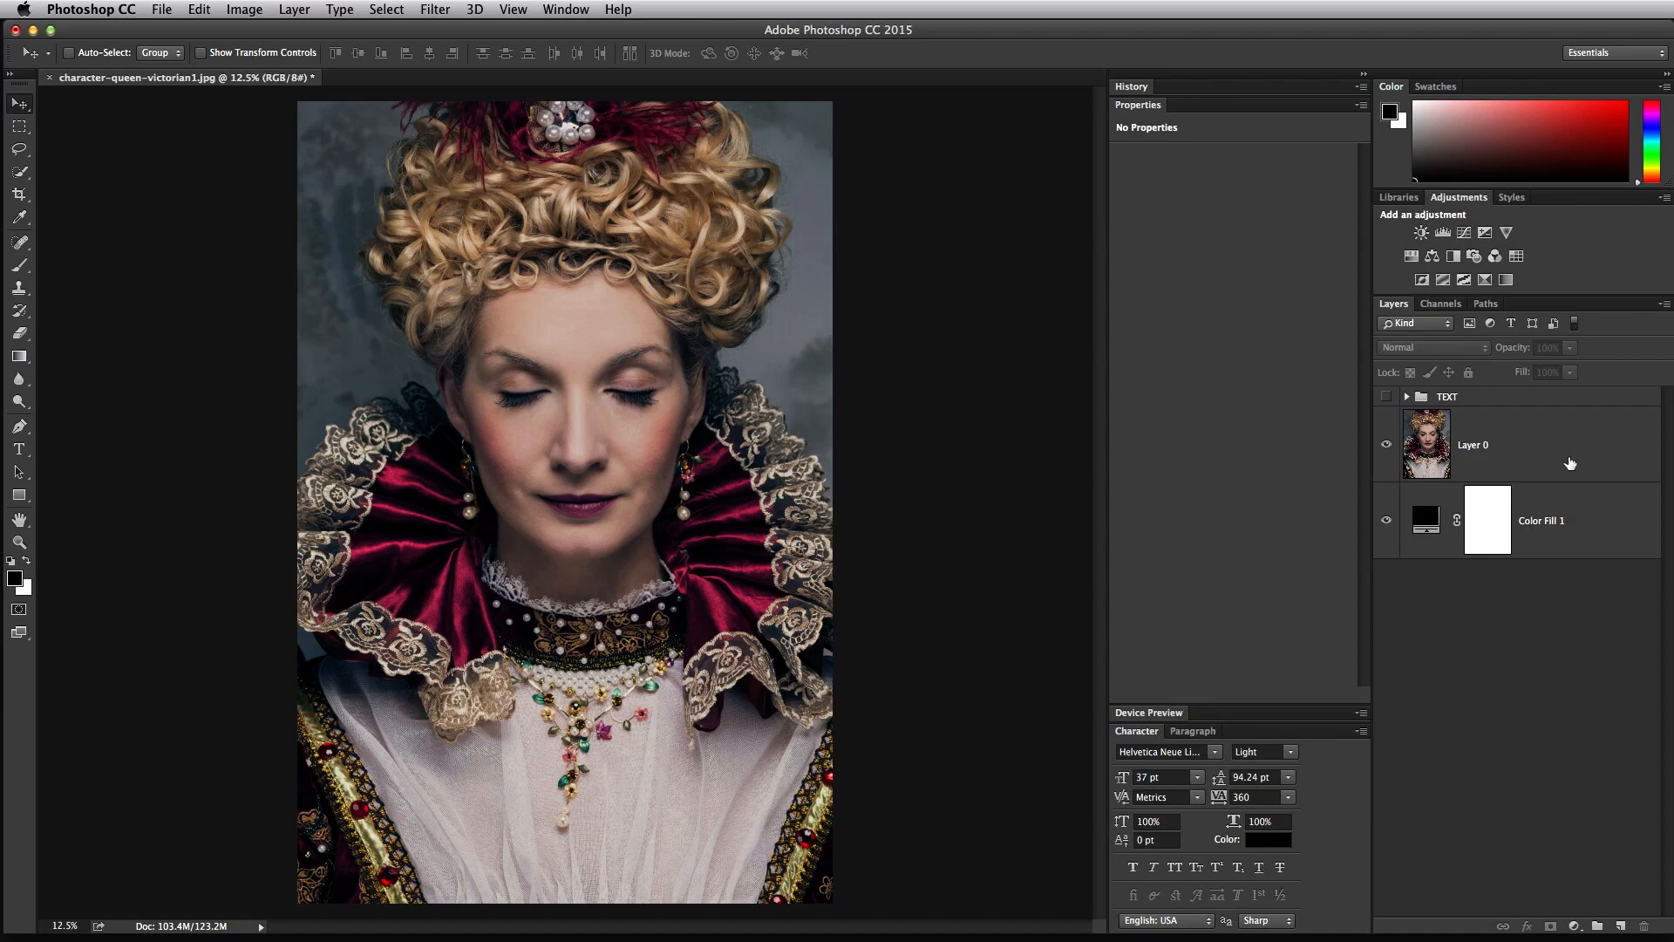
mouse_move(1566, 460)
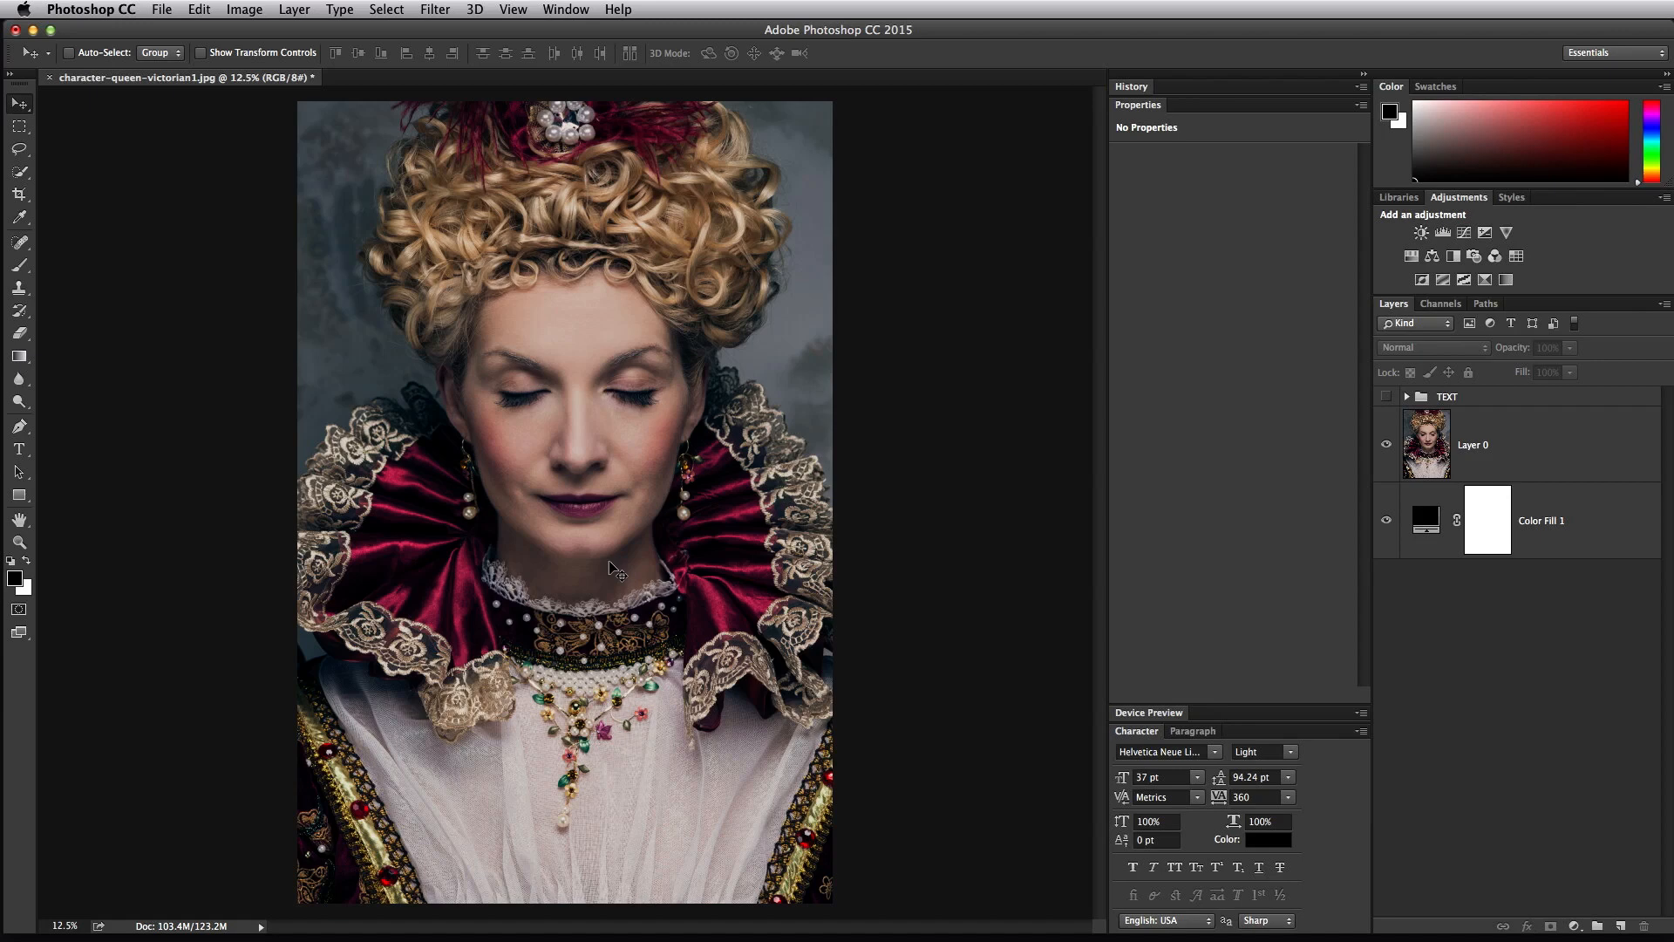
mouse_move(511, 720)
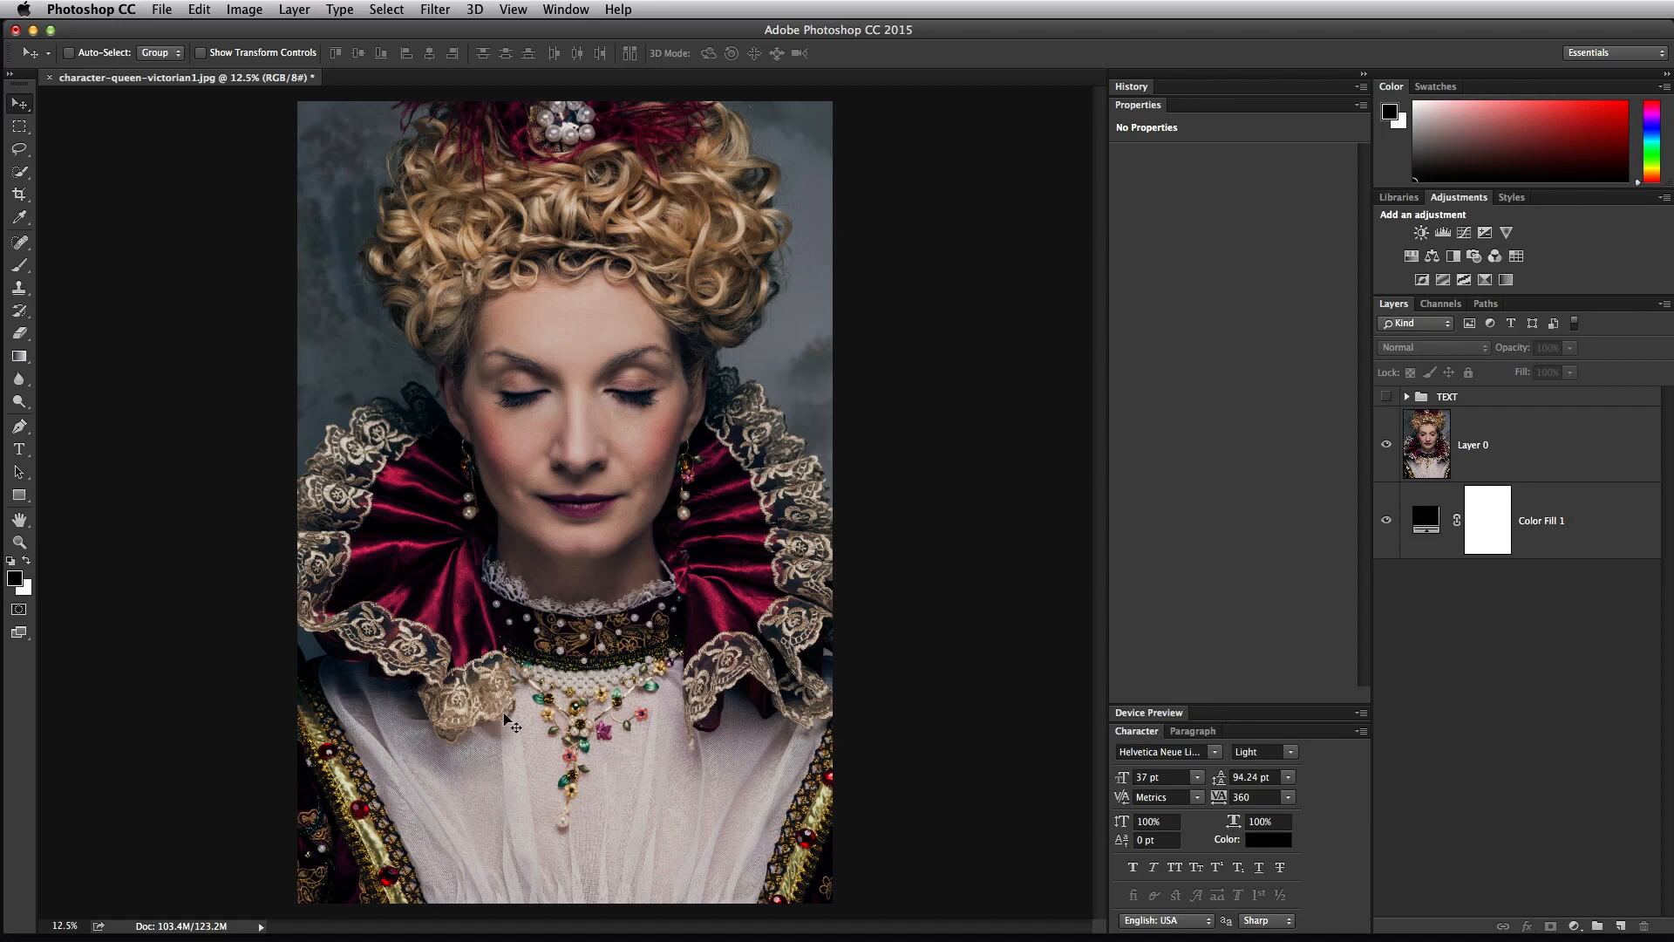
mouse_move(774, 729)
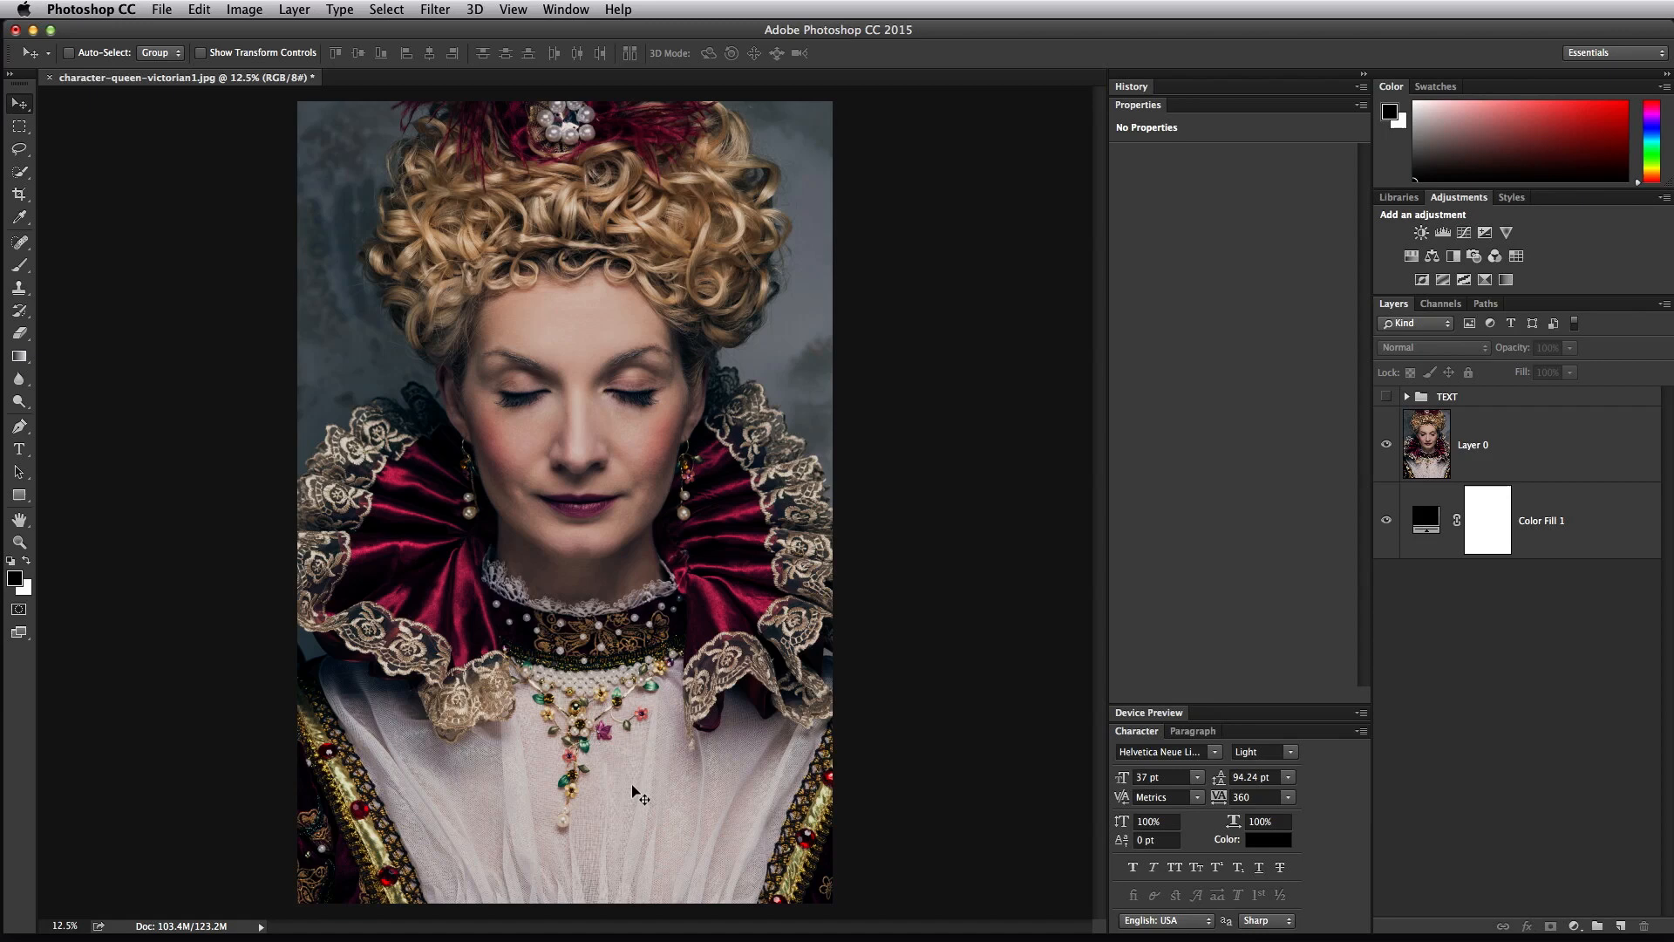
mouse_move(383, 194)
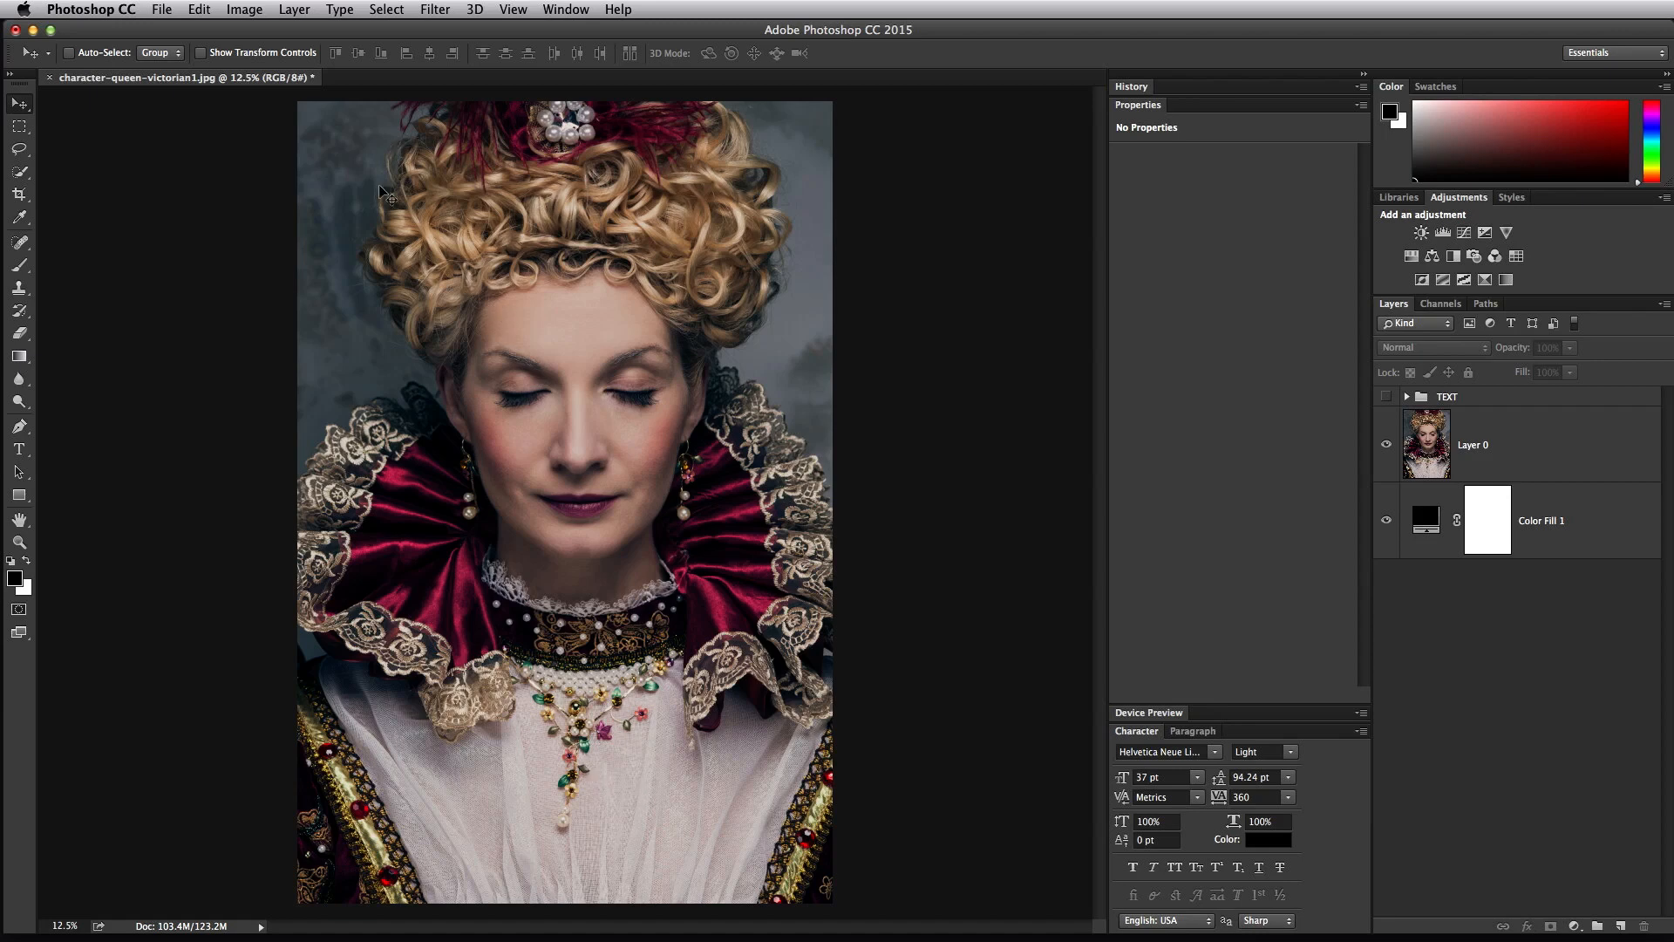
mouse_move(674, 117)
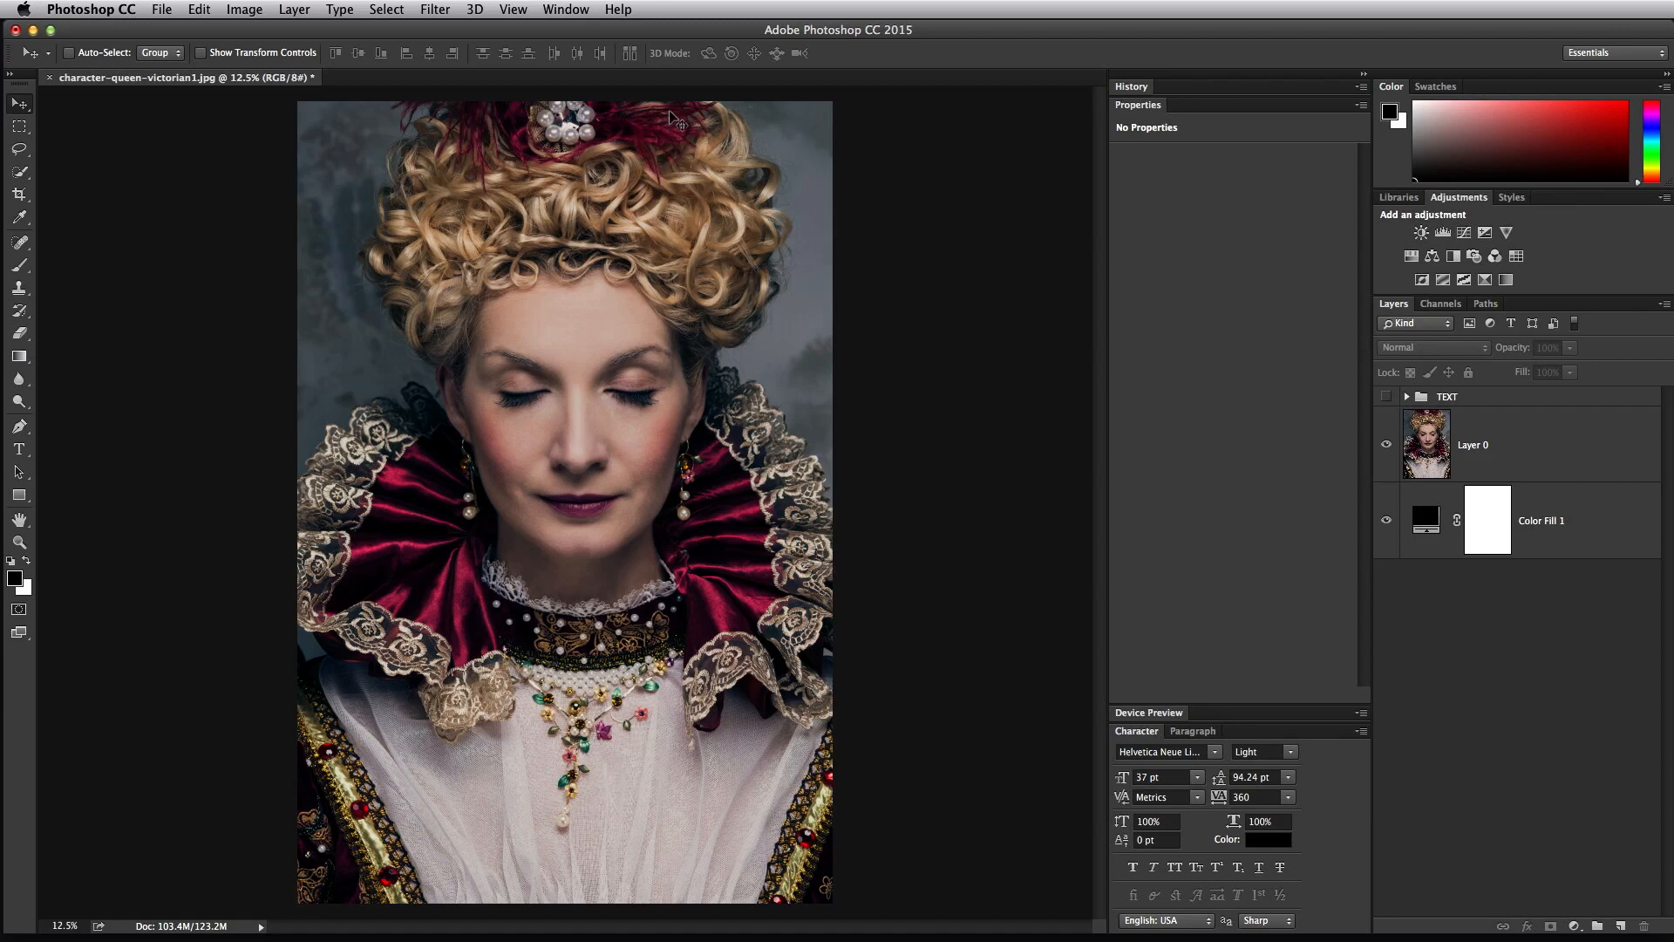
mouse_move(659, 715)
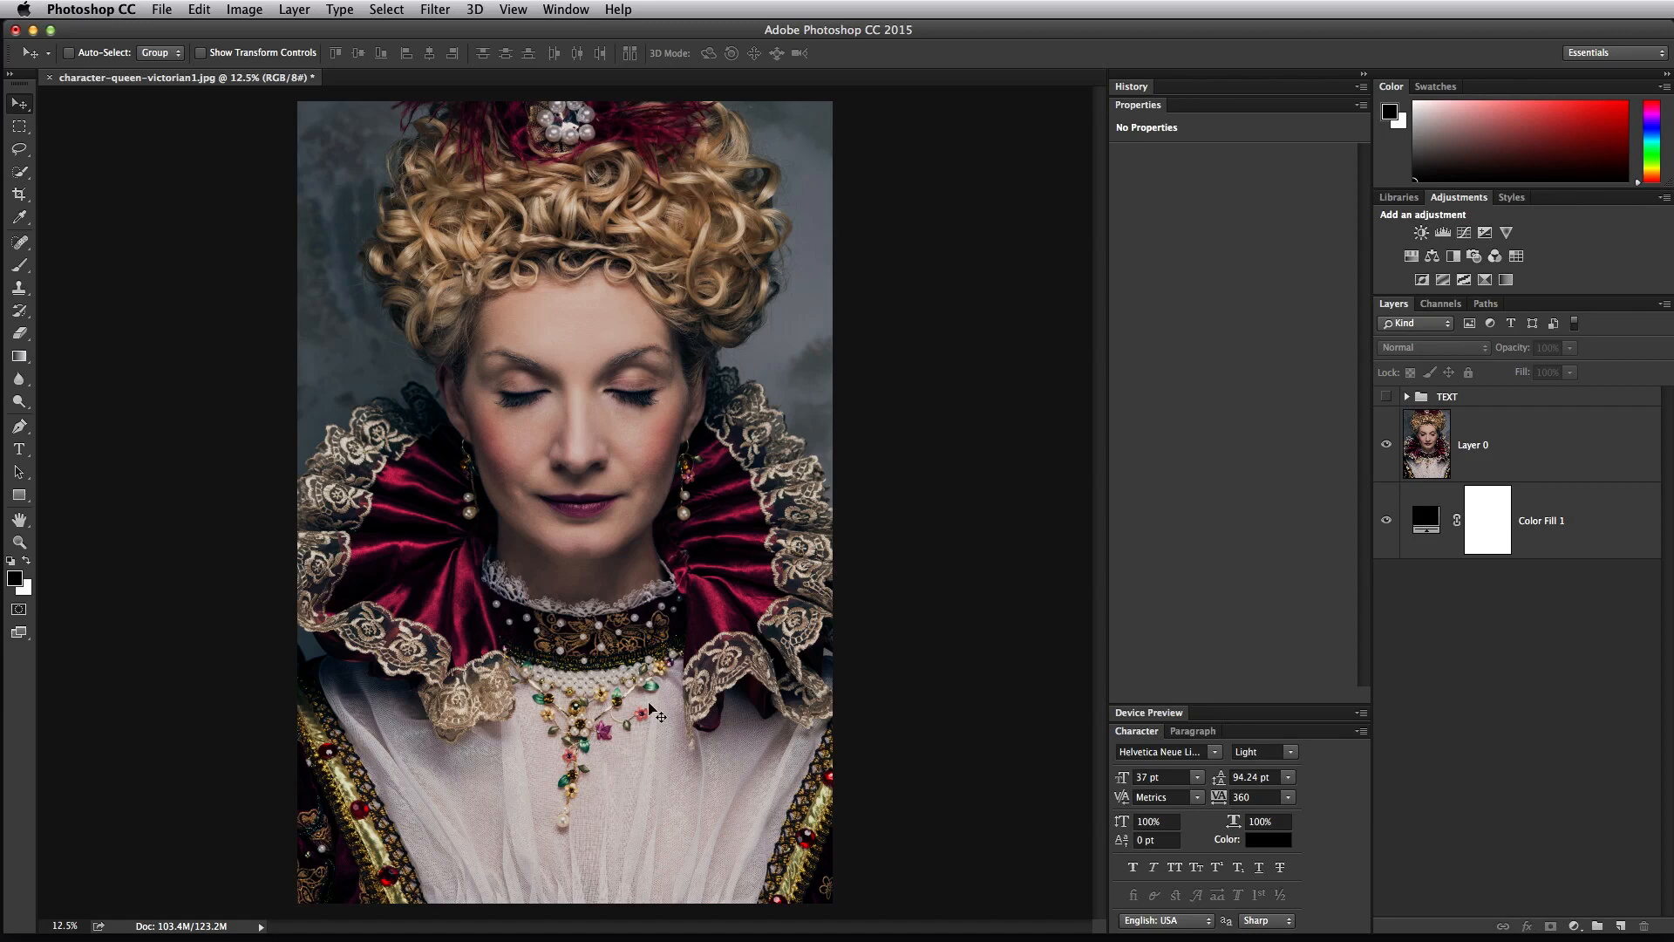
mouse_move(367, 821)
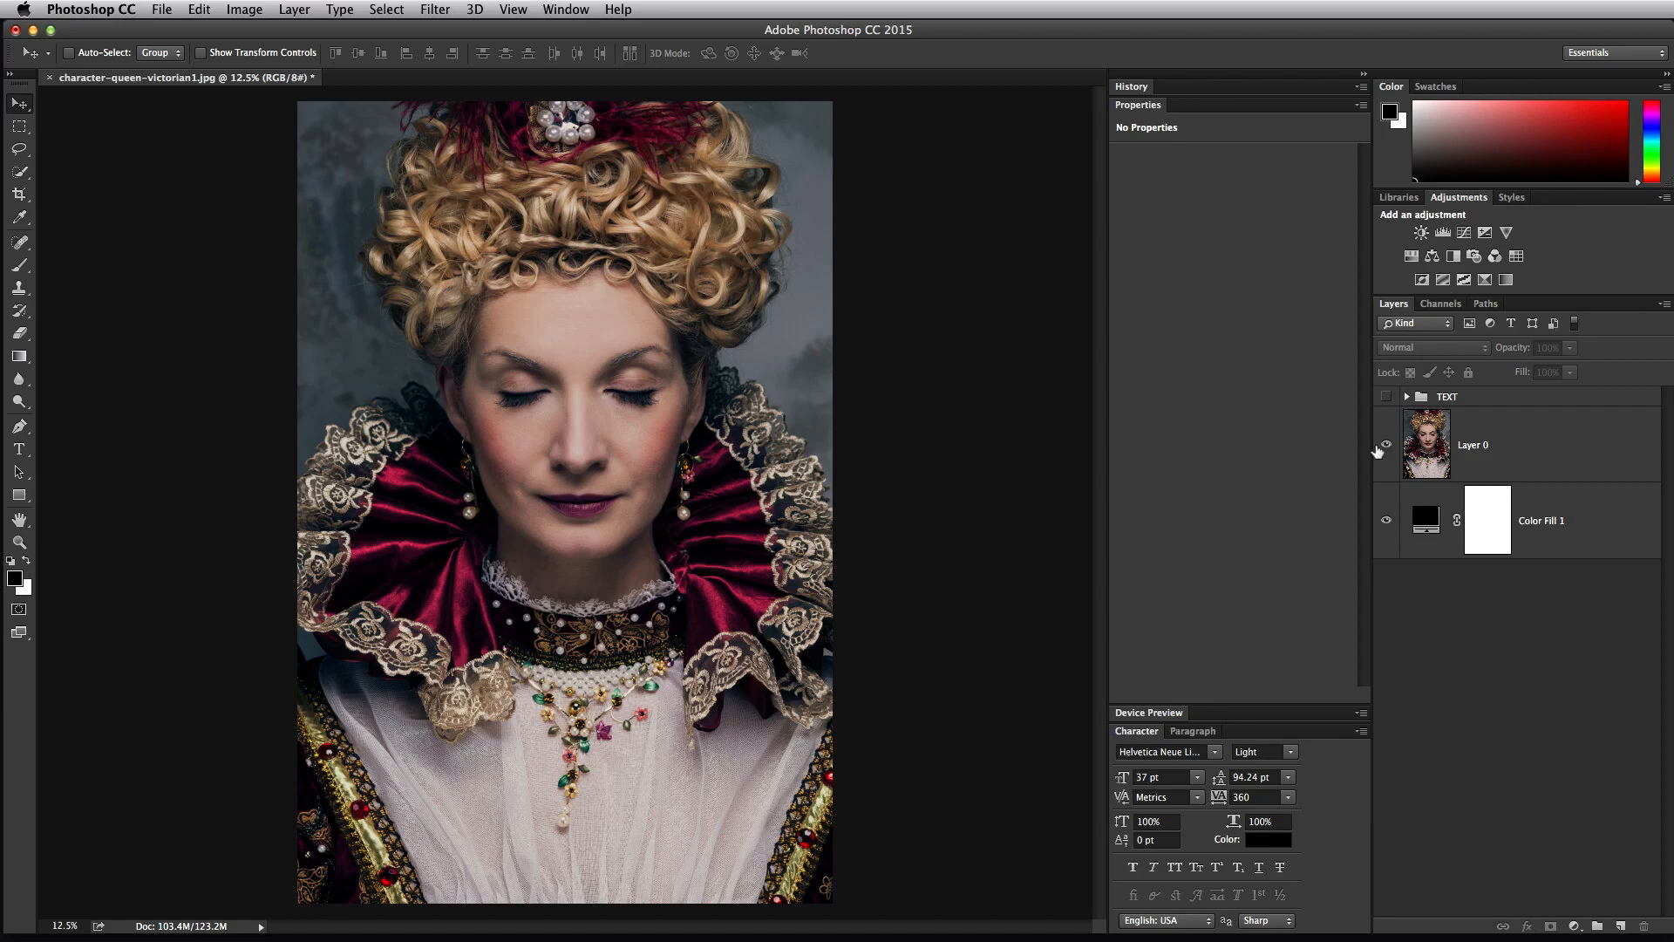
click(1387, 395)
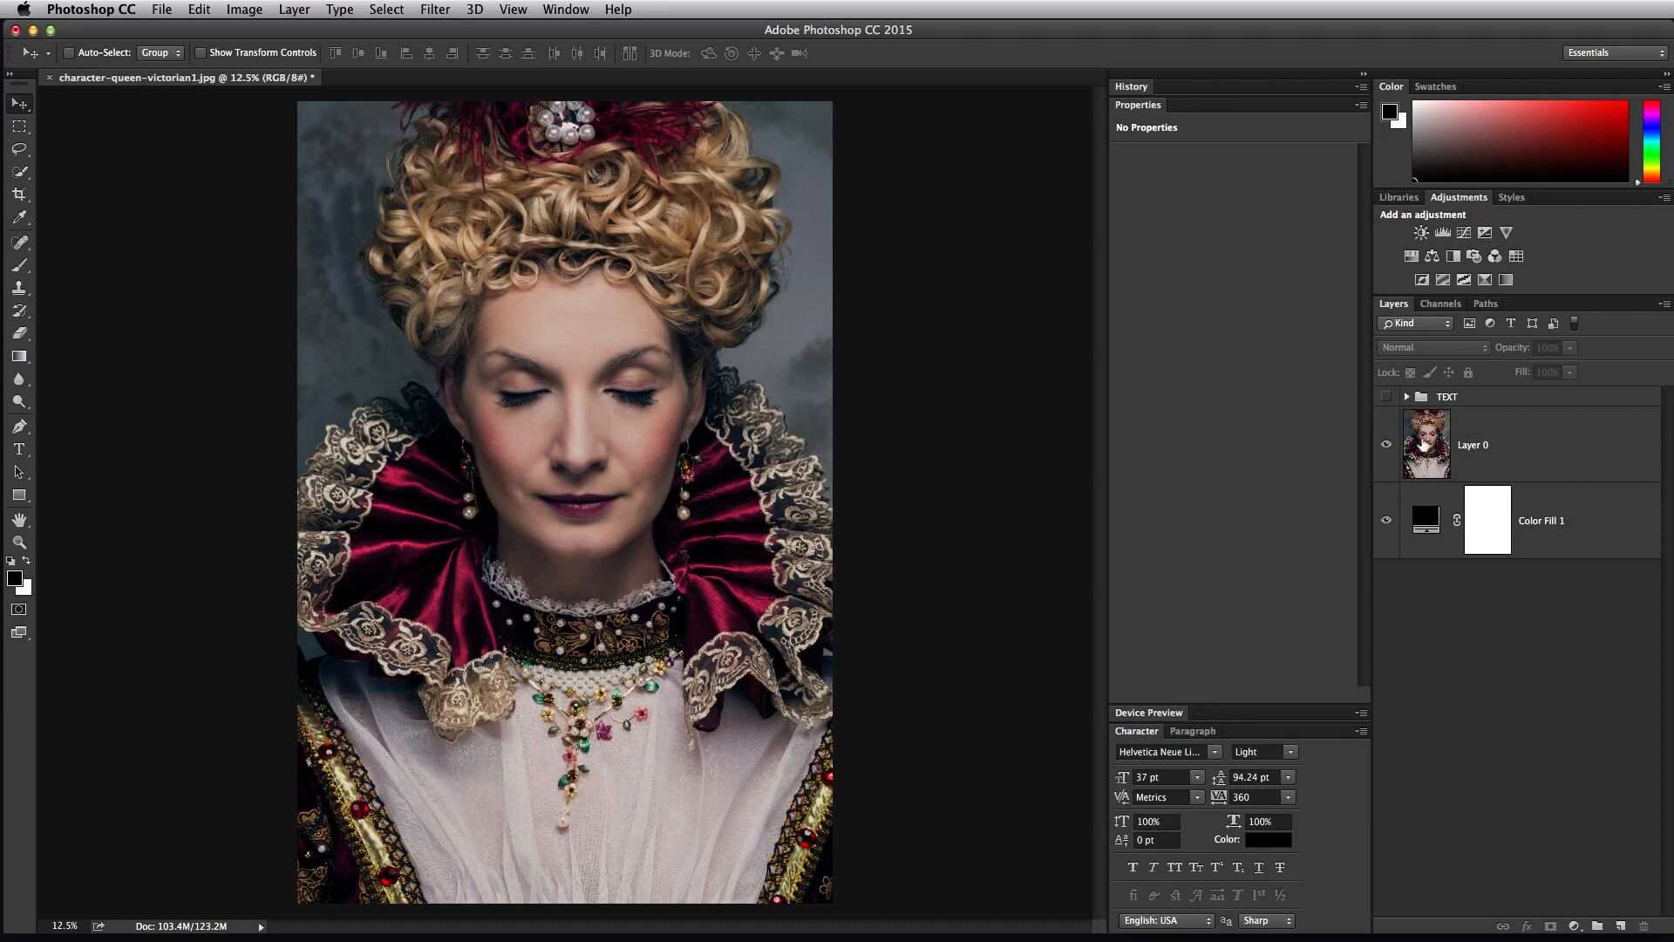
- Inspect the black Color Fill layer, then return to the queen photo layer (Layer 0)
click(1474, 444)
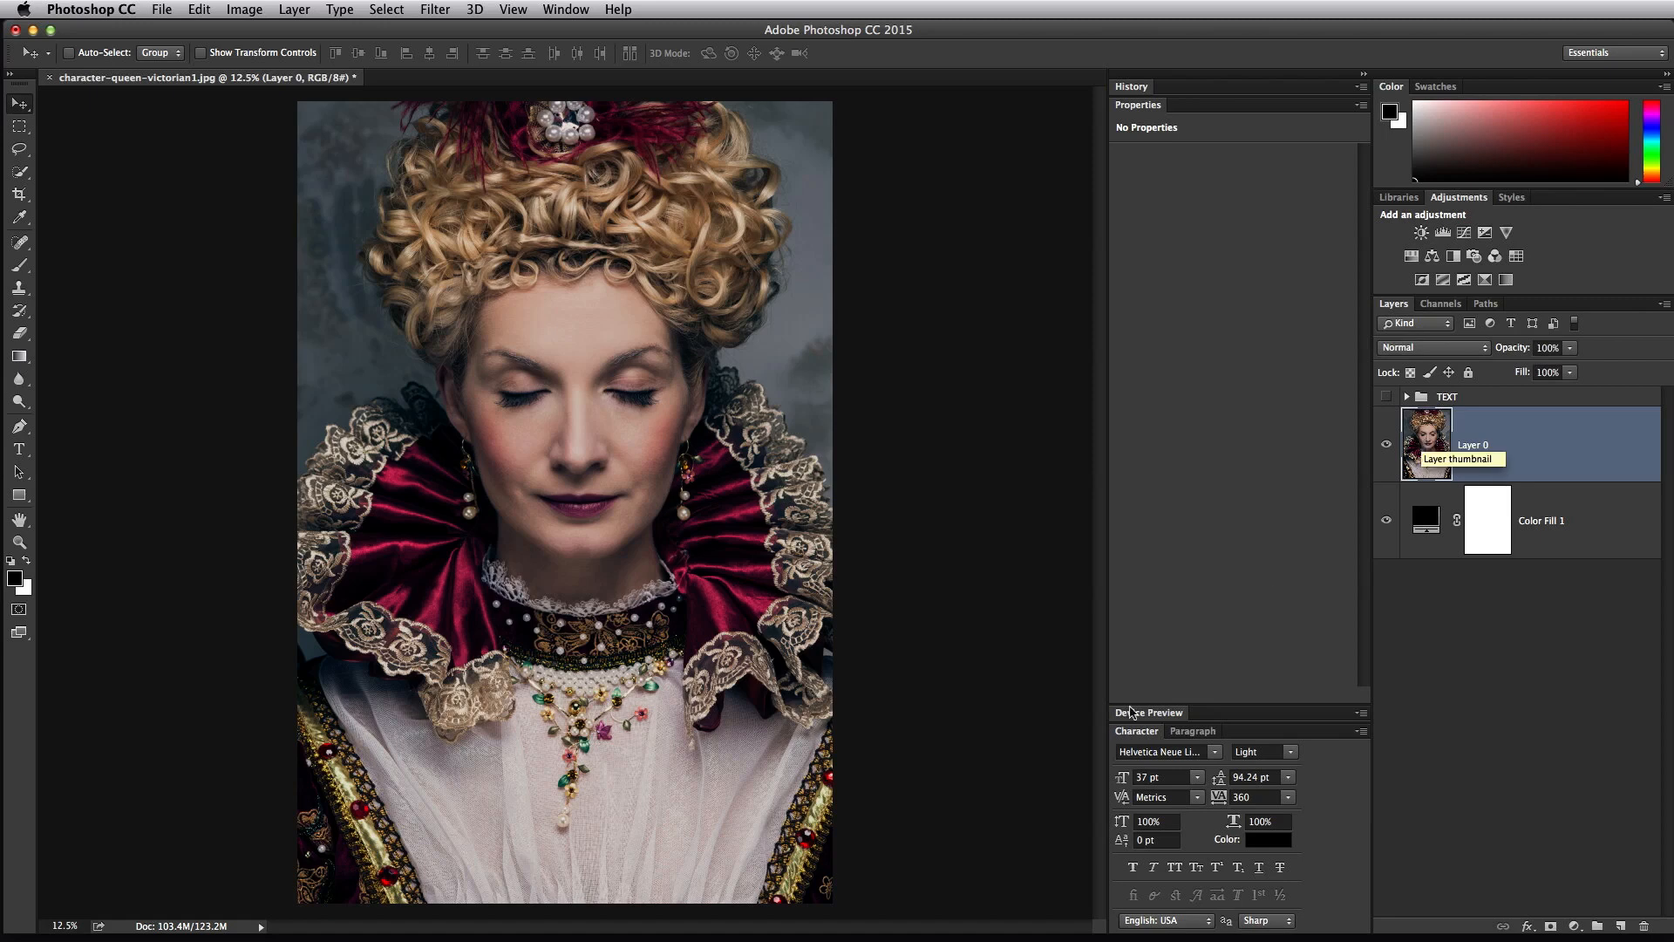
mouse_move(622, 673)
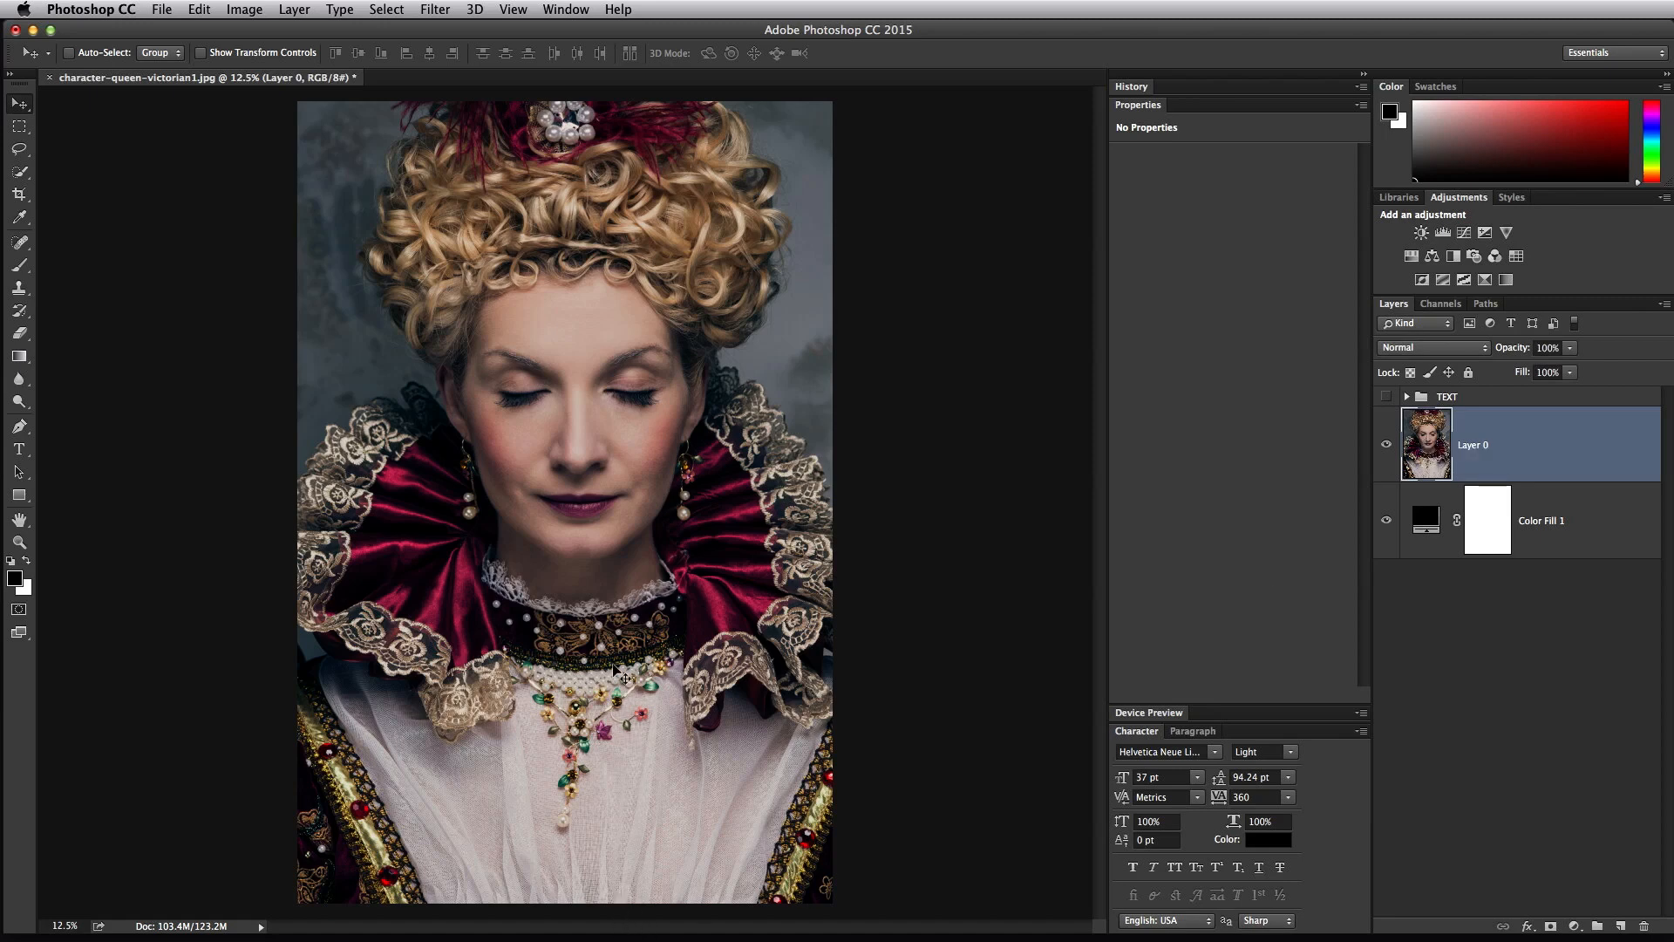
mouse_move(1356, 517)
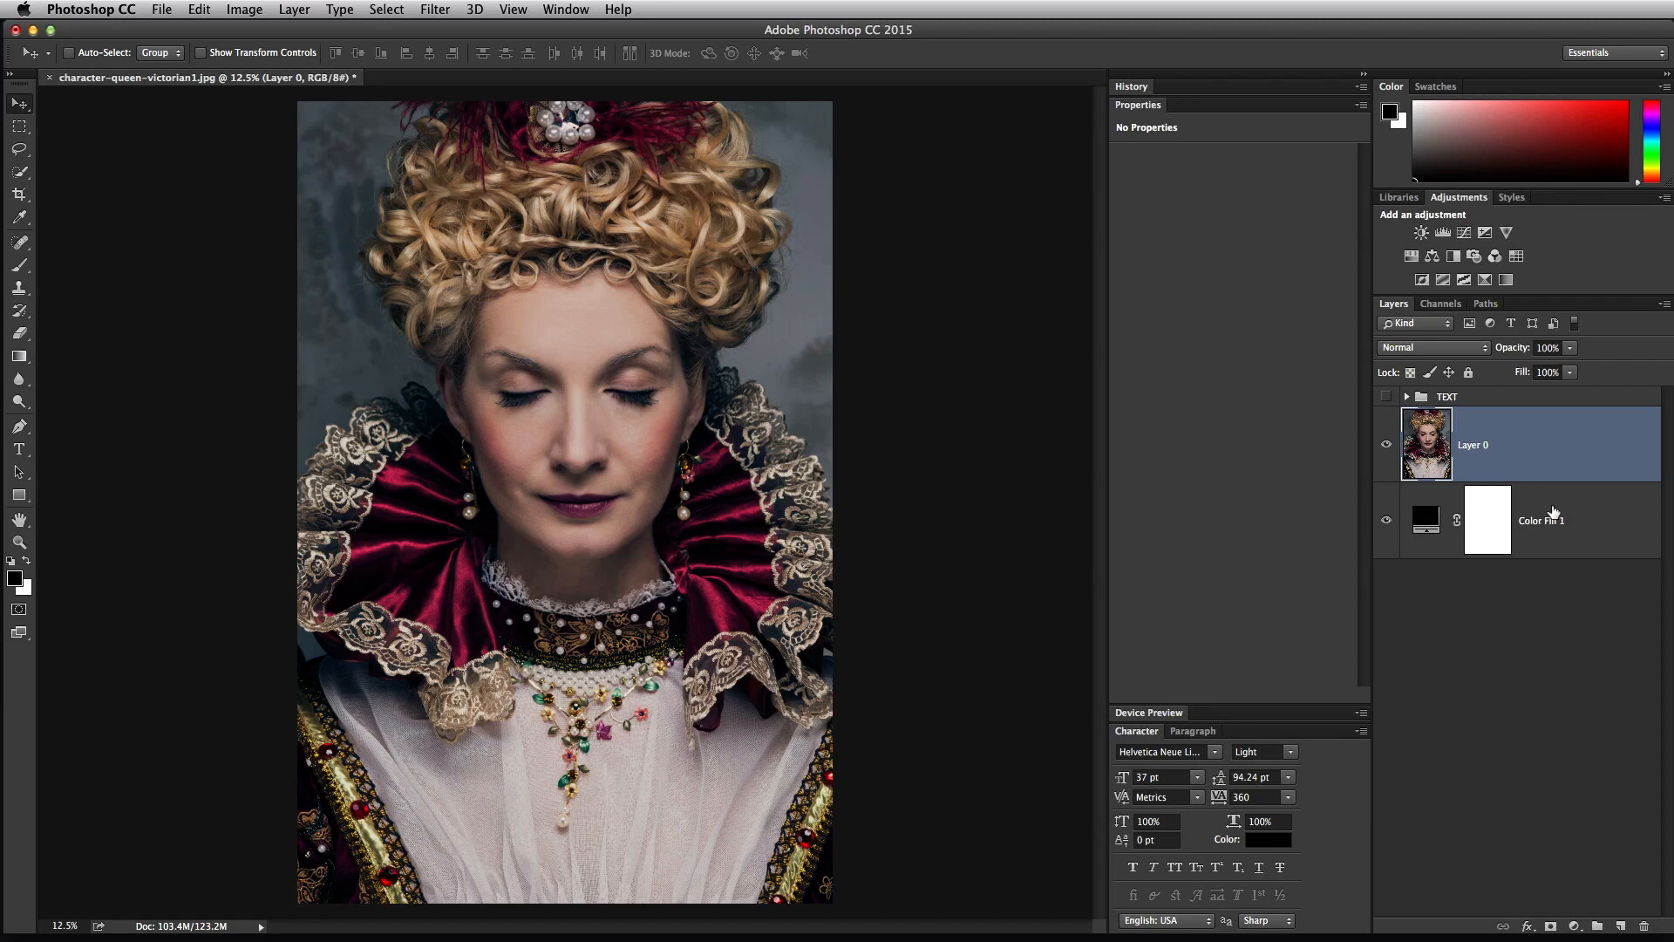
click(1428, 519)
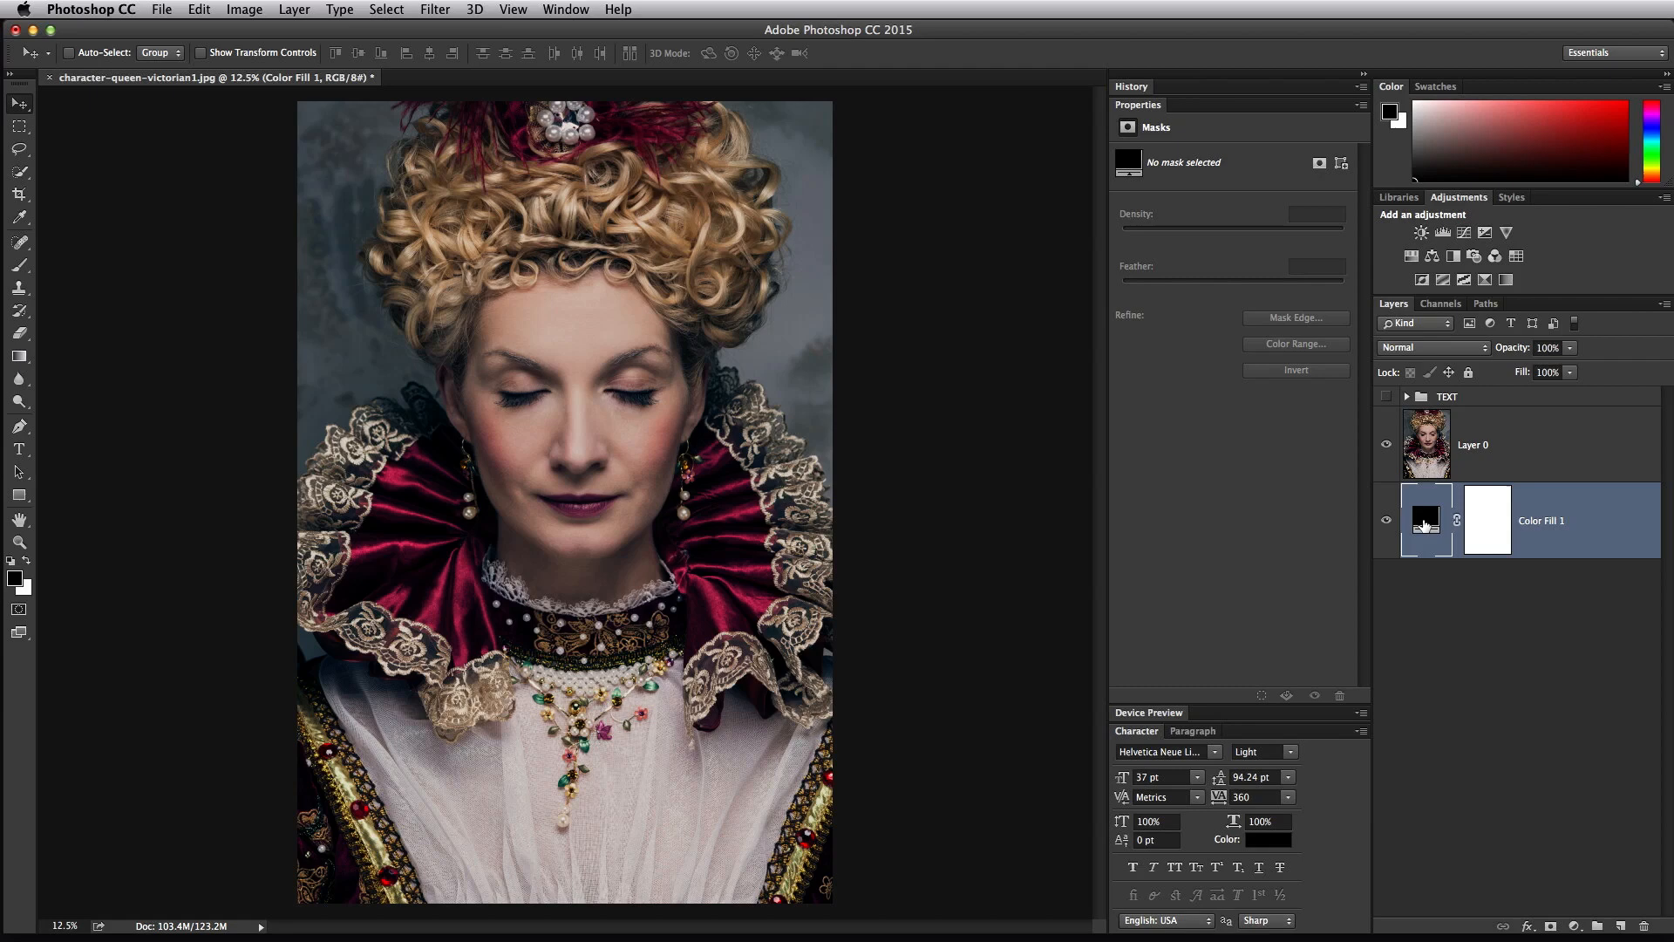
mouse_move(1426, 521)
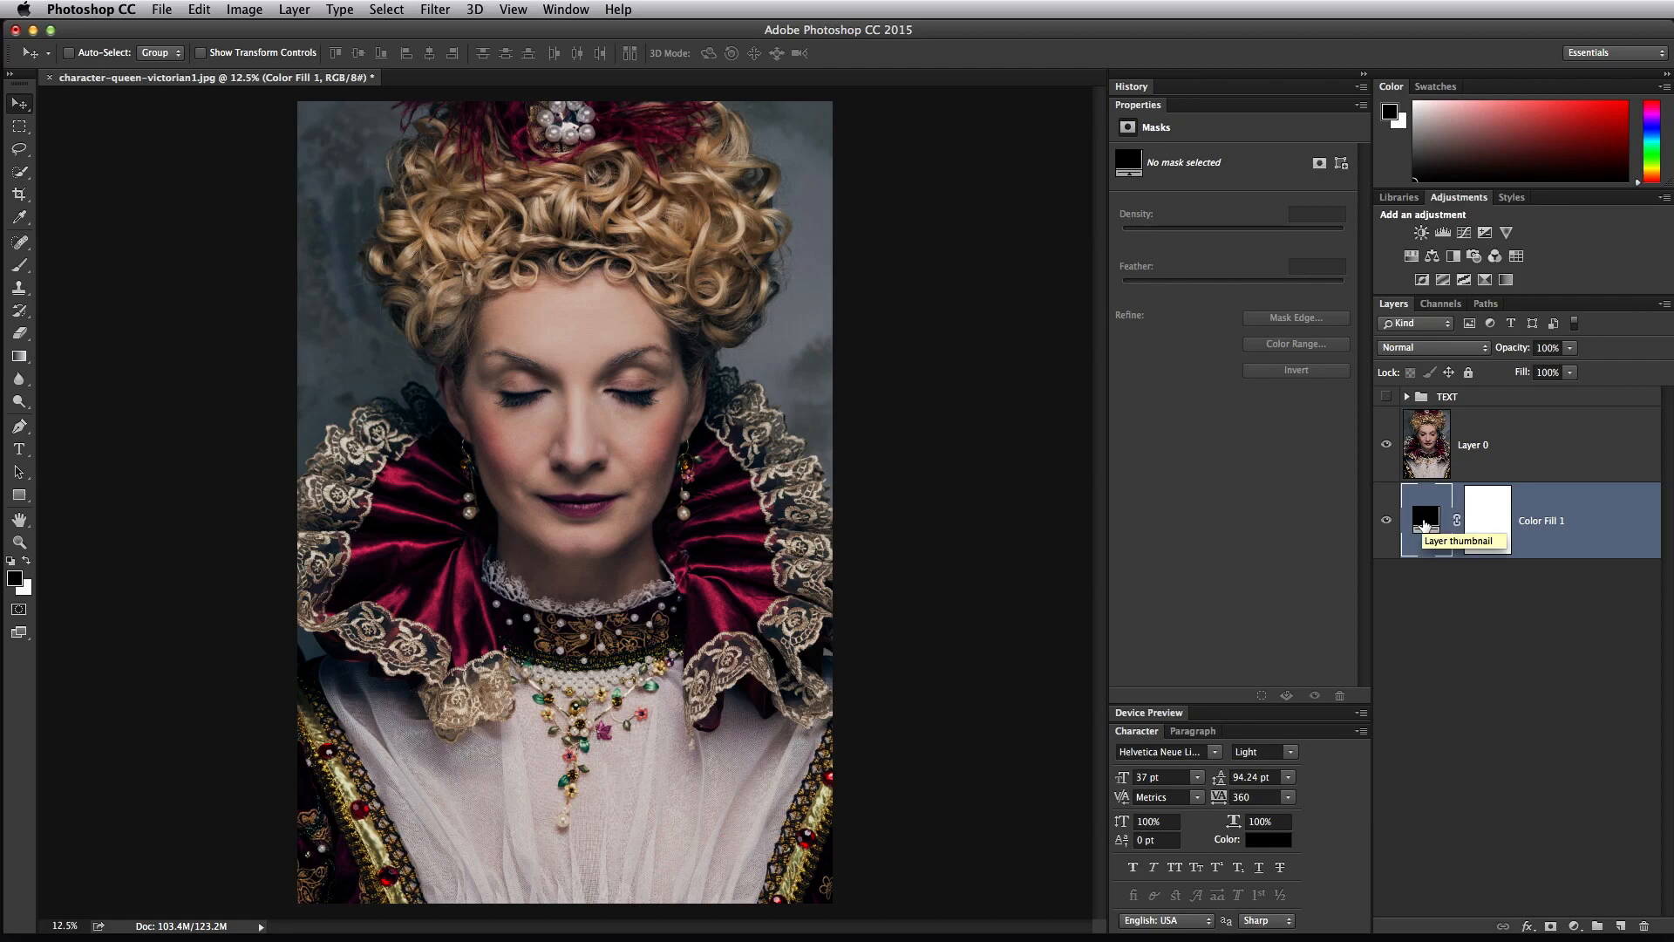
click(1474, 444)
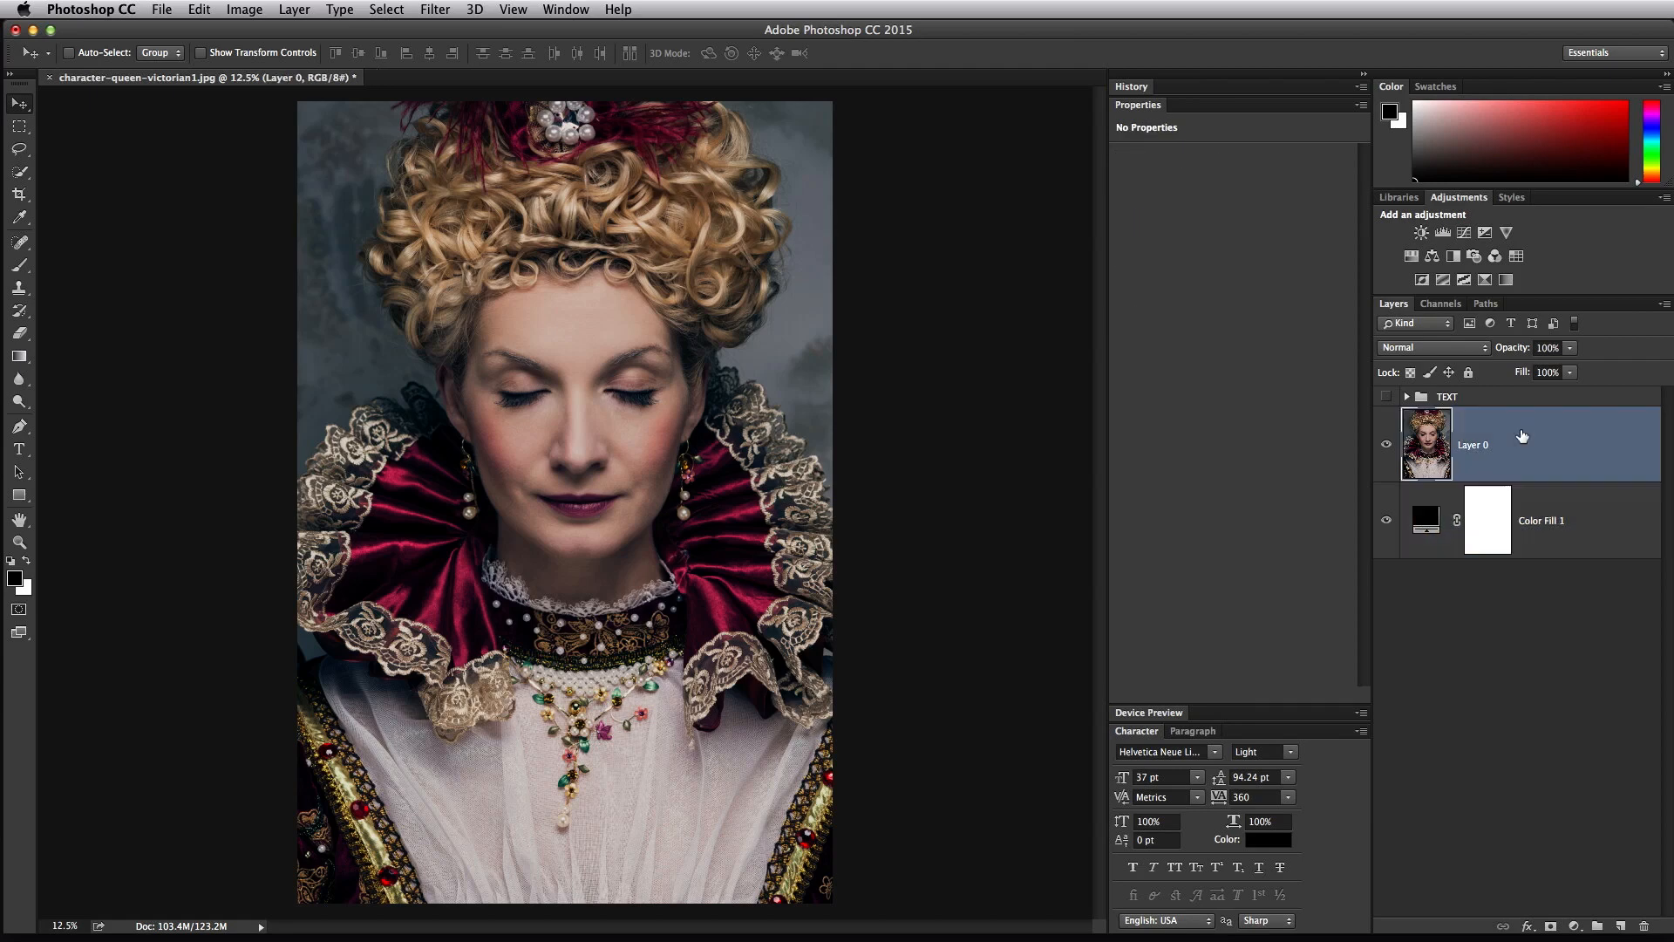
mouse_move(1505, 408)
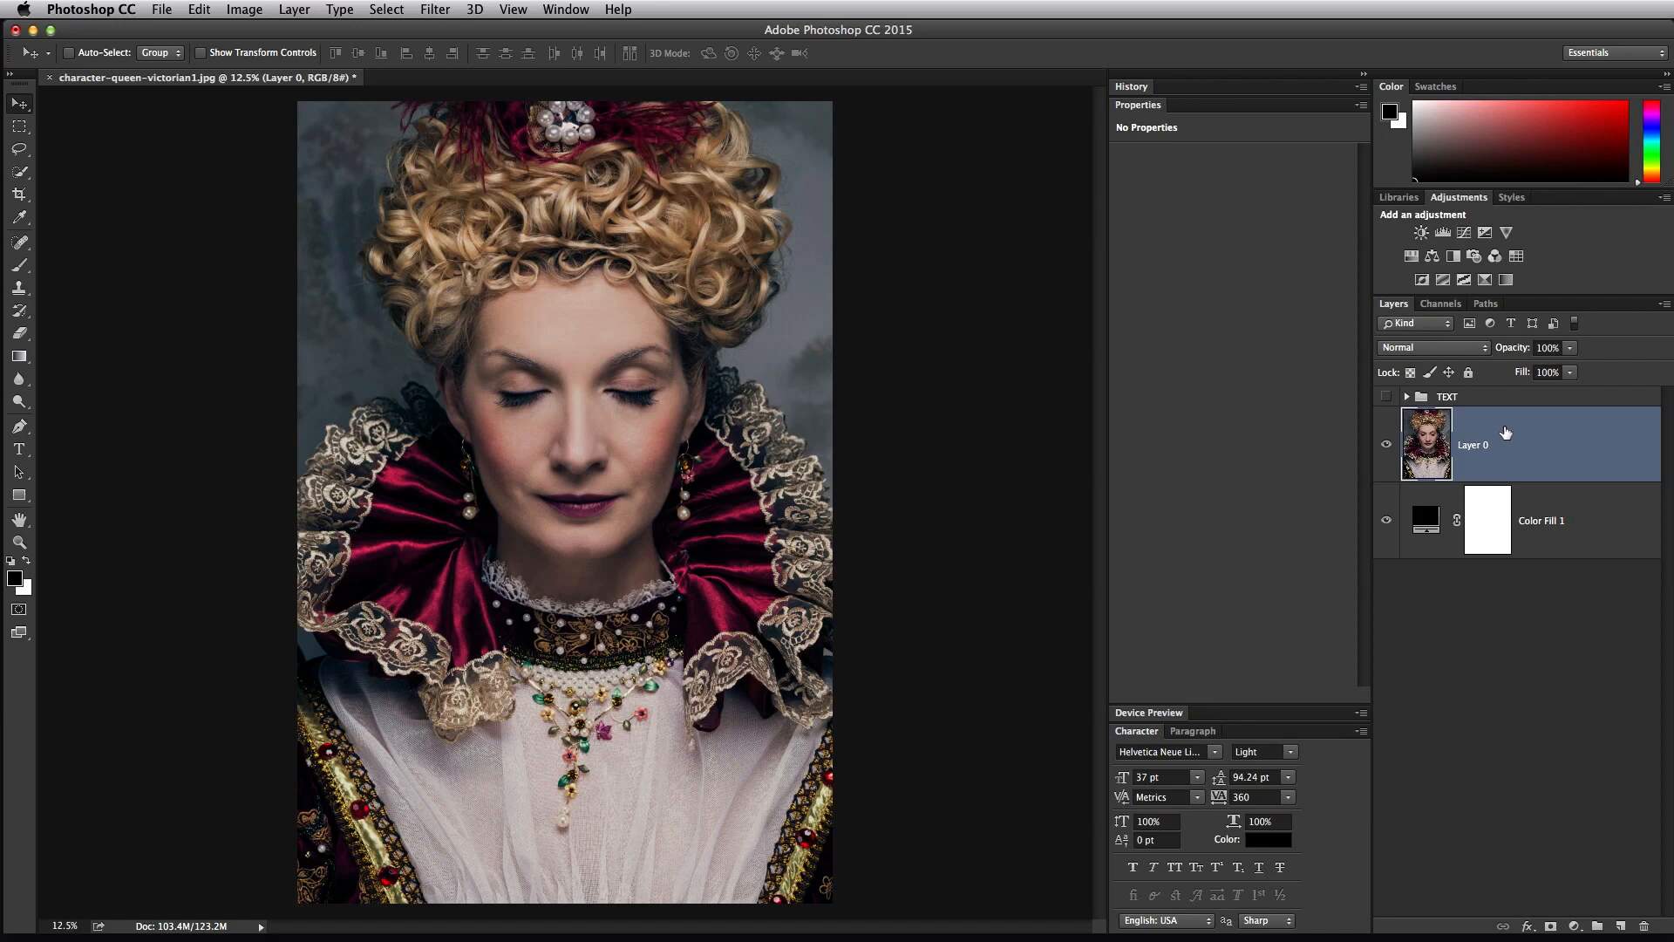
mouse_move(1512, 455)
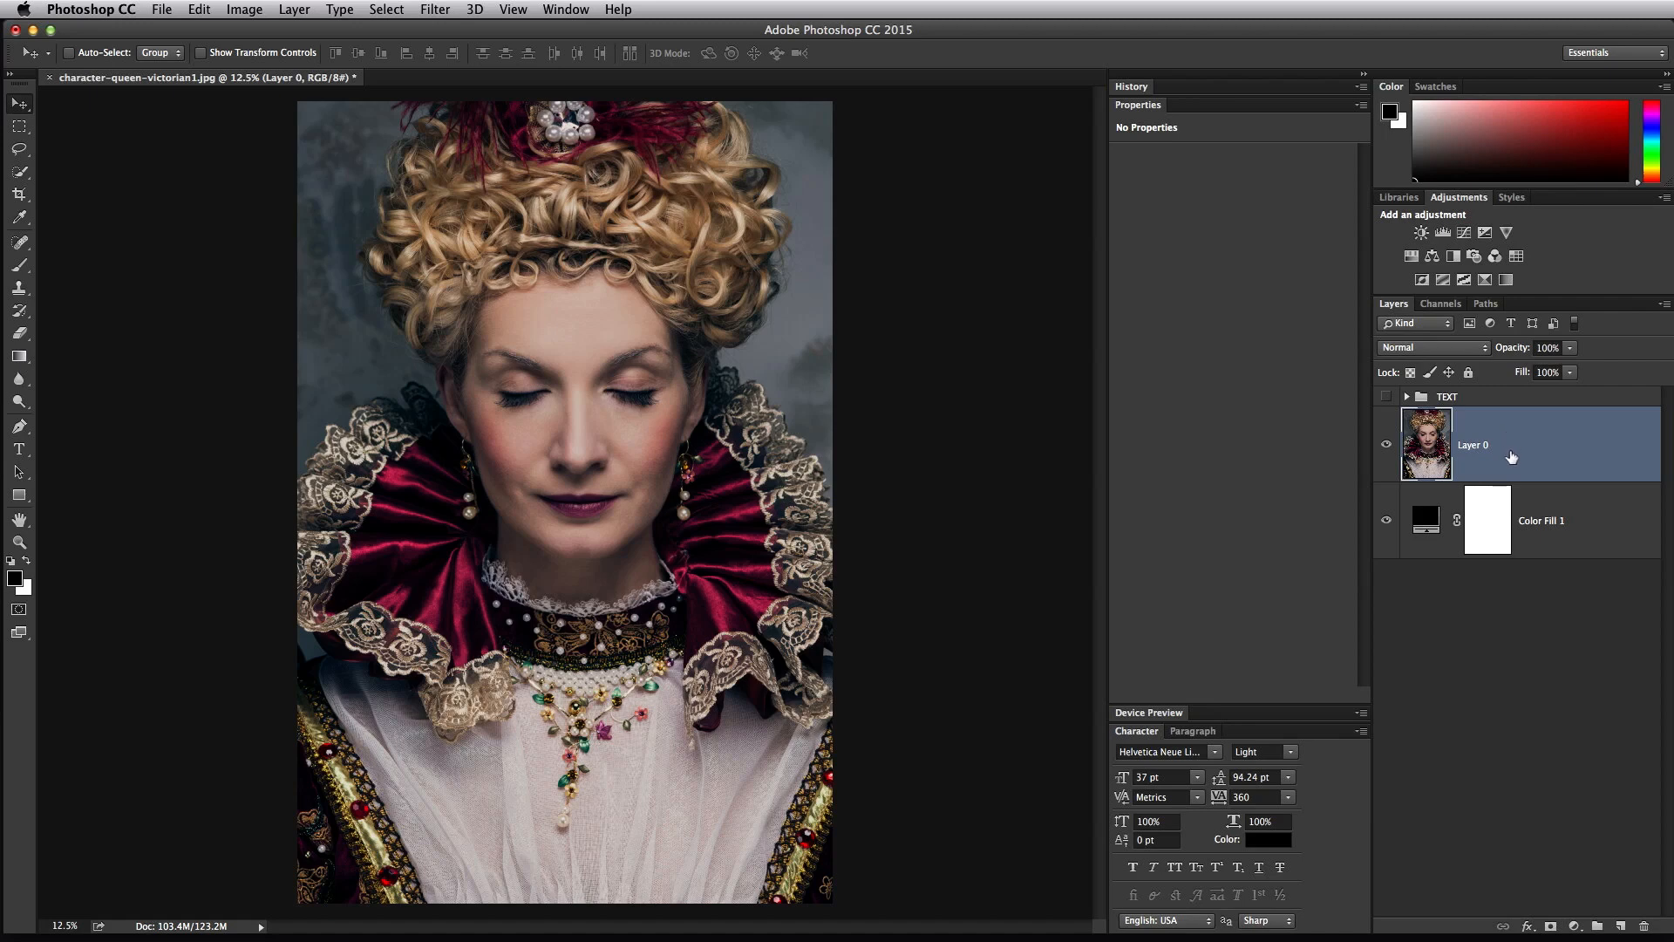
- Add a white layer mask to the queen photo layer
click(1550, 926)
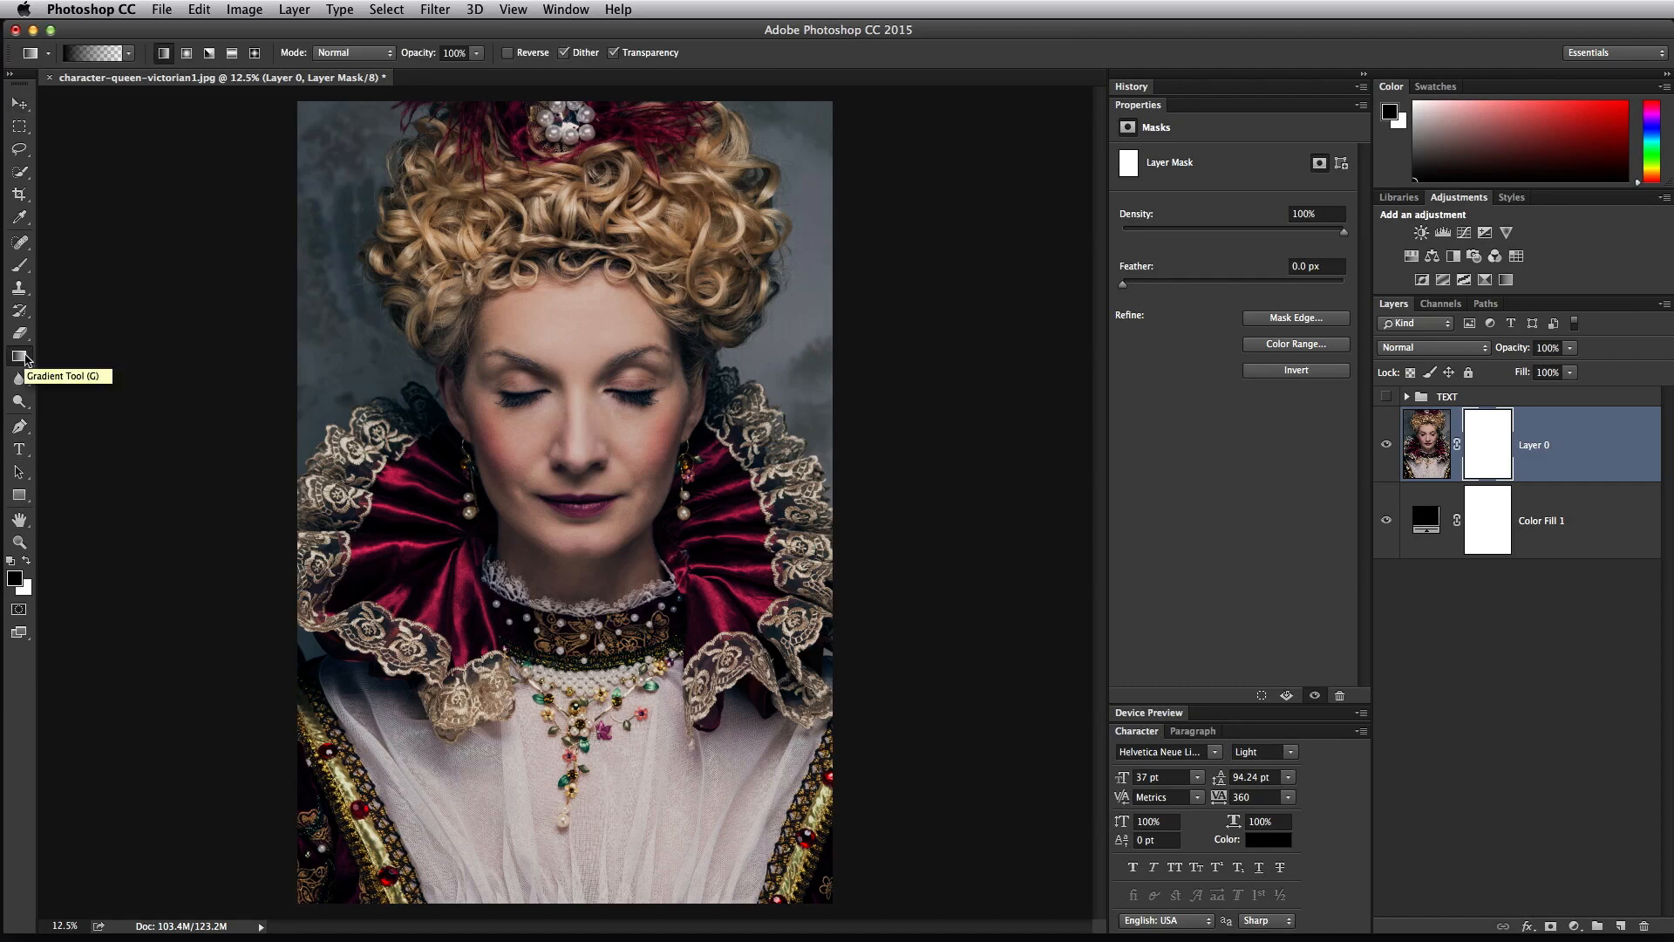
mouse_move(89, 101)
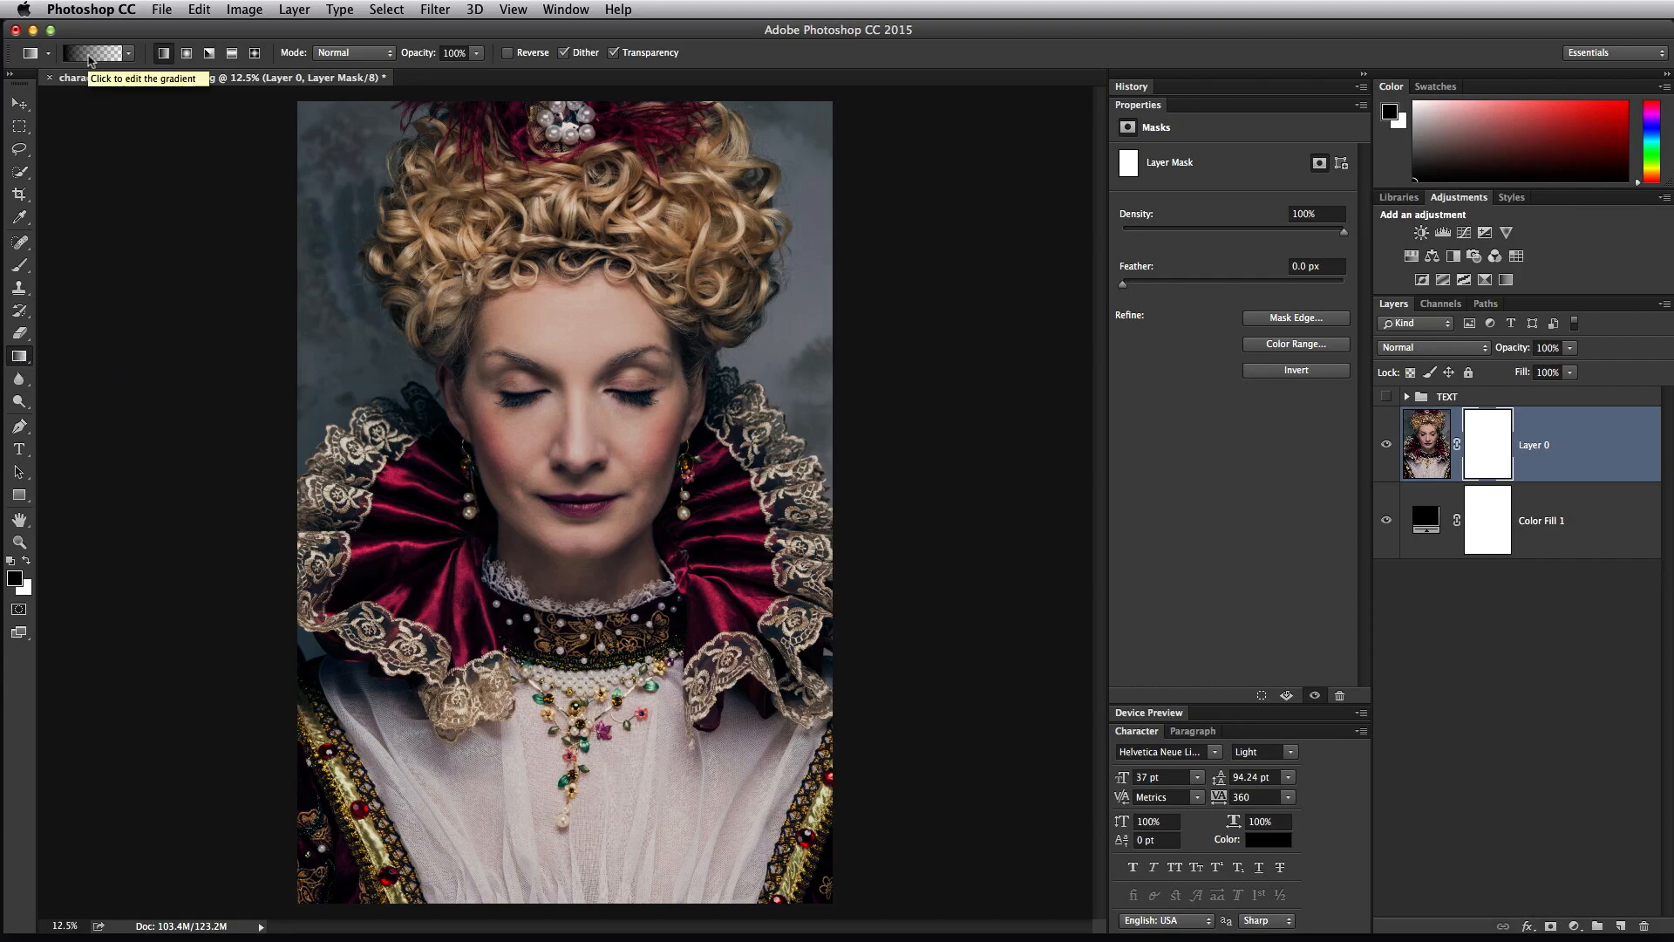
click(91, 52)
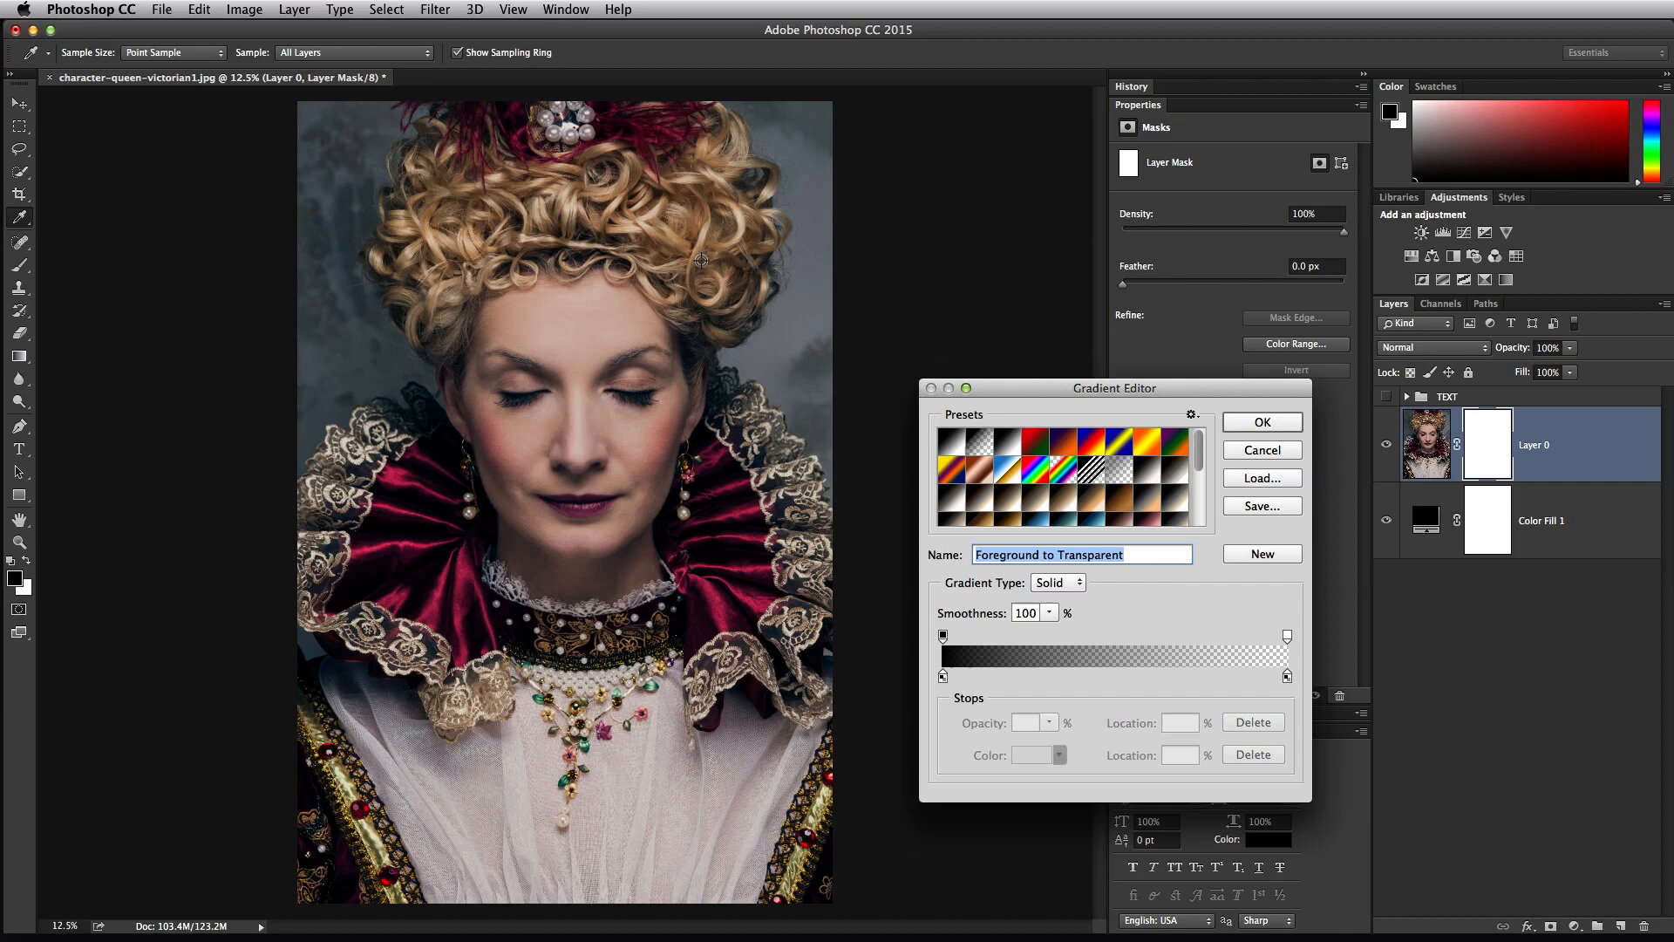
drag(1114, 387, 910, 284)
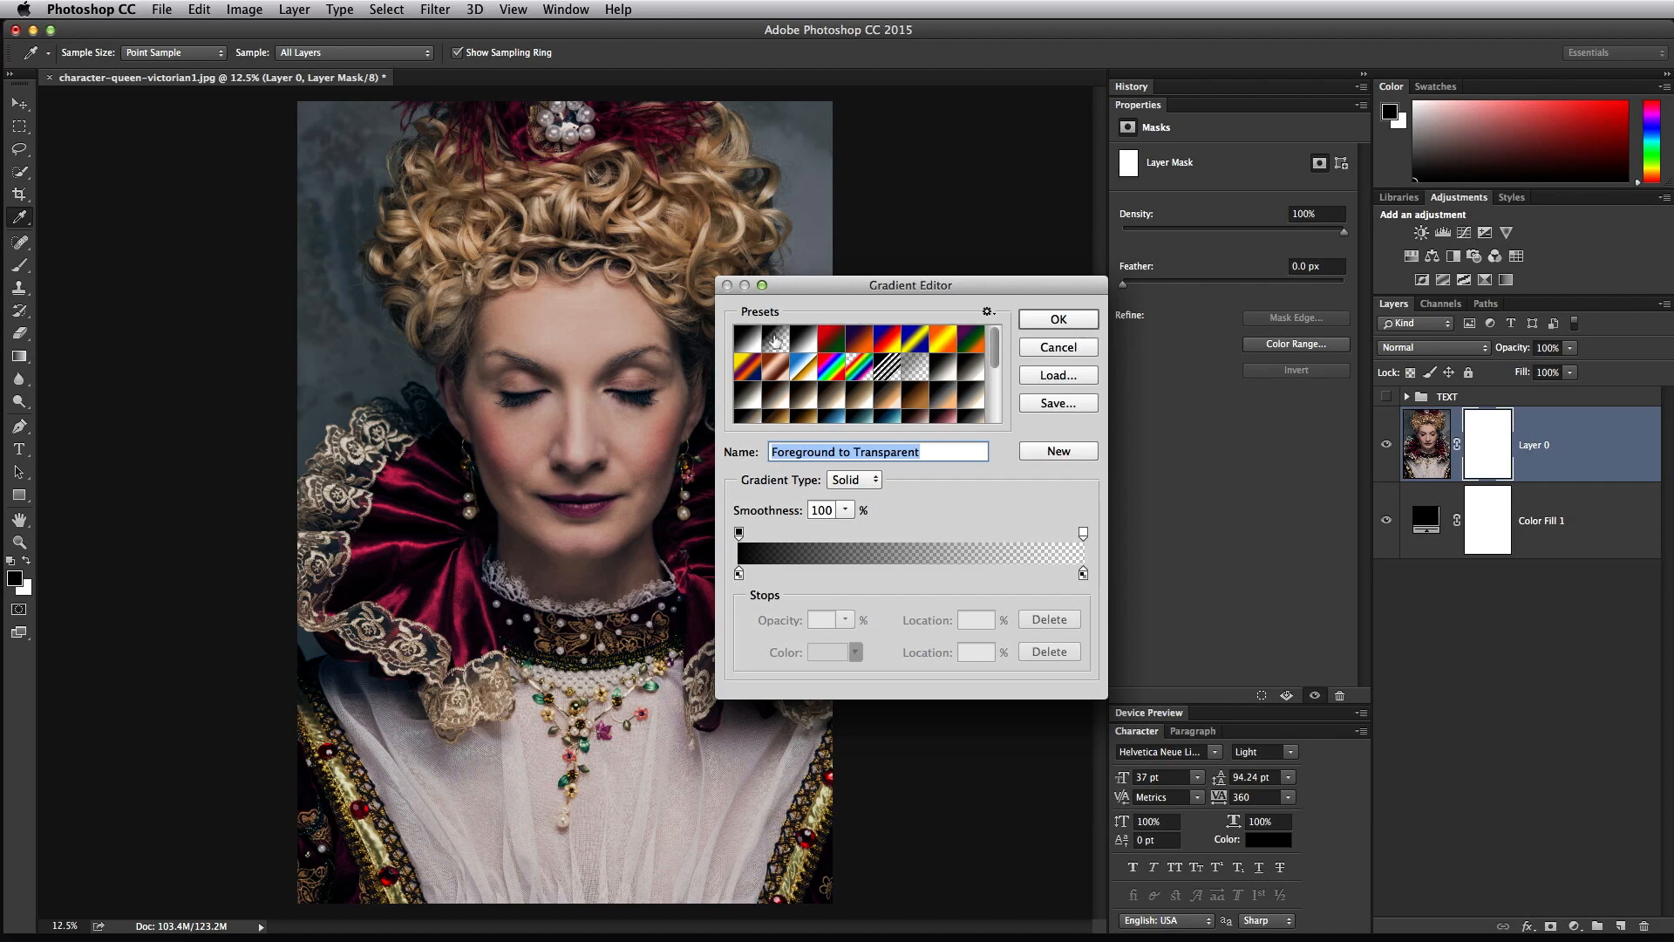
mouse_move(763, 336)
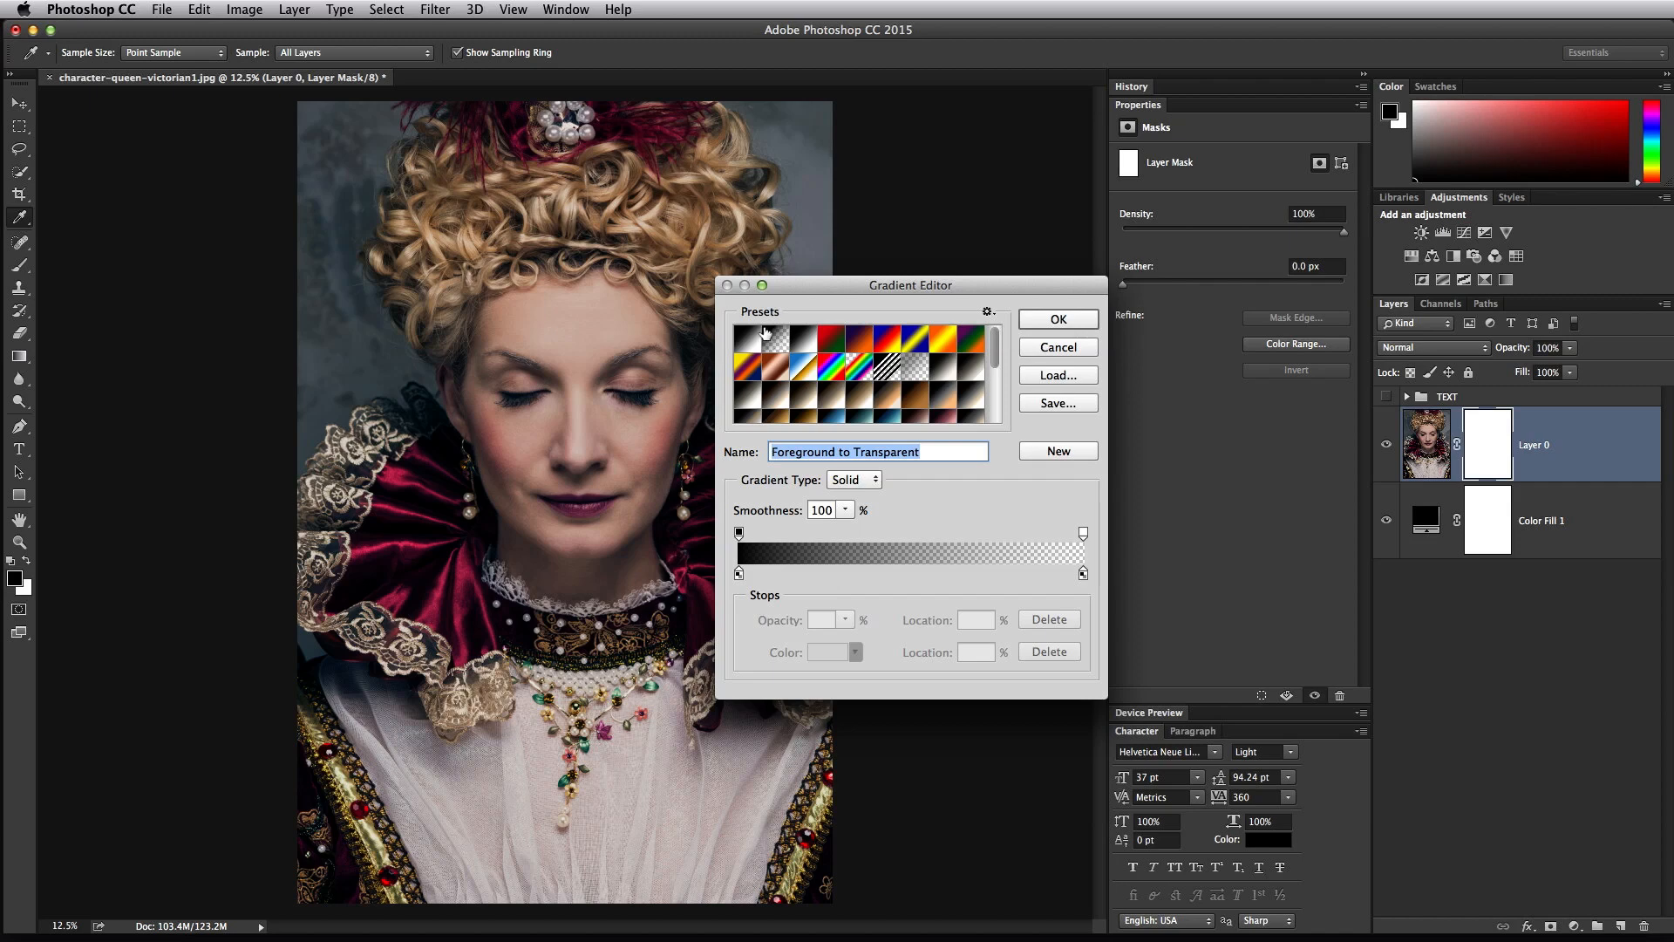
mouse_move(779, 347)
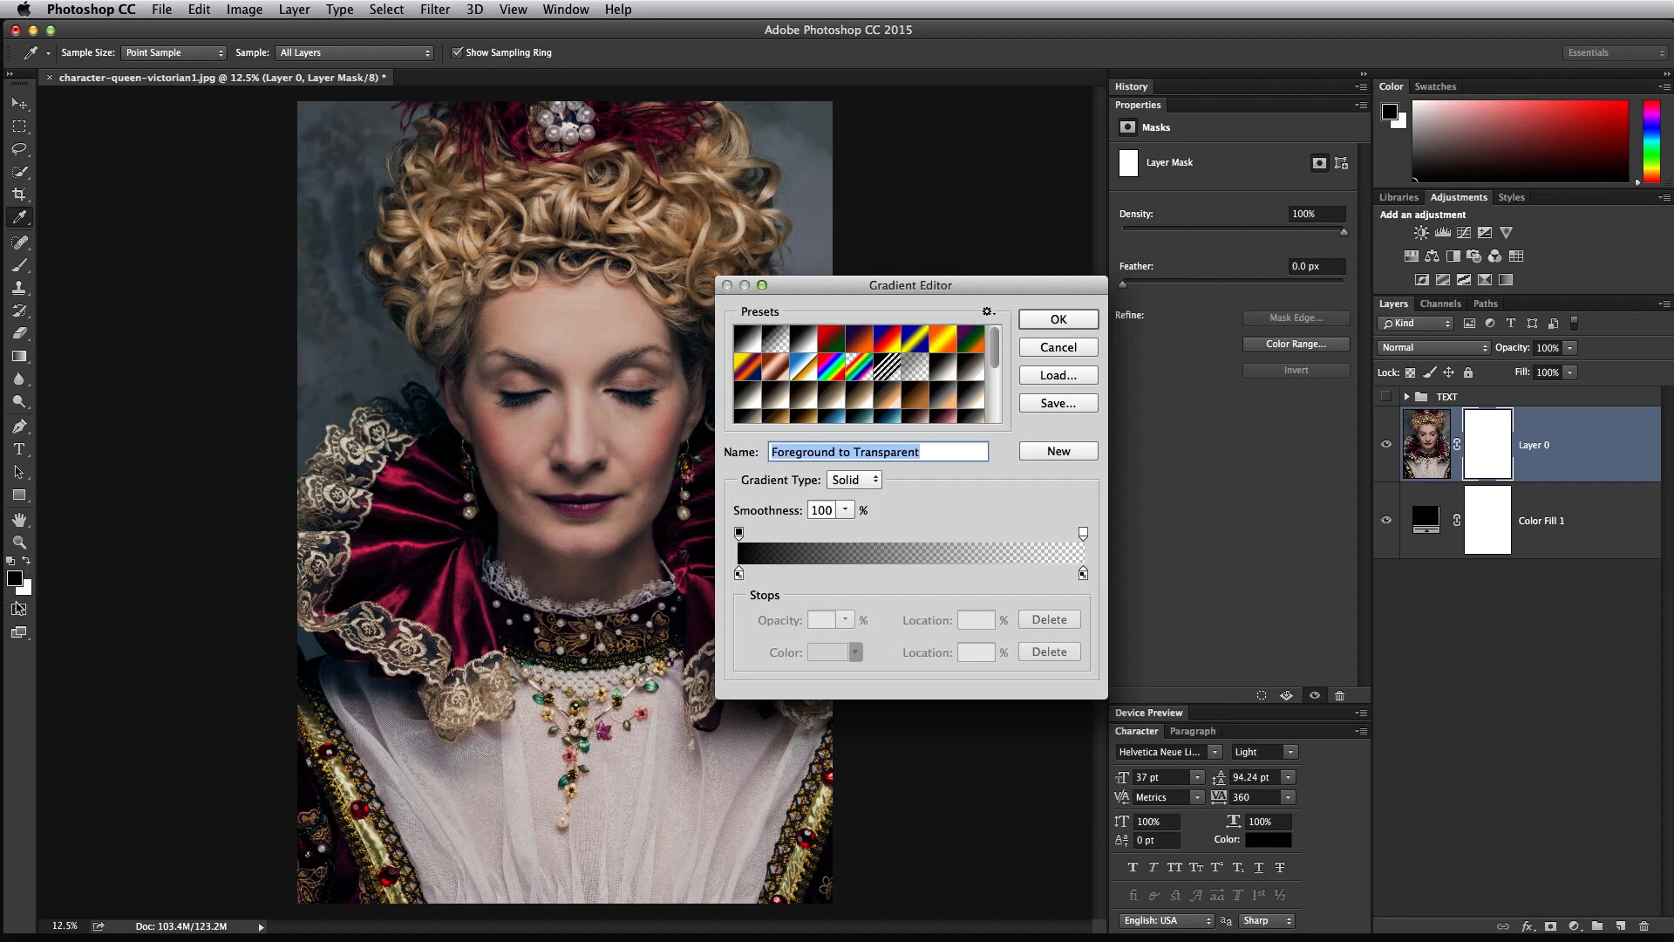
mouse_move(778, 349)
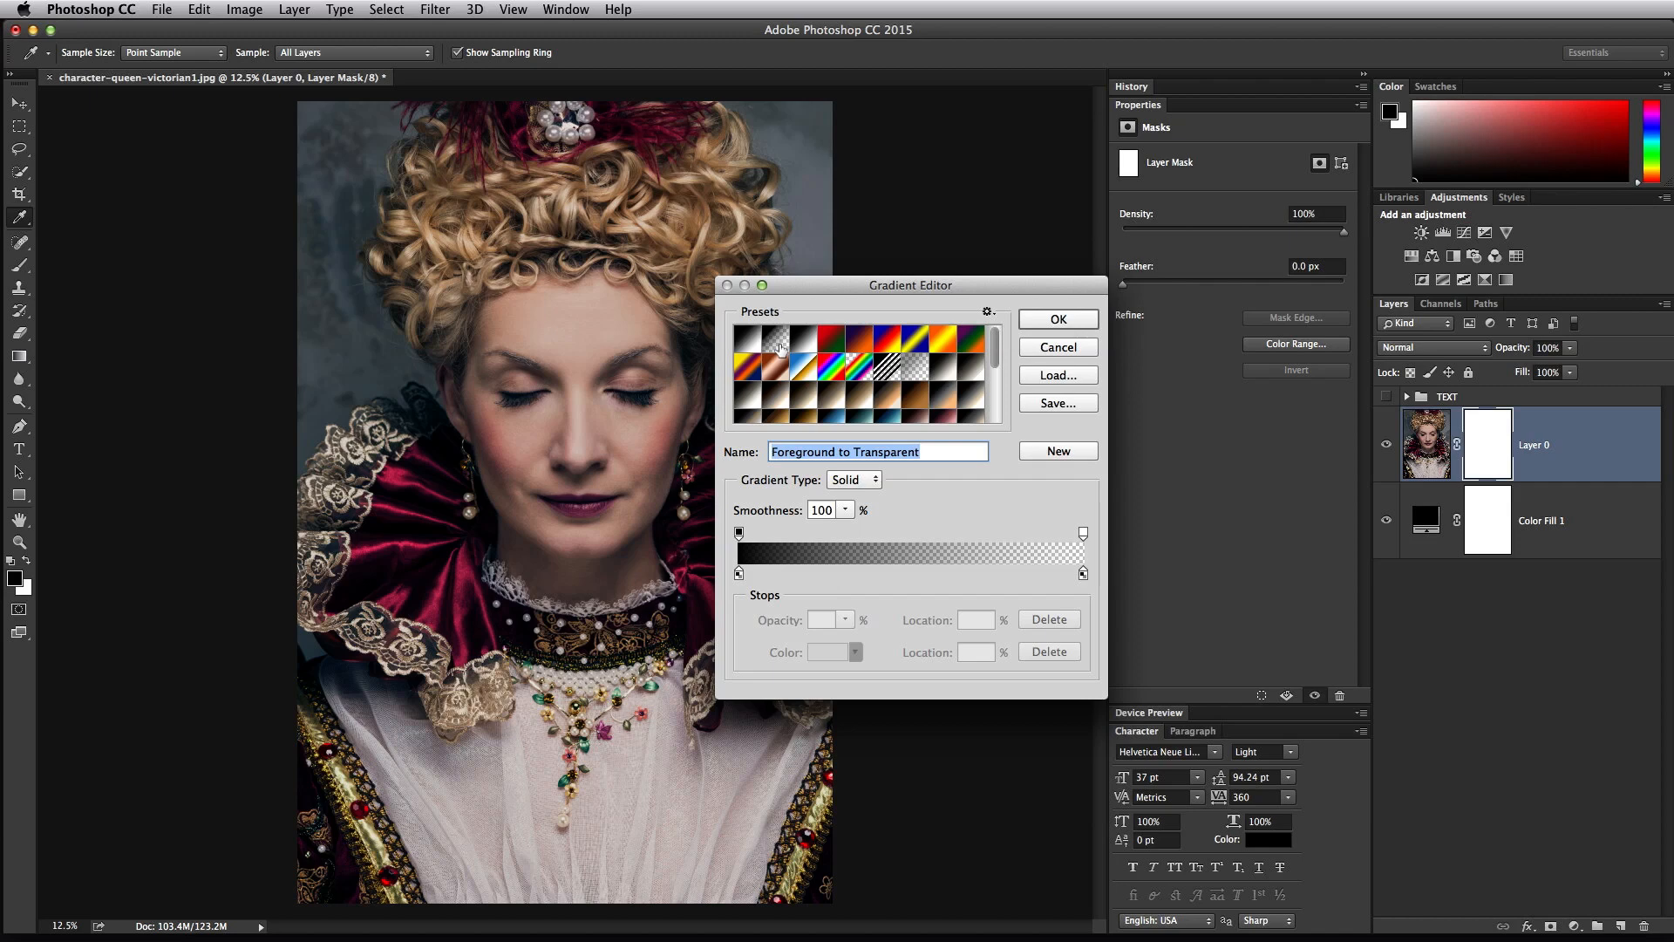
click(1055, 317)
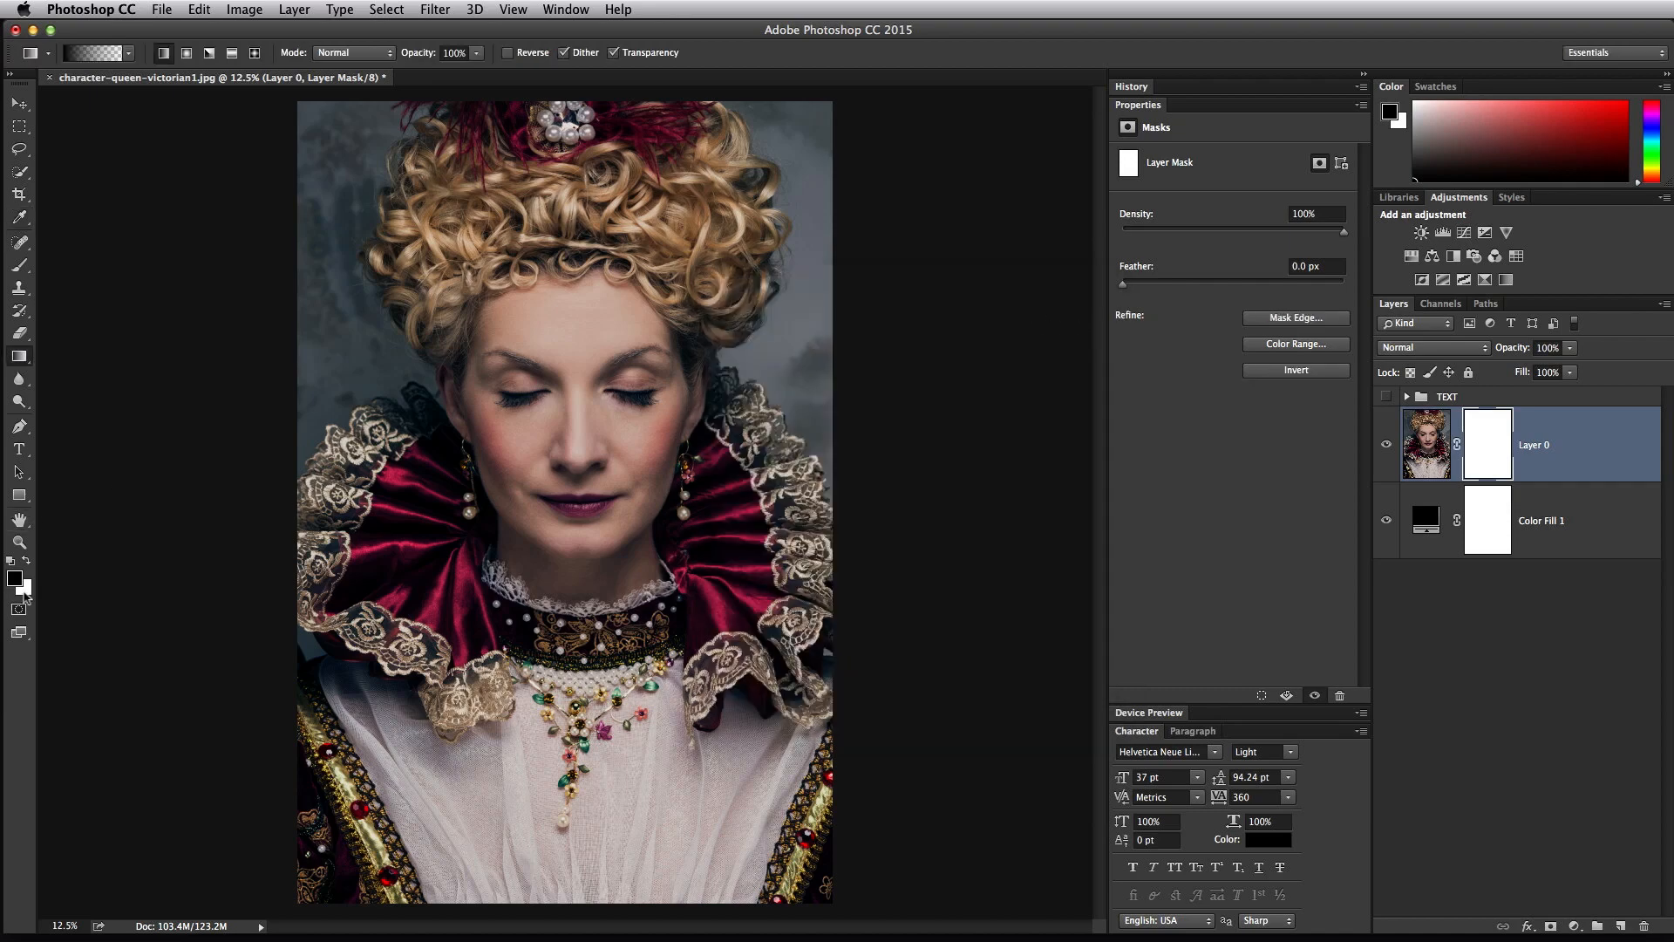
- With the Gradient tool, fade the queen's lower body into black on the Layer 0 mask
click(16, 577)
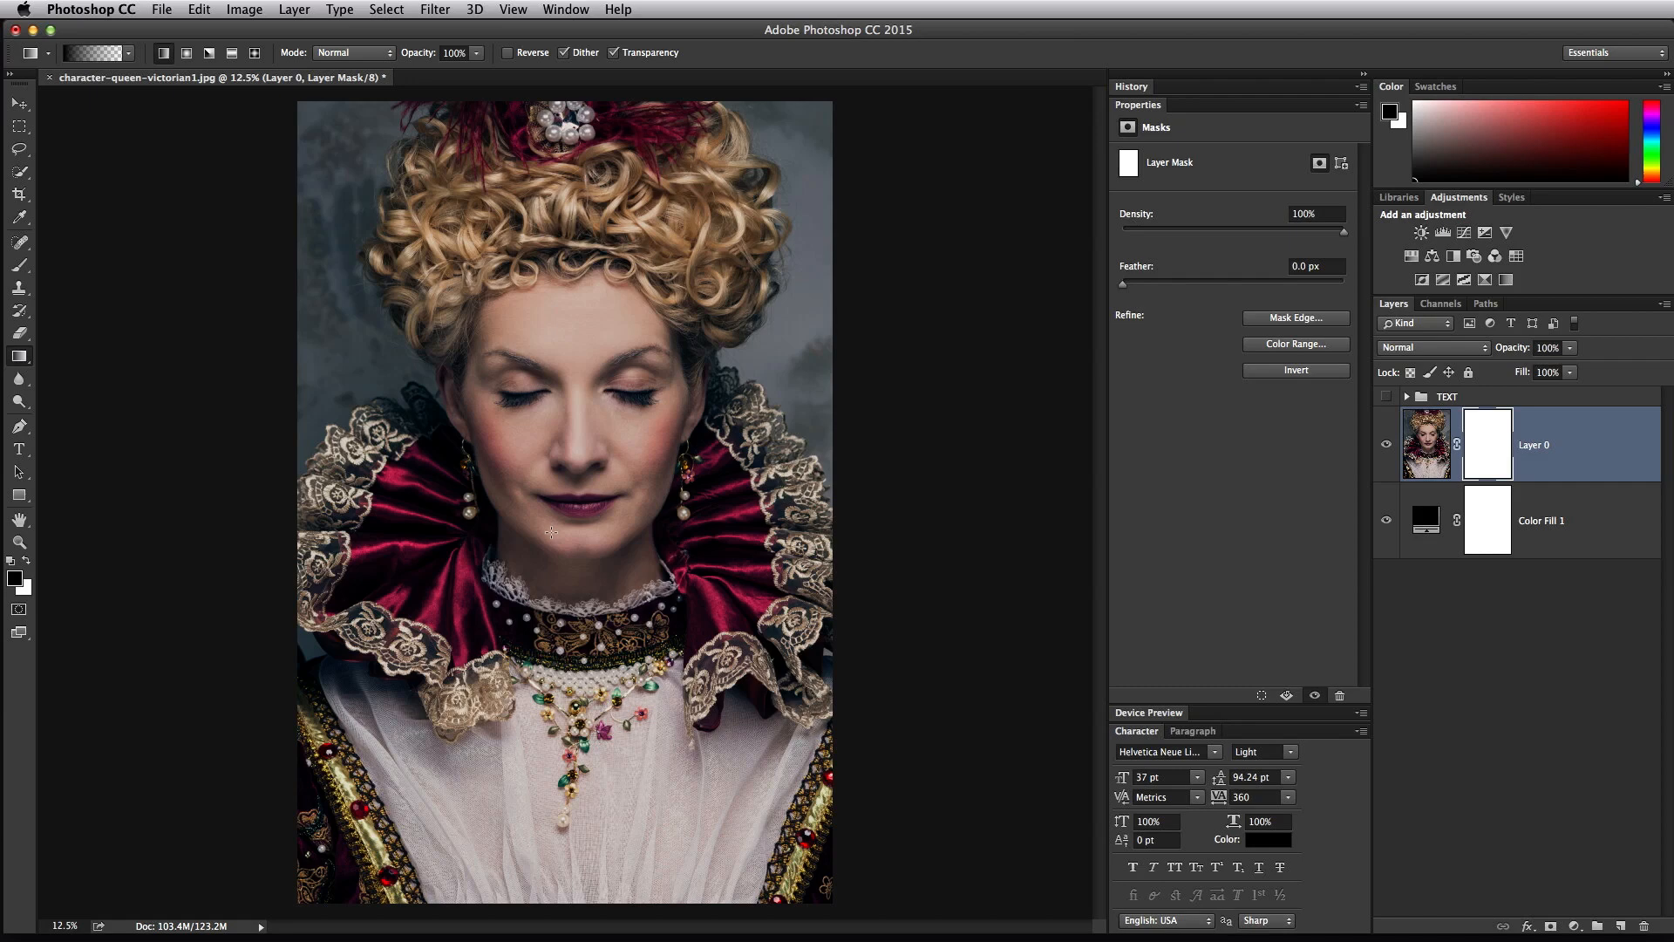
mouse_move(630, 929)
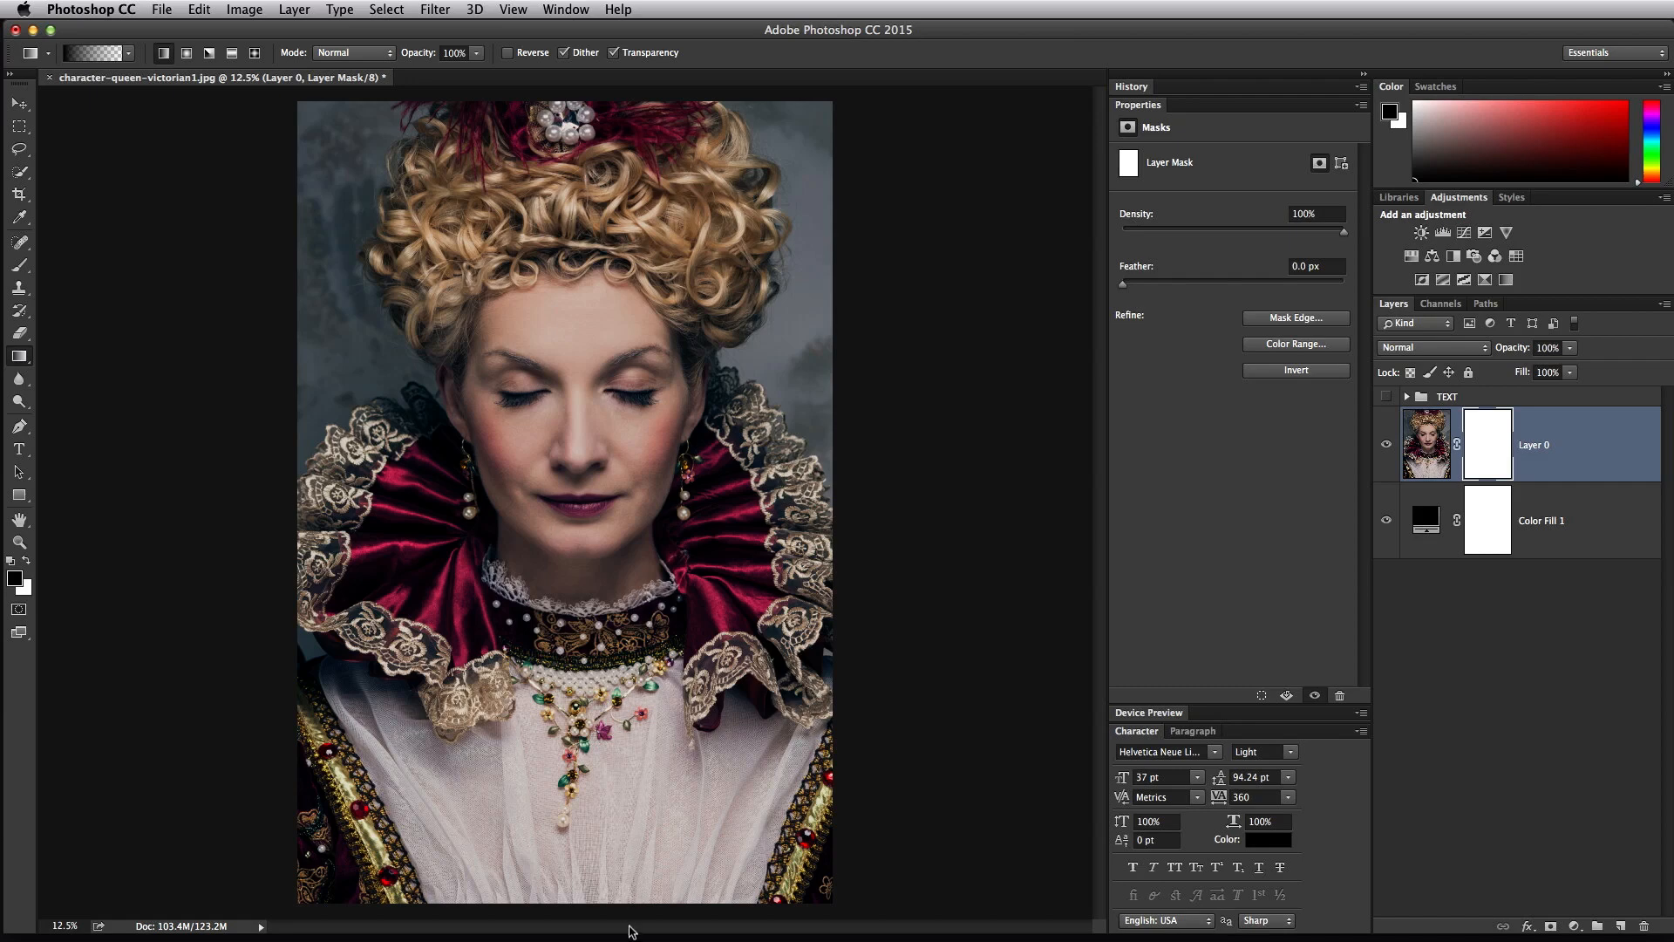
mouse_move(624, 565)
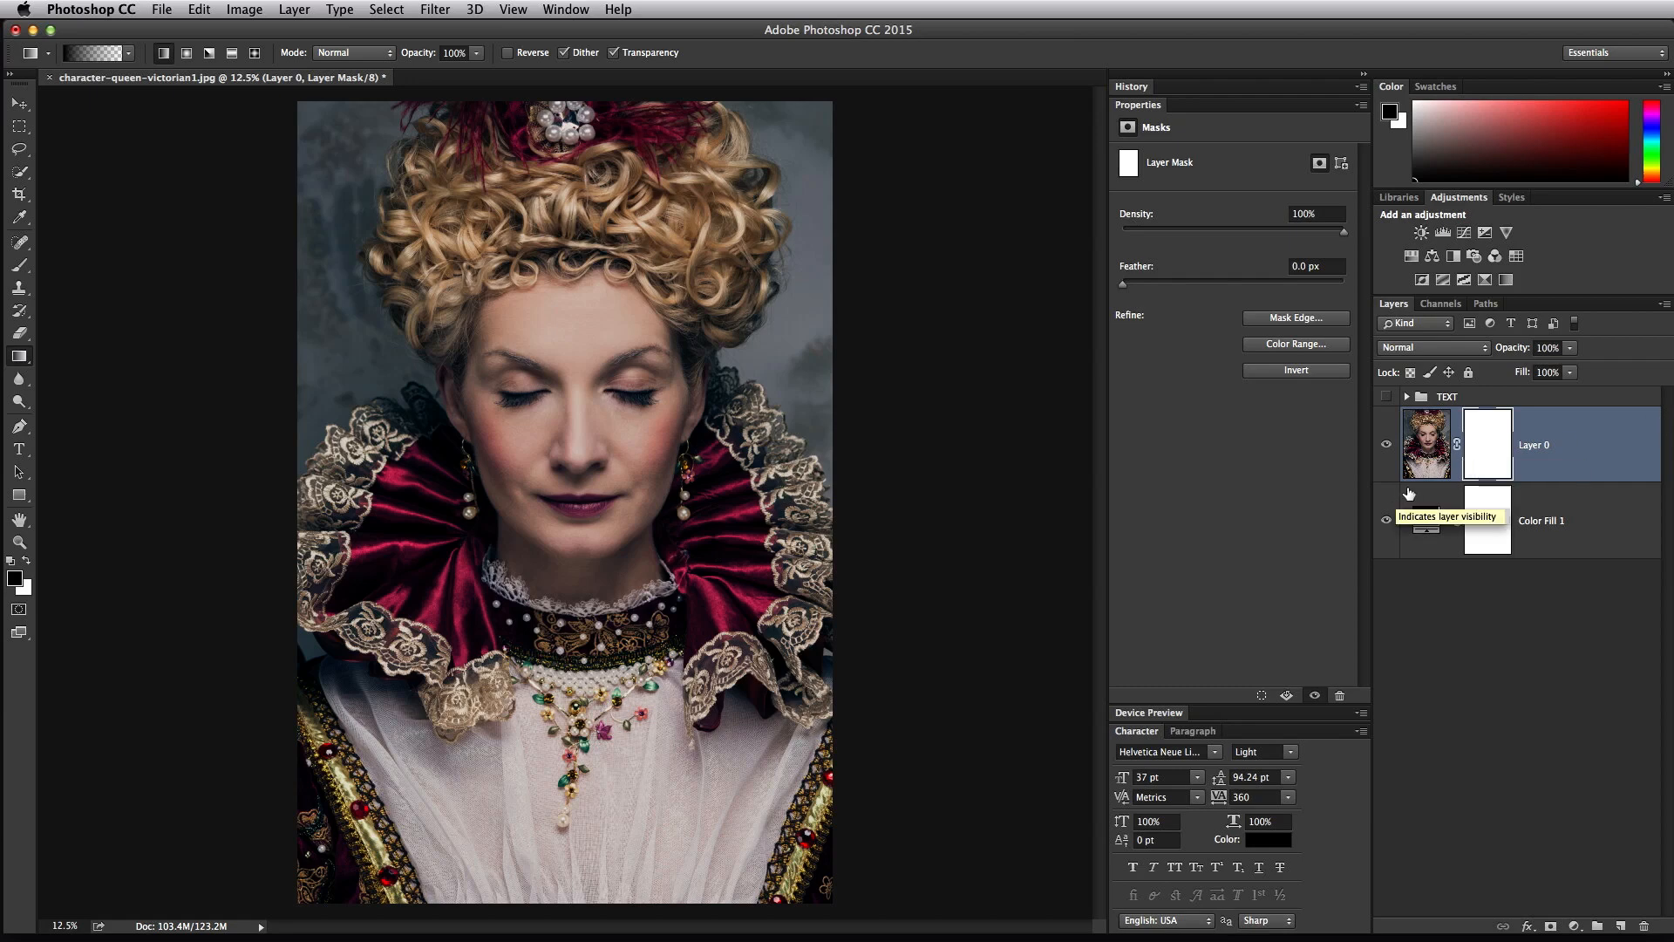
click(1386, 520)
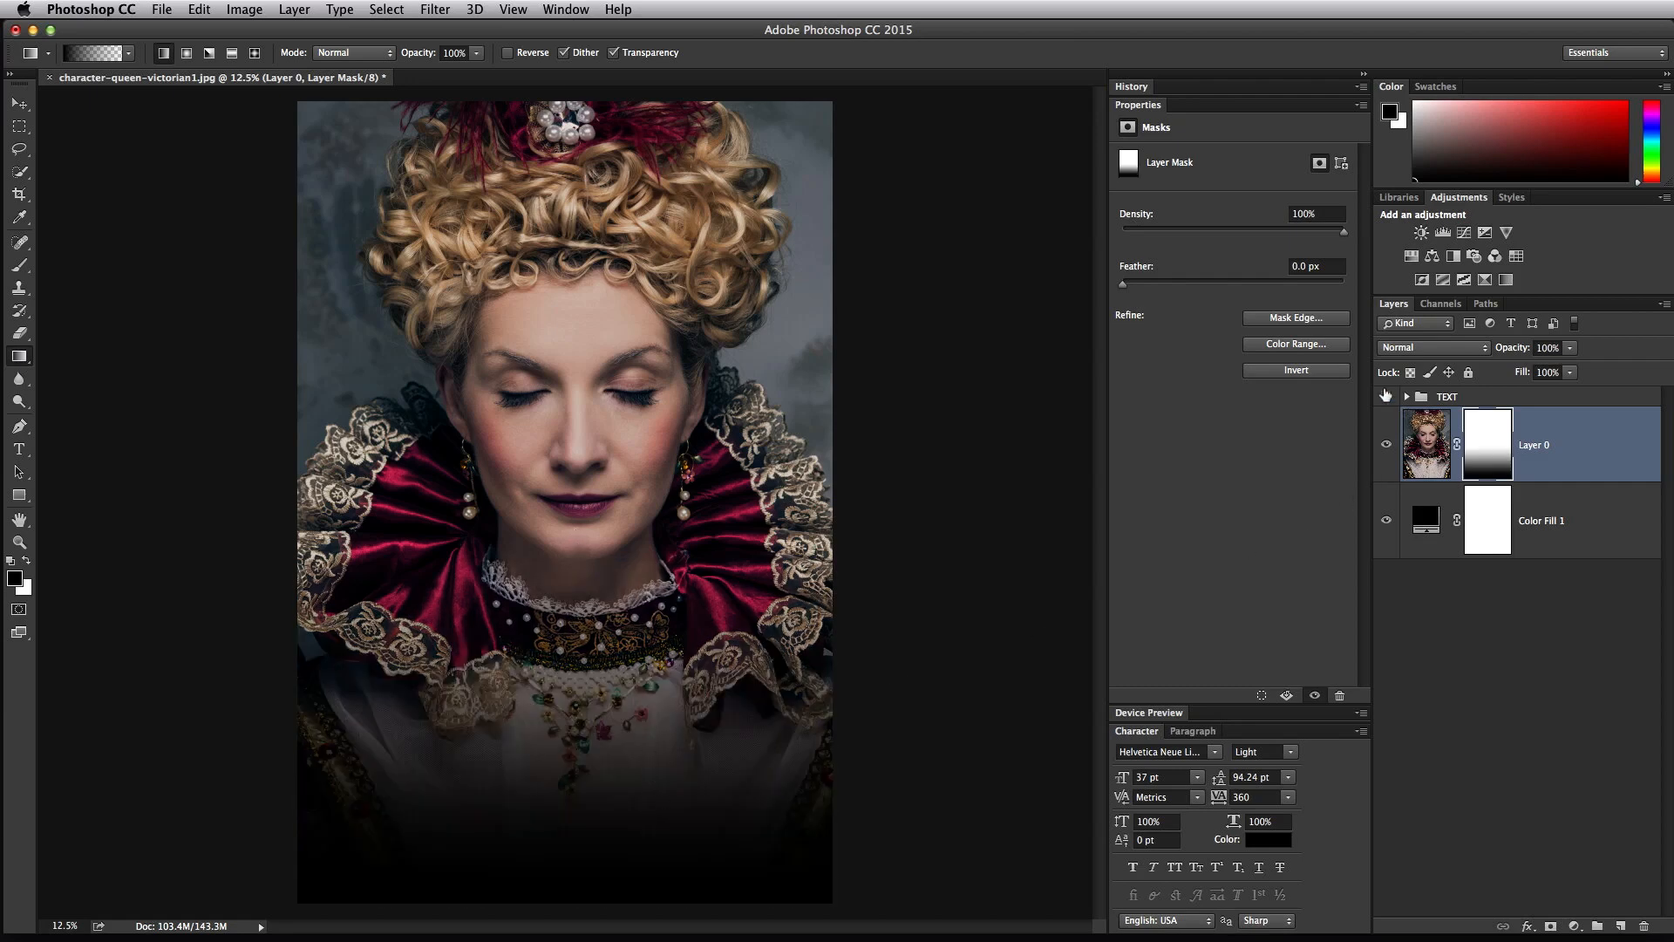
- Make the TEXT group visible, showing the red Blood Countess title, tagline and author name
click(1386, 396)
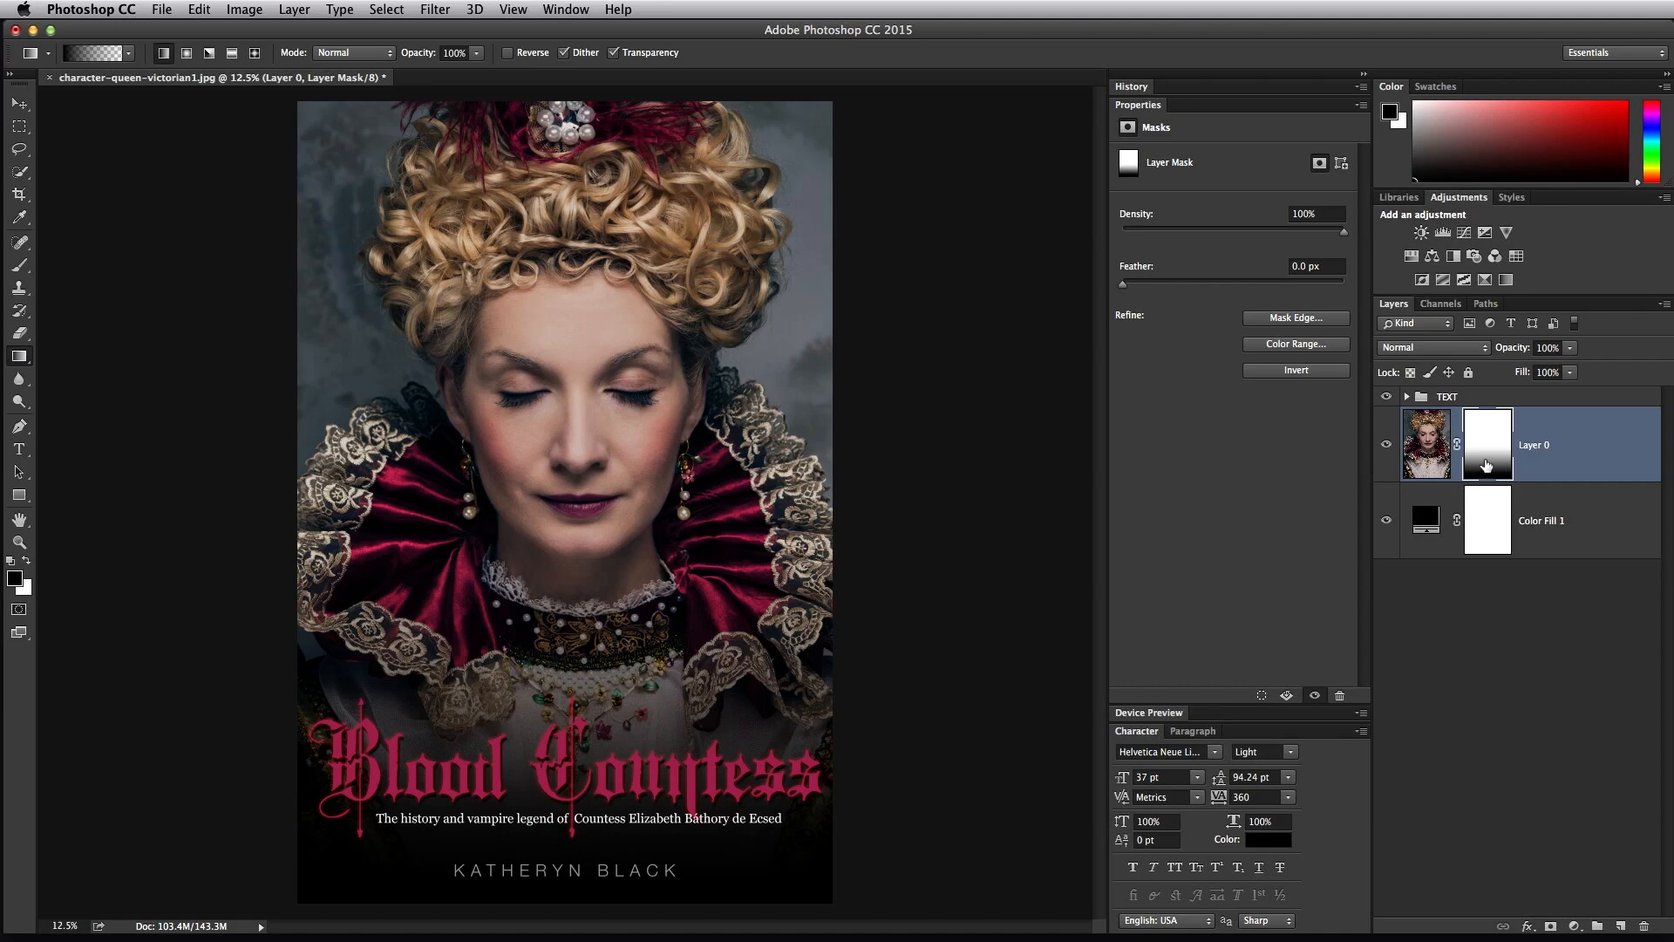
mouse_move(1486, 464)
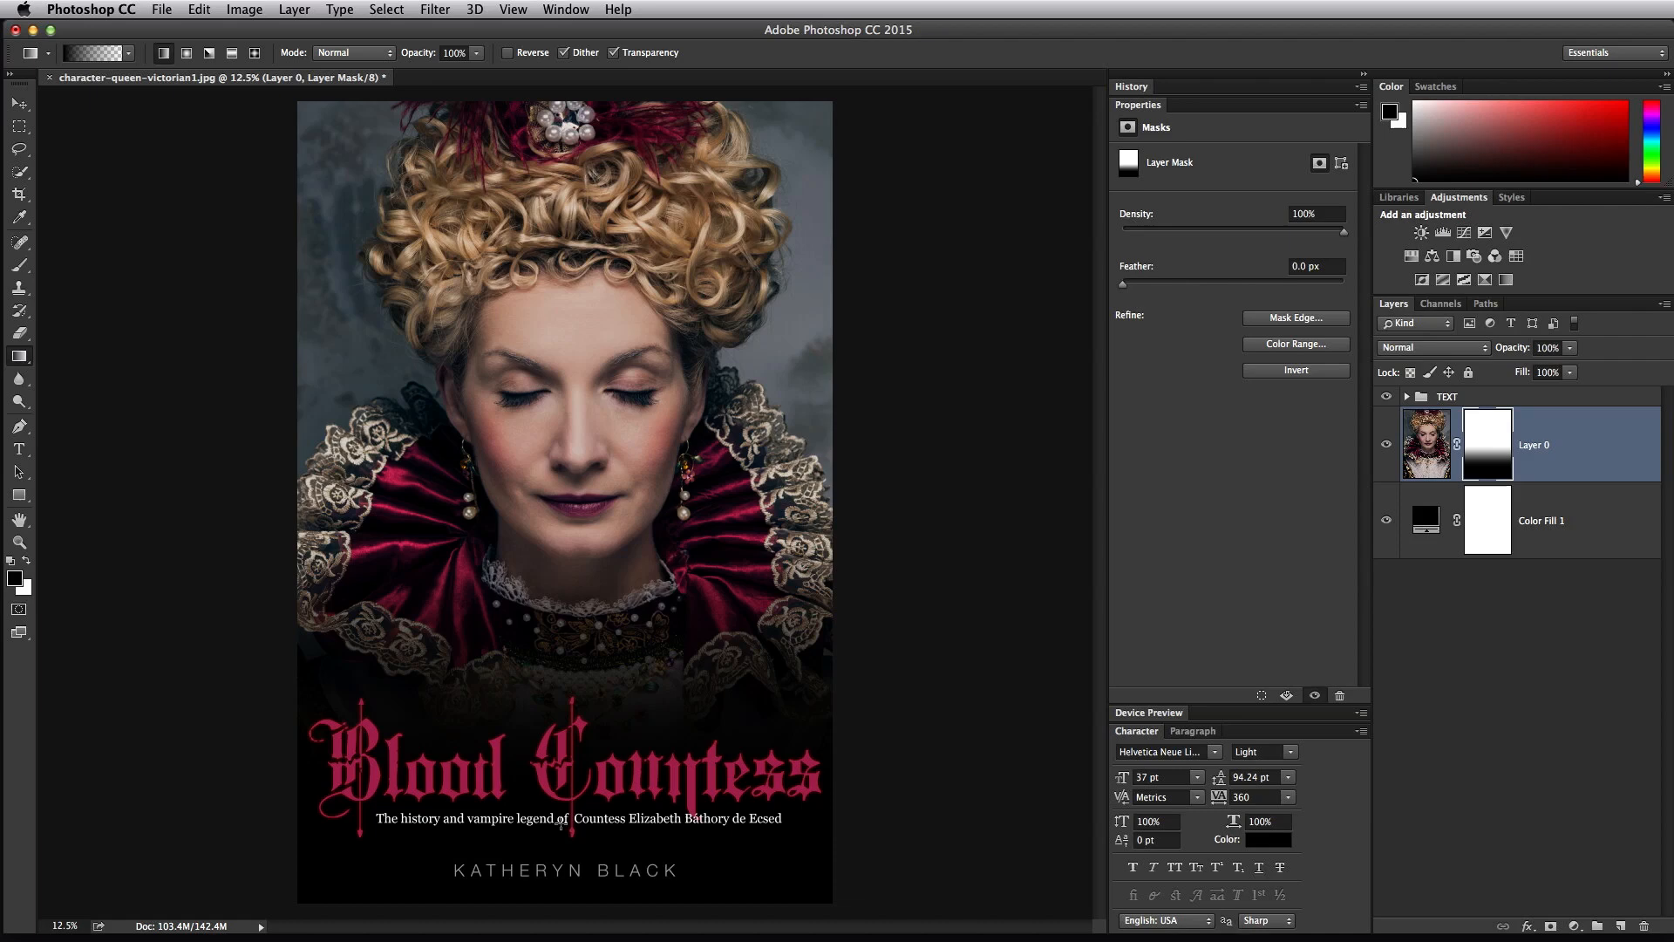
mouse_move(649, 855)
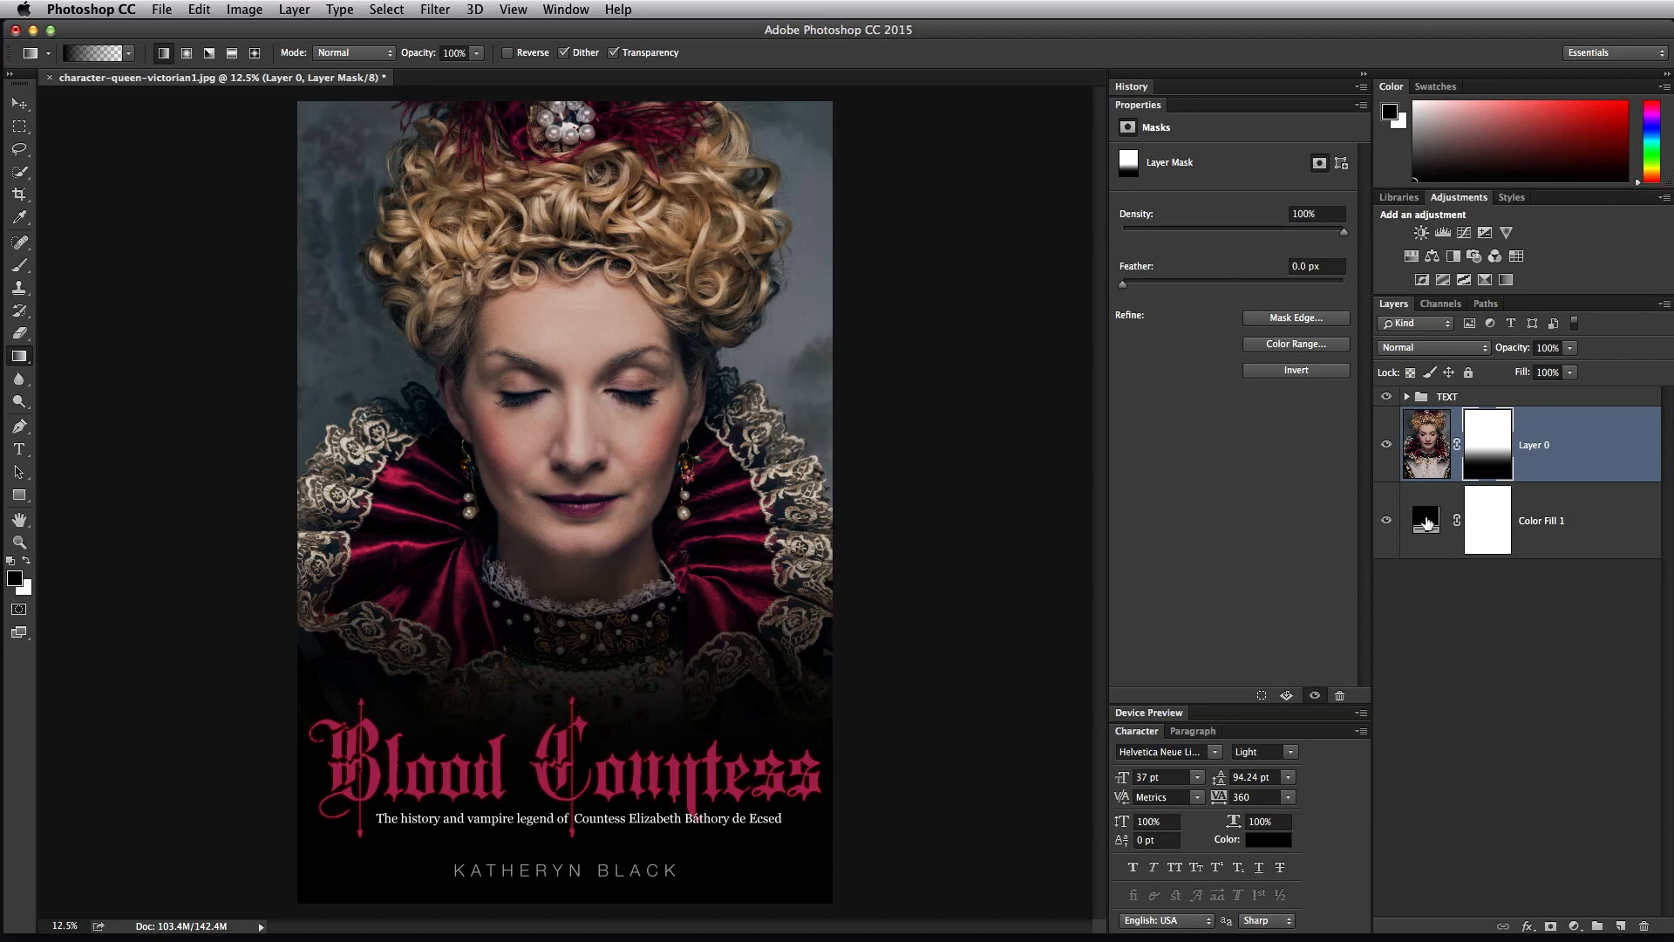
double_click(1425, 519)
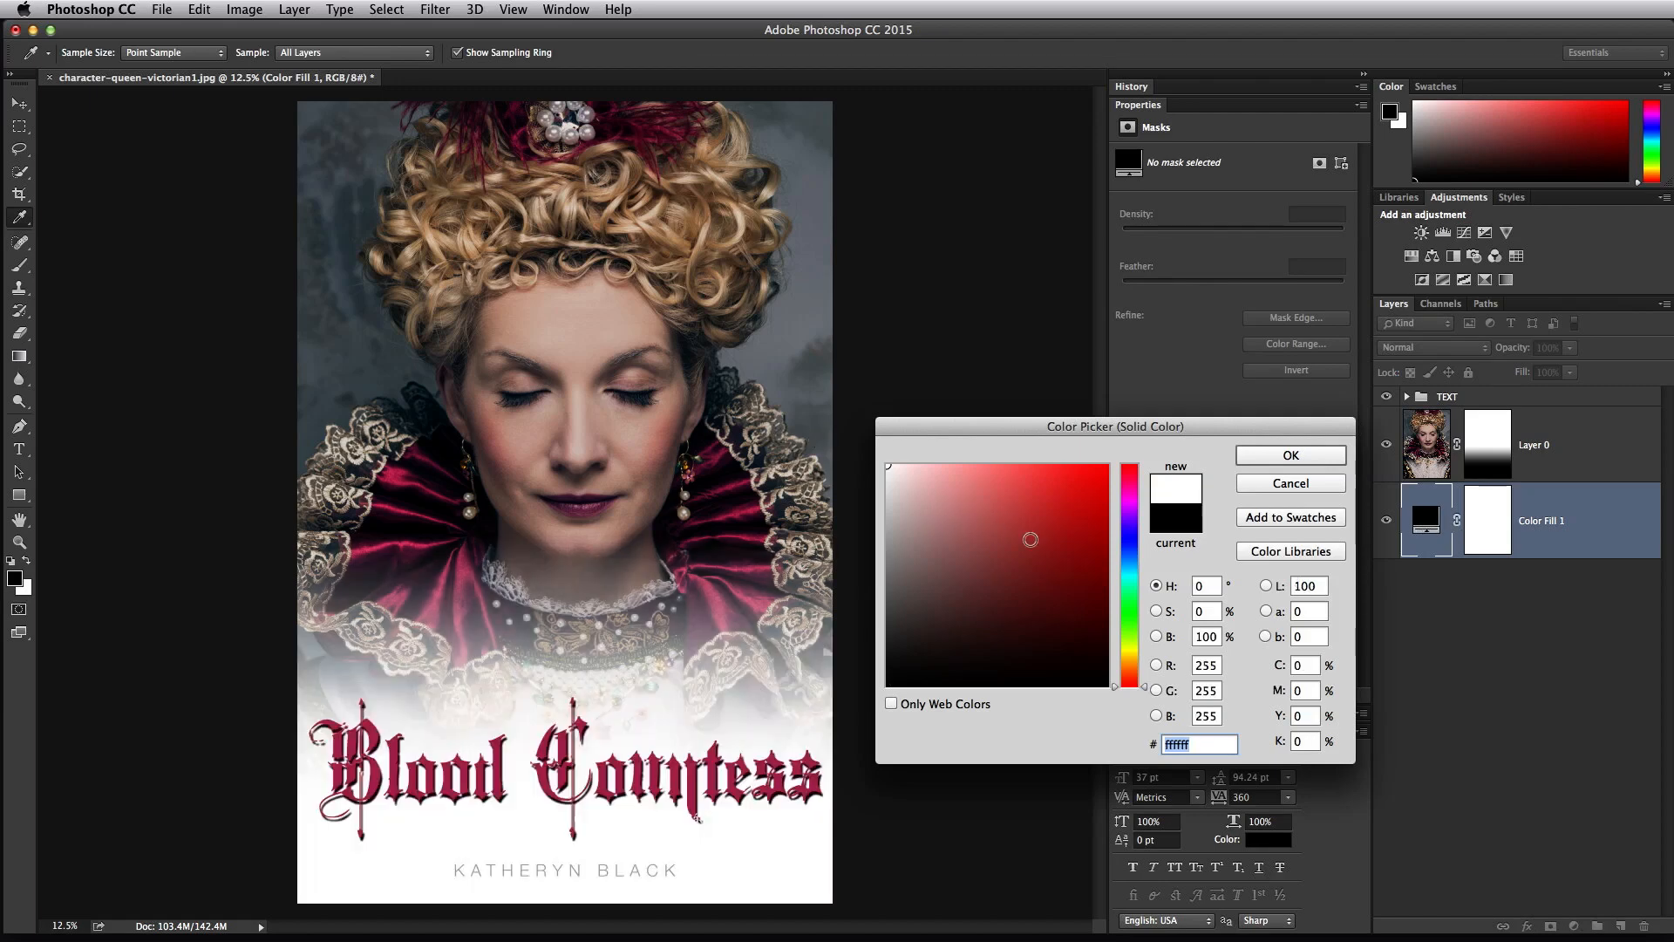
text(ff0000)
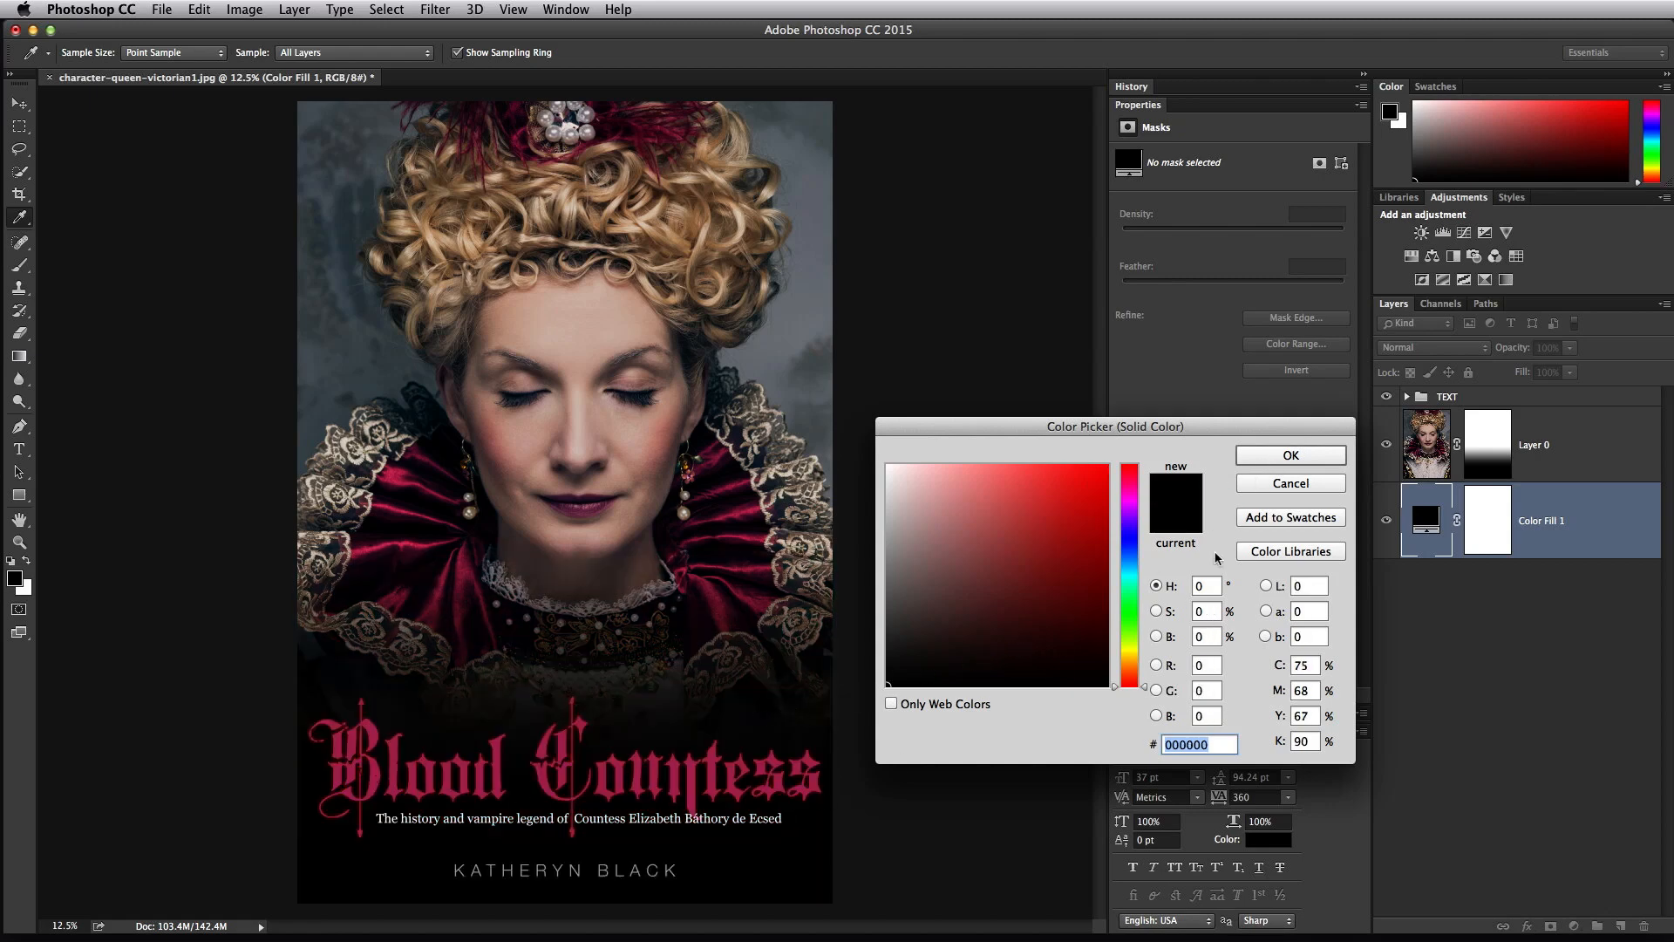
click(1289, 453)
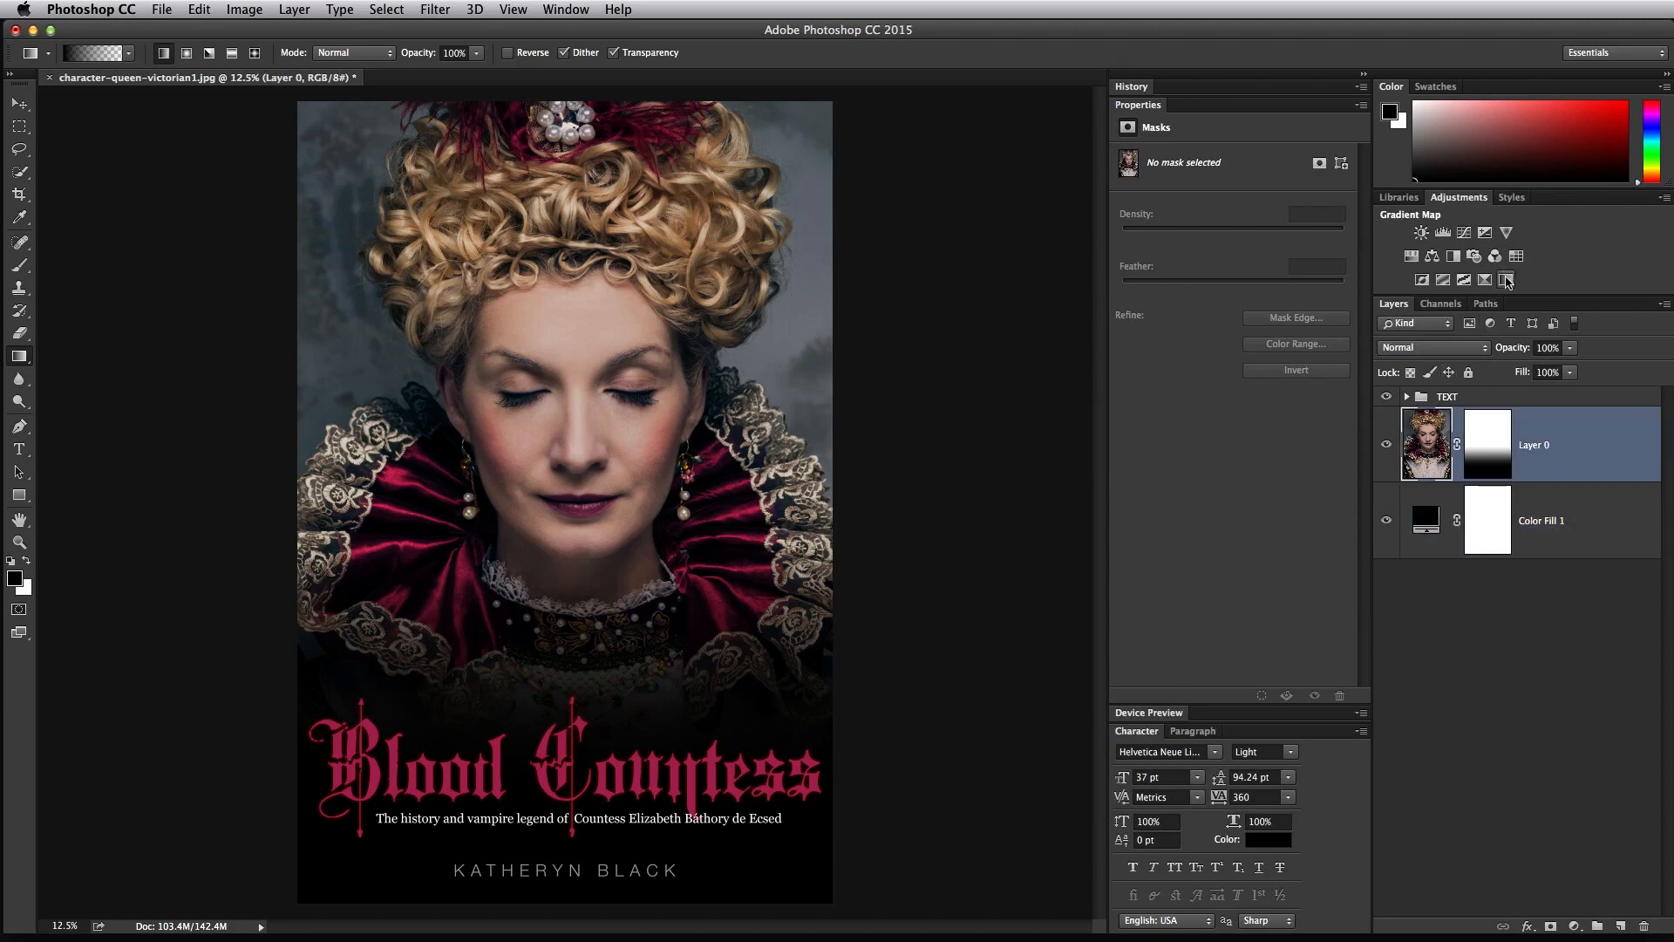
- Add a black-and-white Gradient Map adjustment, trying Reverse and undoing it, then target the Layer 0 mask
click(1507, 279)
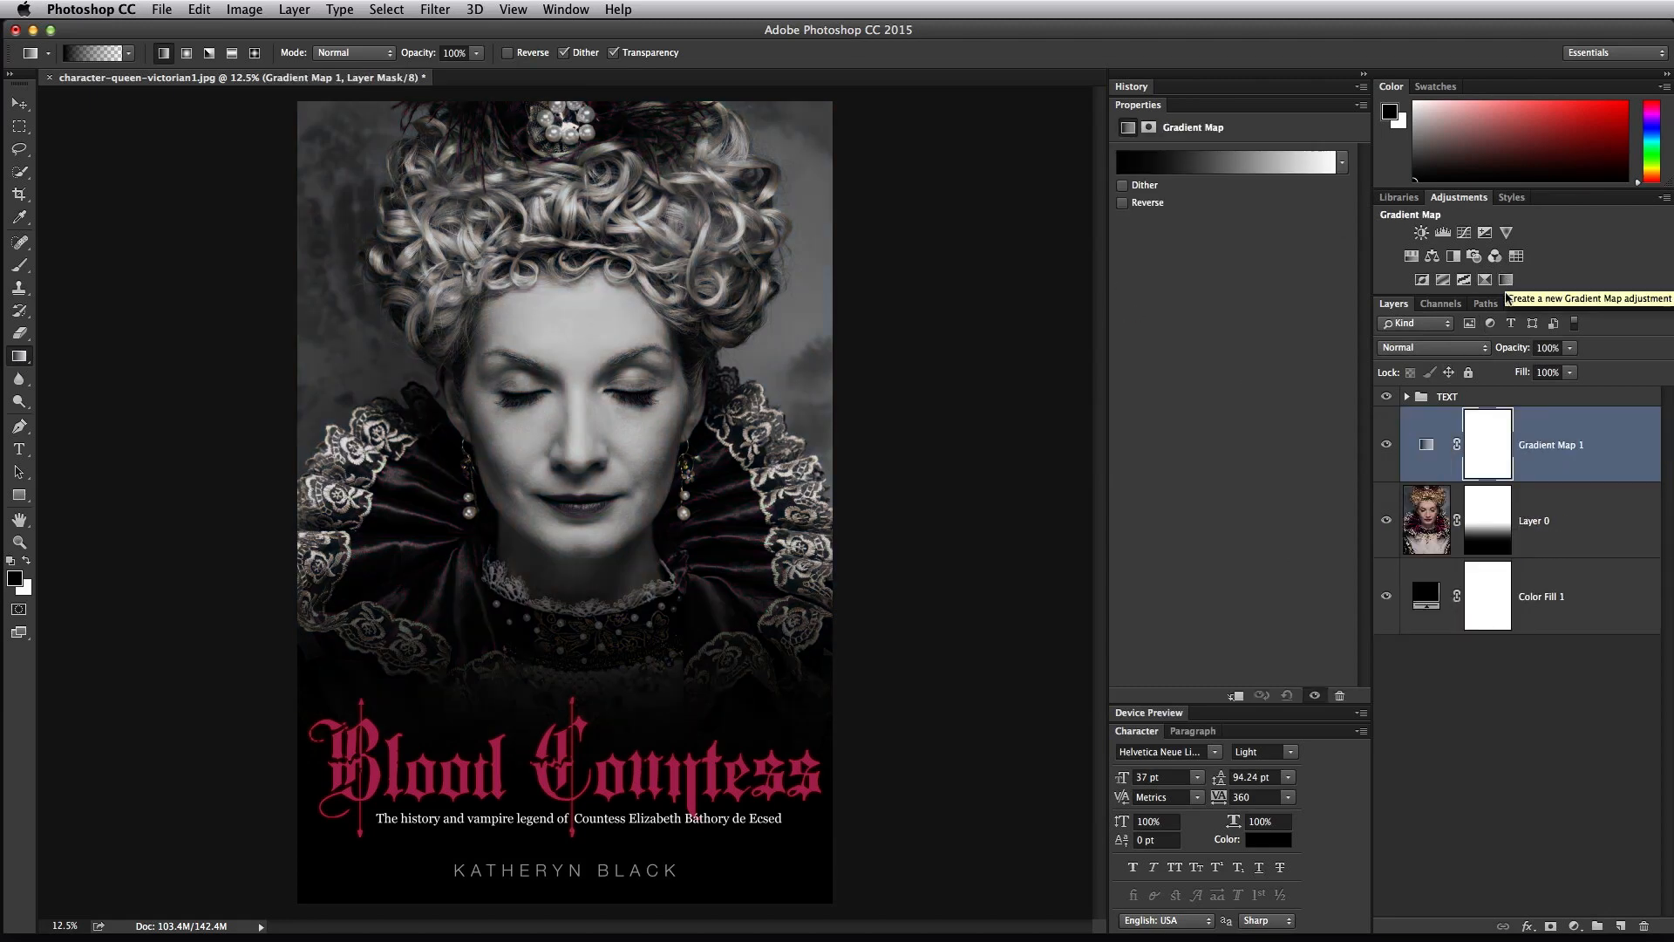
click(1122, 203)
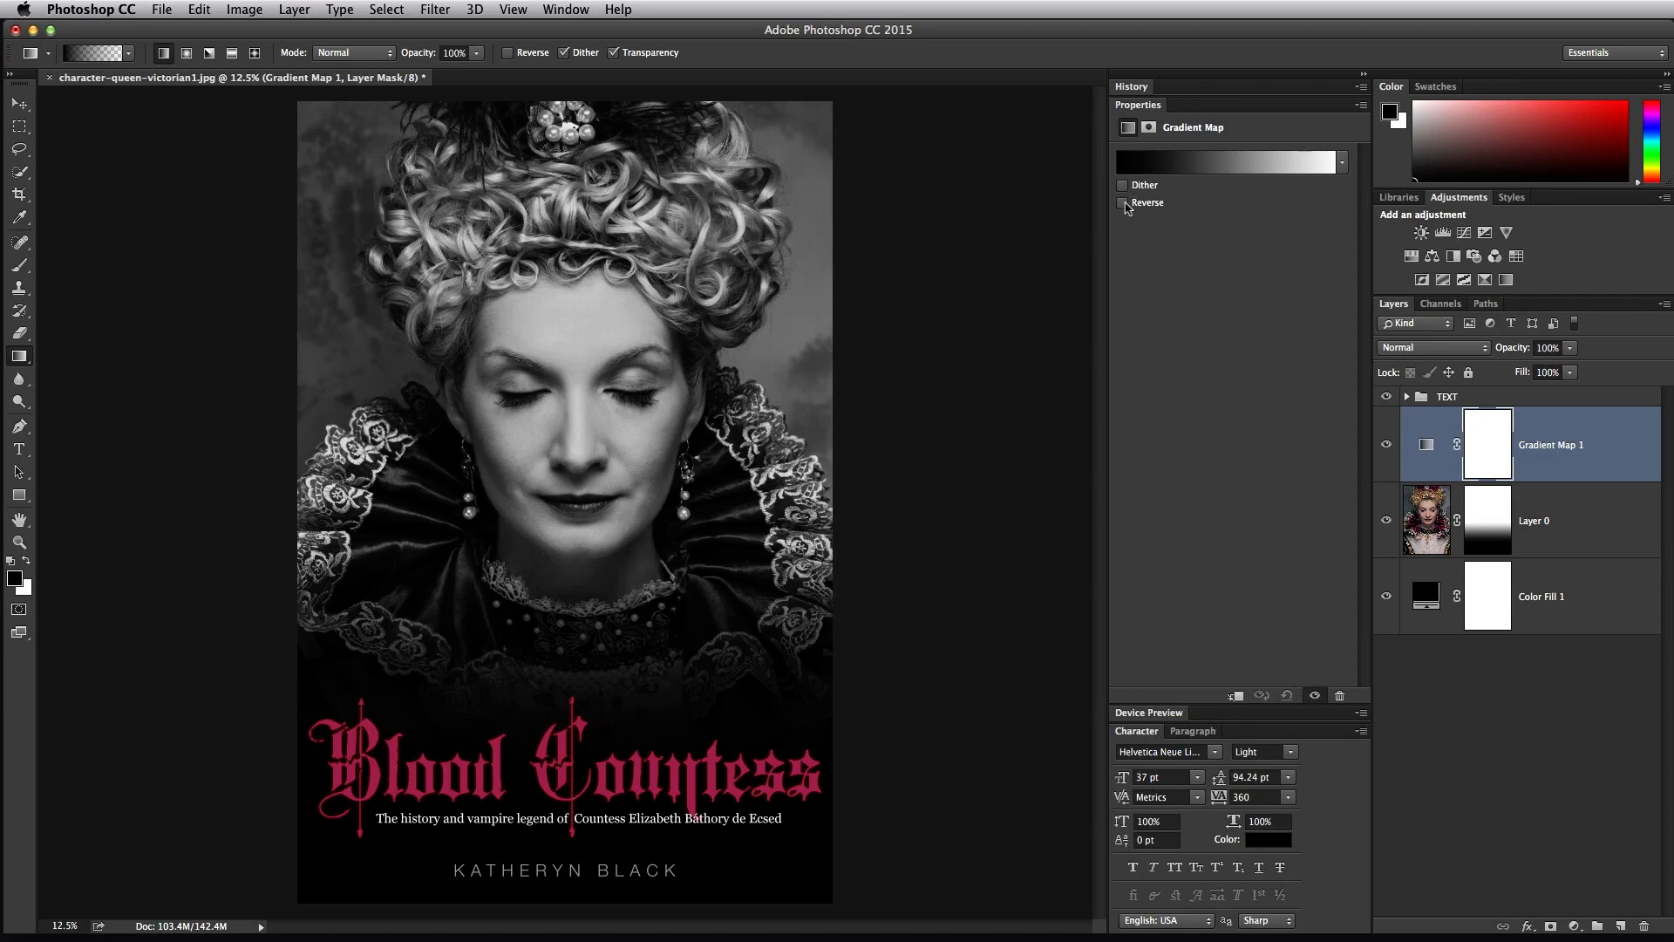
click(1122, 203)
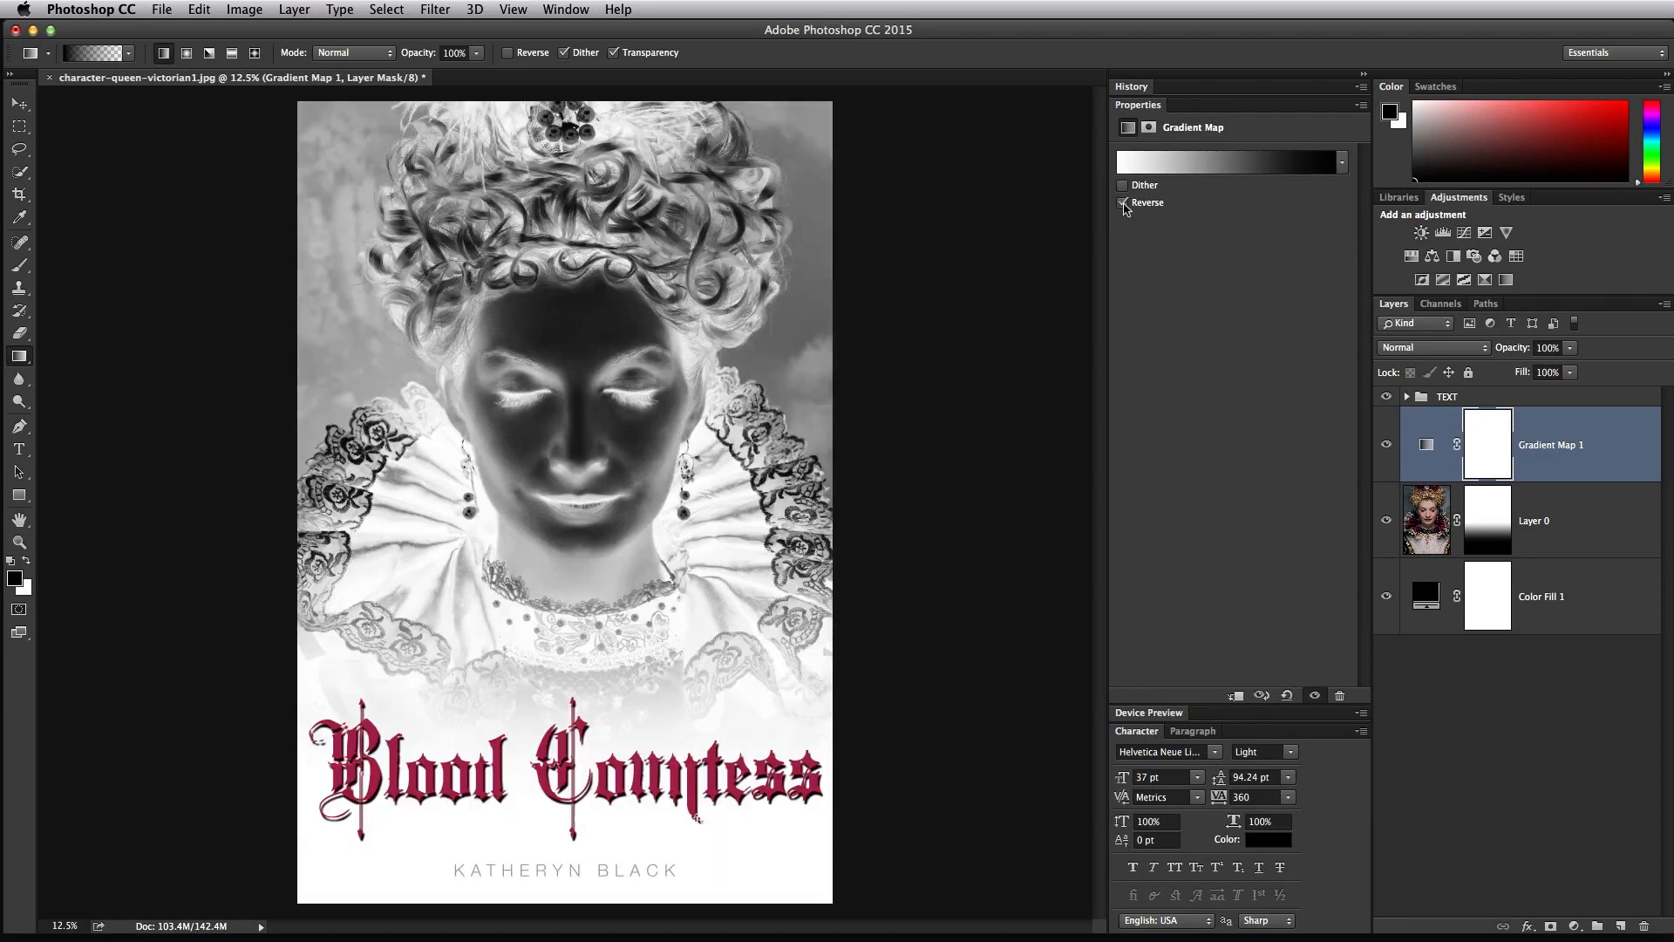
click(1122, 202)
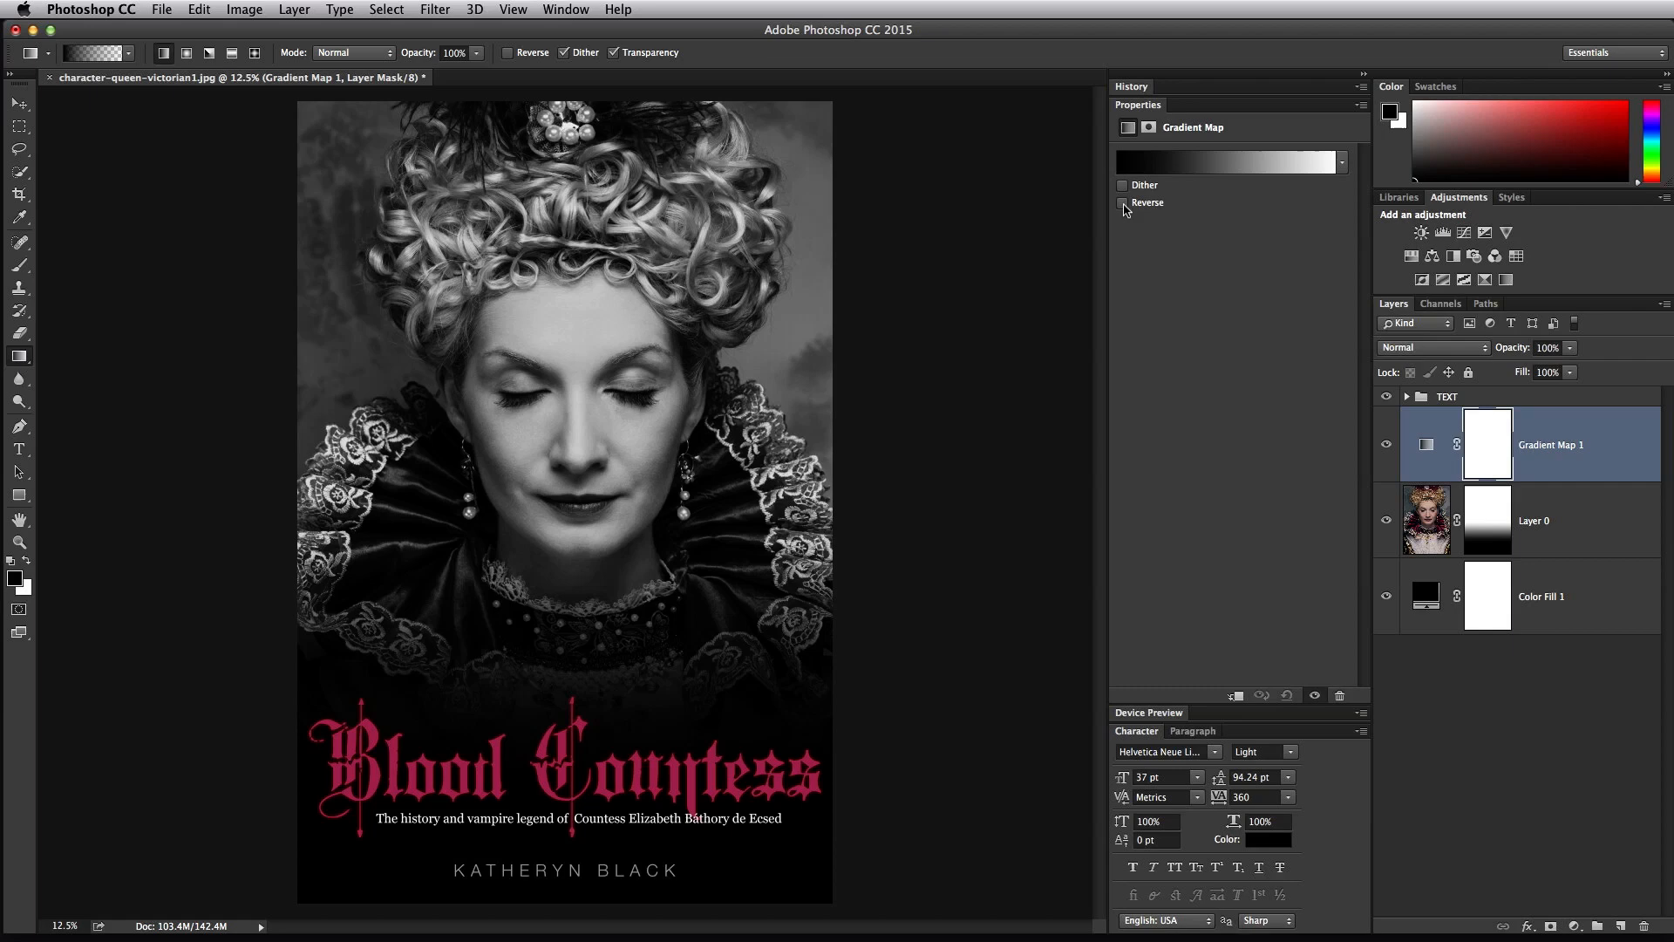
click(1486, 527)
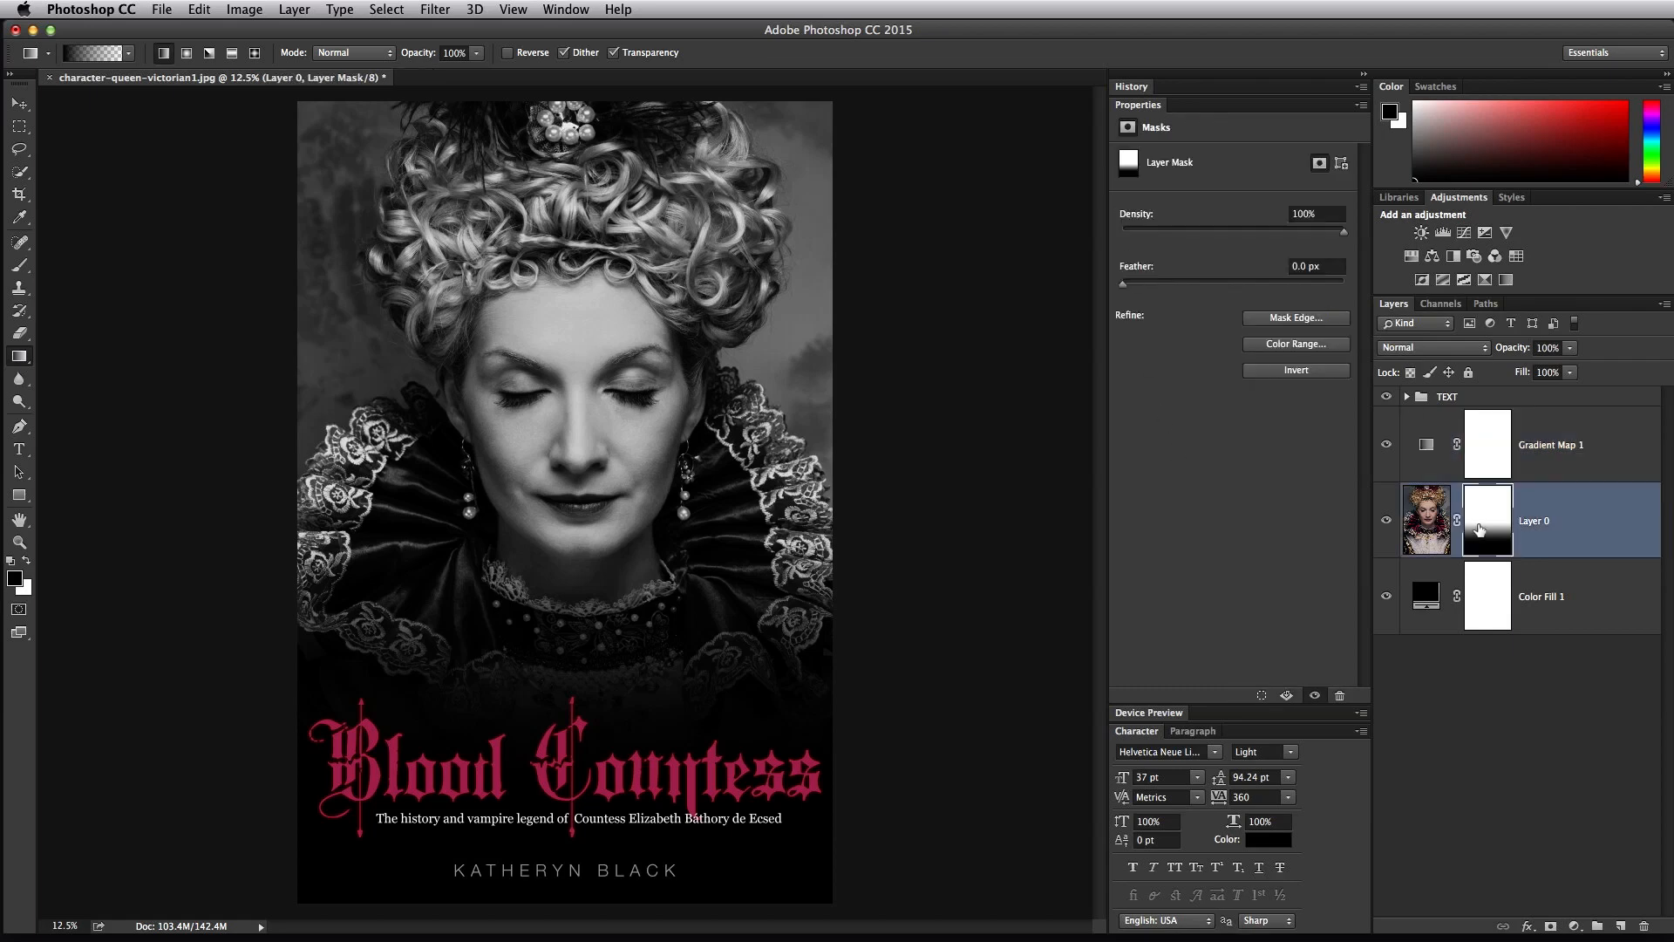
- Clear the existing bottom-fade gradient from the Layer 0 mask via its context menu
right_click(1486, 523)
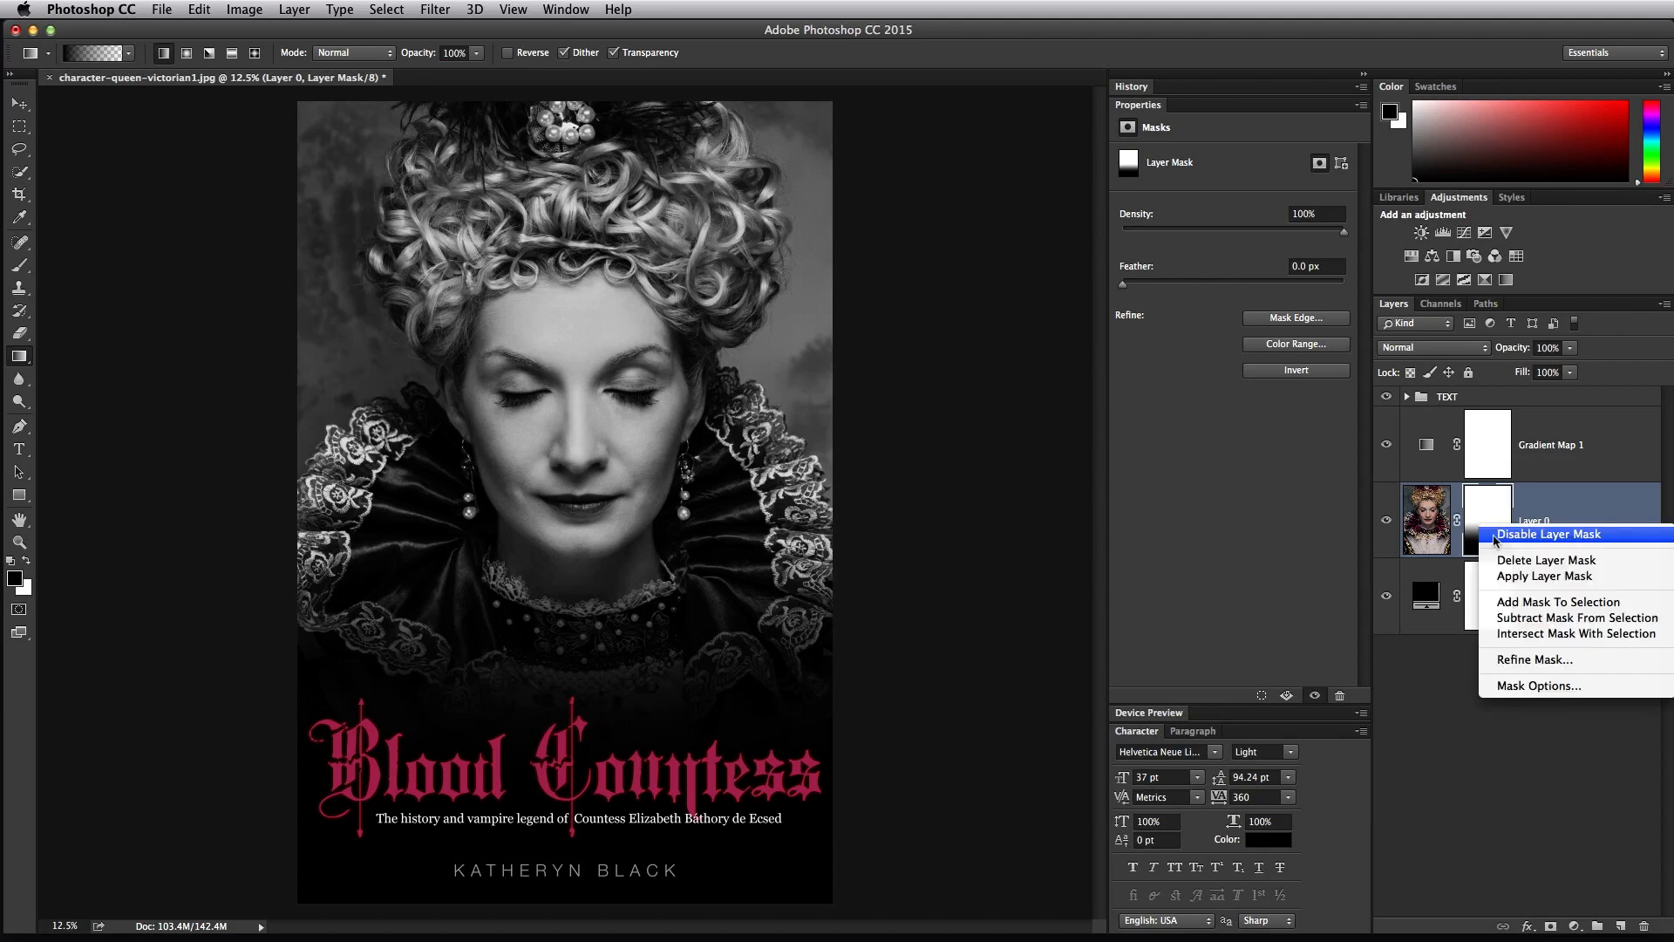
click(1545, 560)
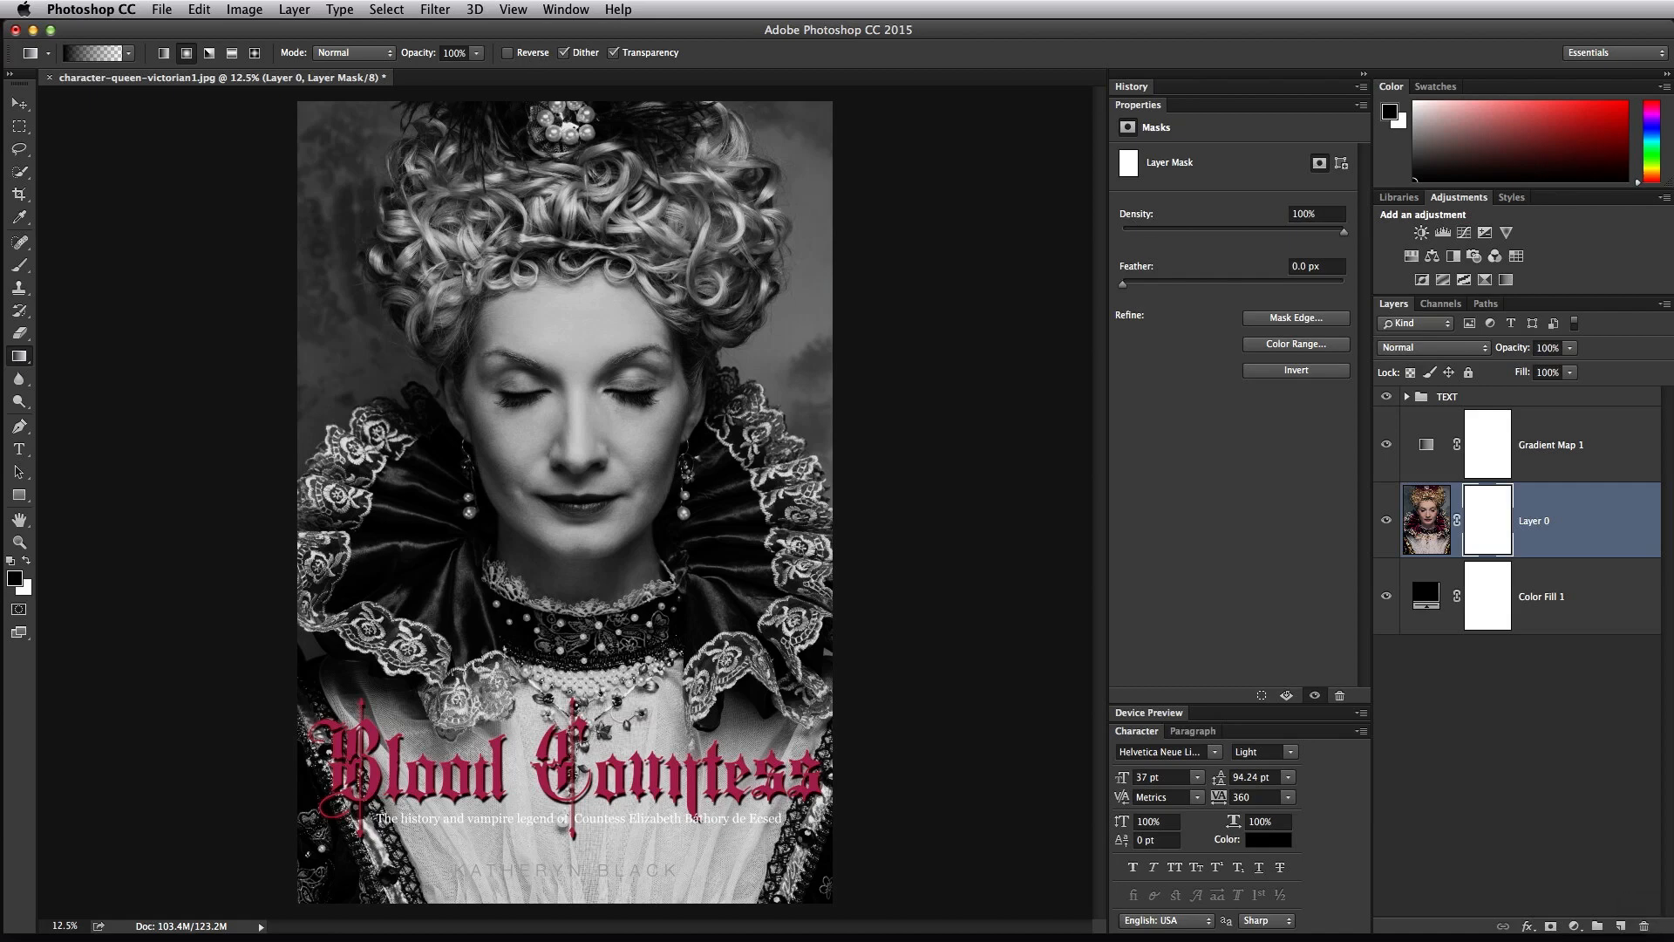
- Draw a reversed radial gradient on the mask so the portrait fades into black around the face
drag(583, 455, 770, 762)
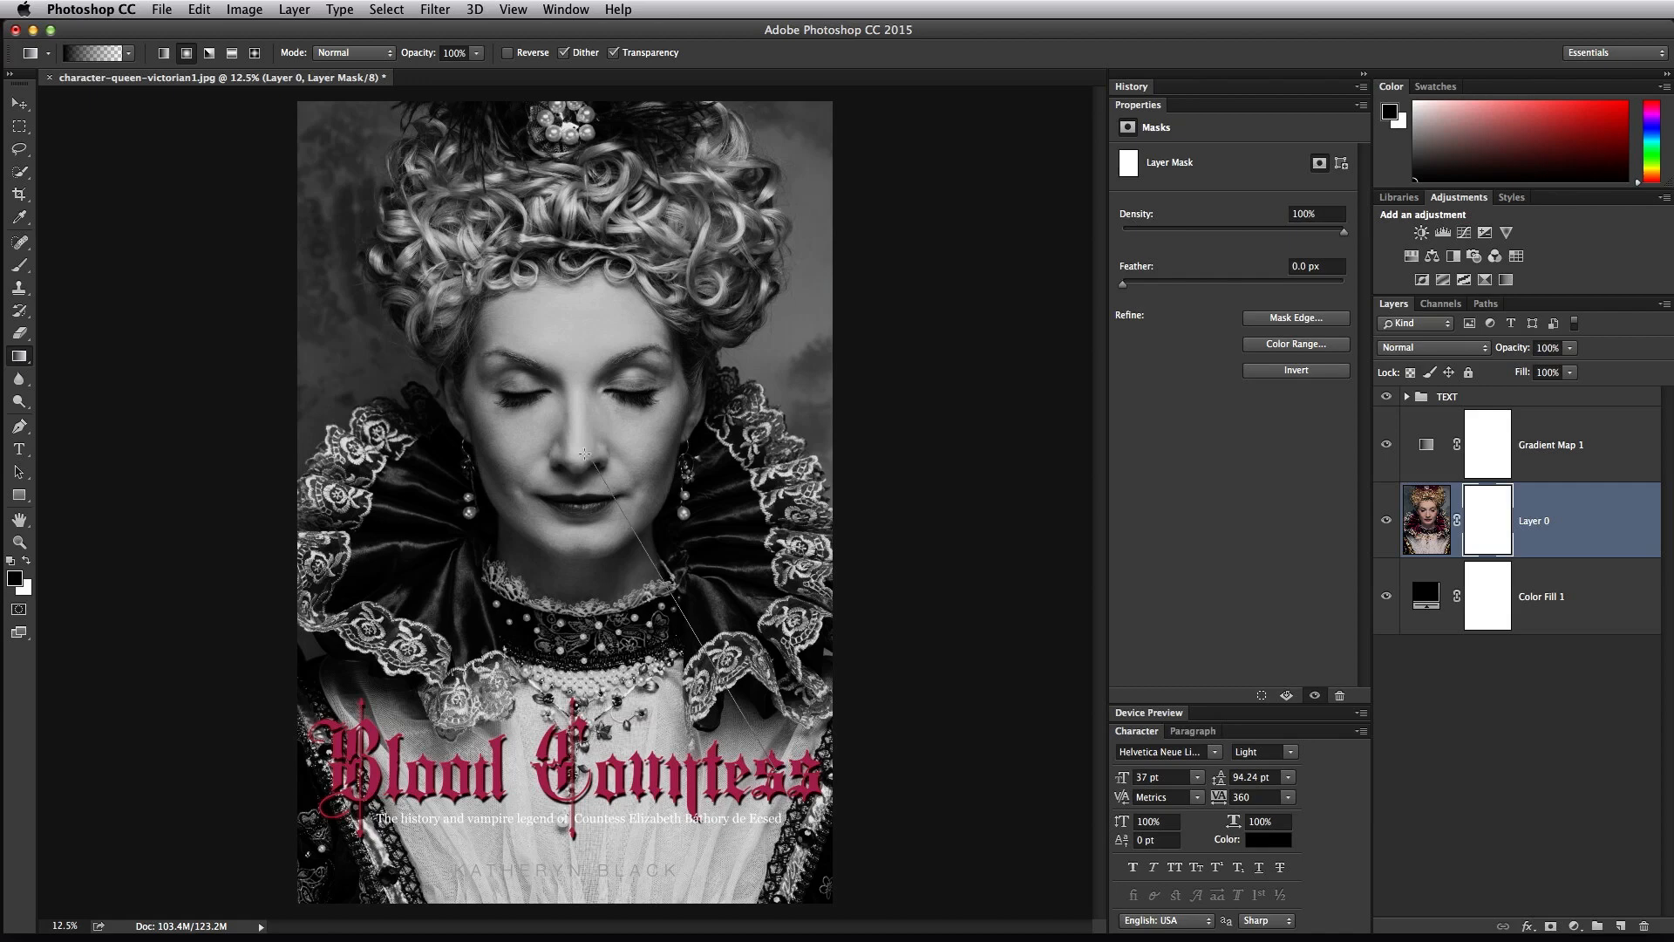
drag(586, 458, 586, 572)
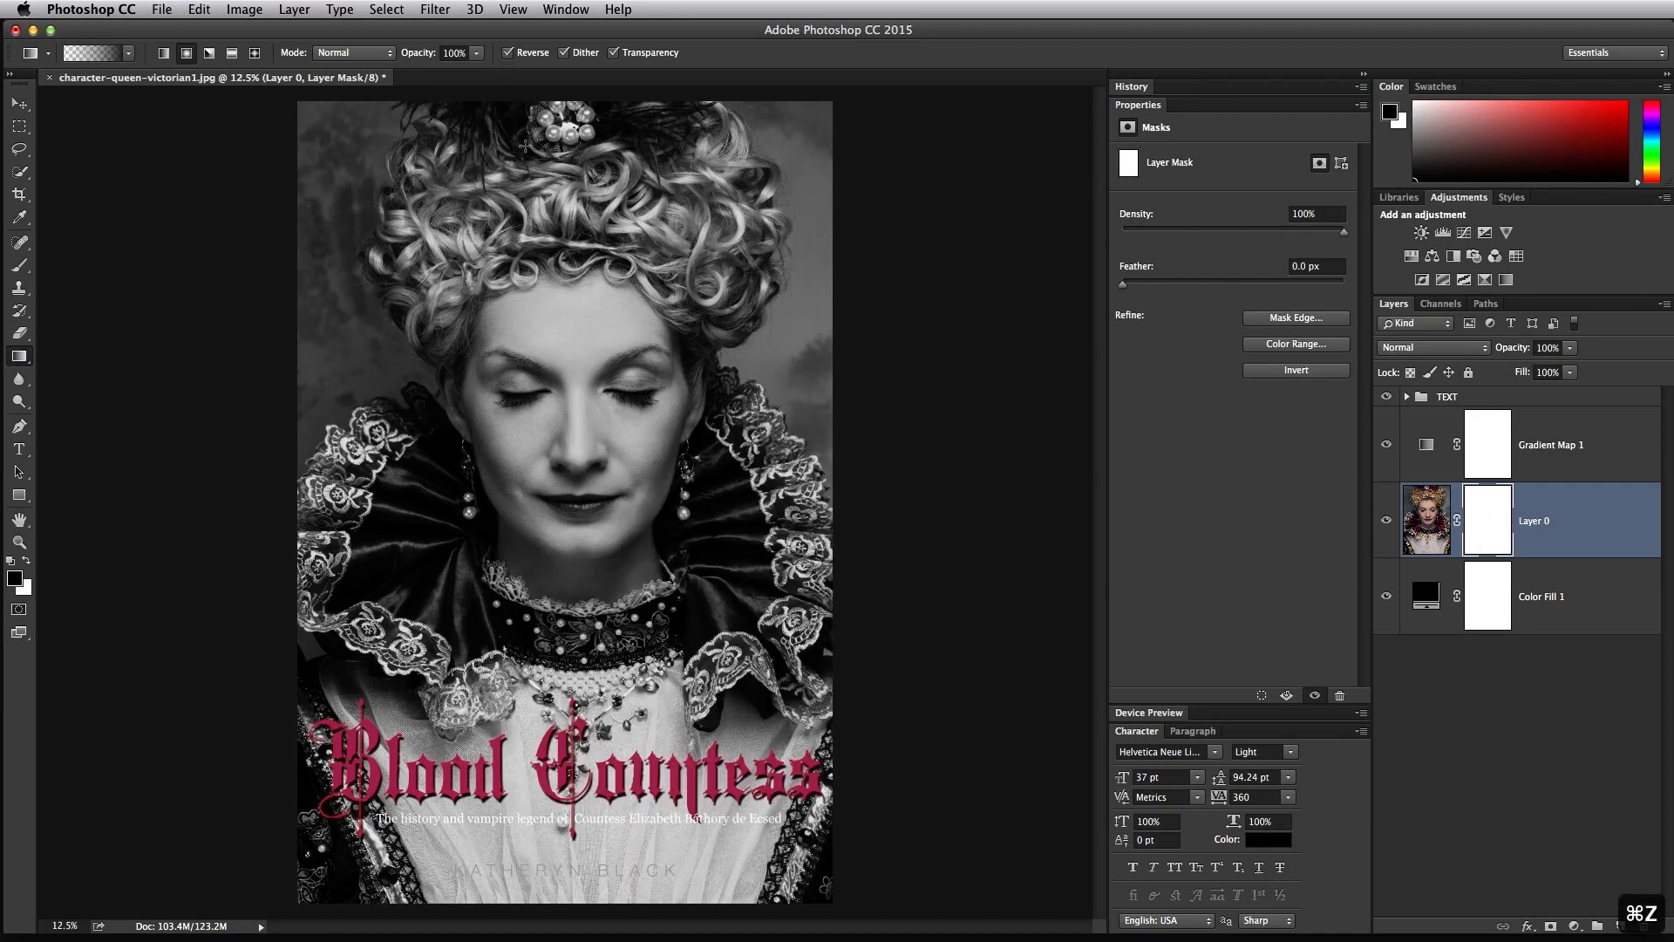
drag(581, 436, 734, 708)
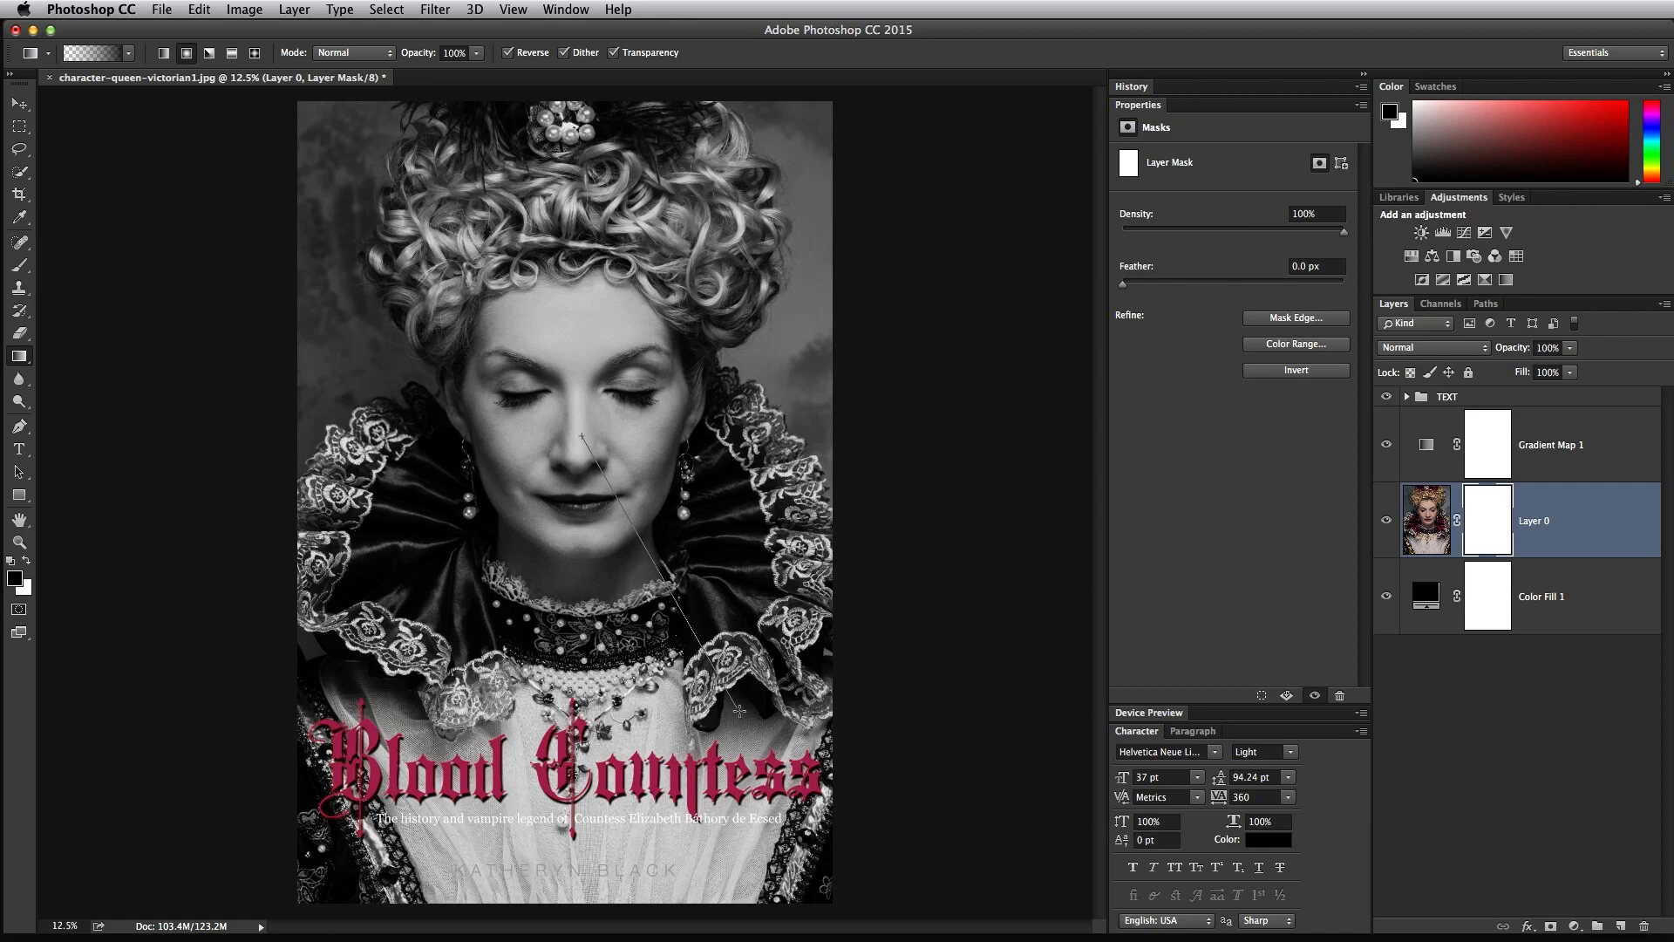
drag(582, 436, 708, 673)
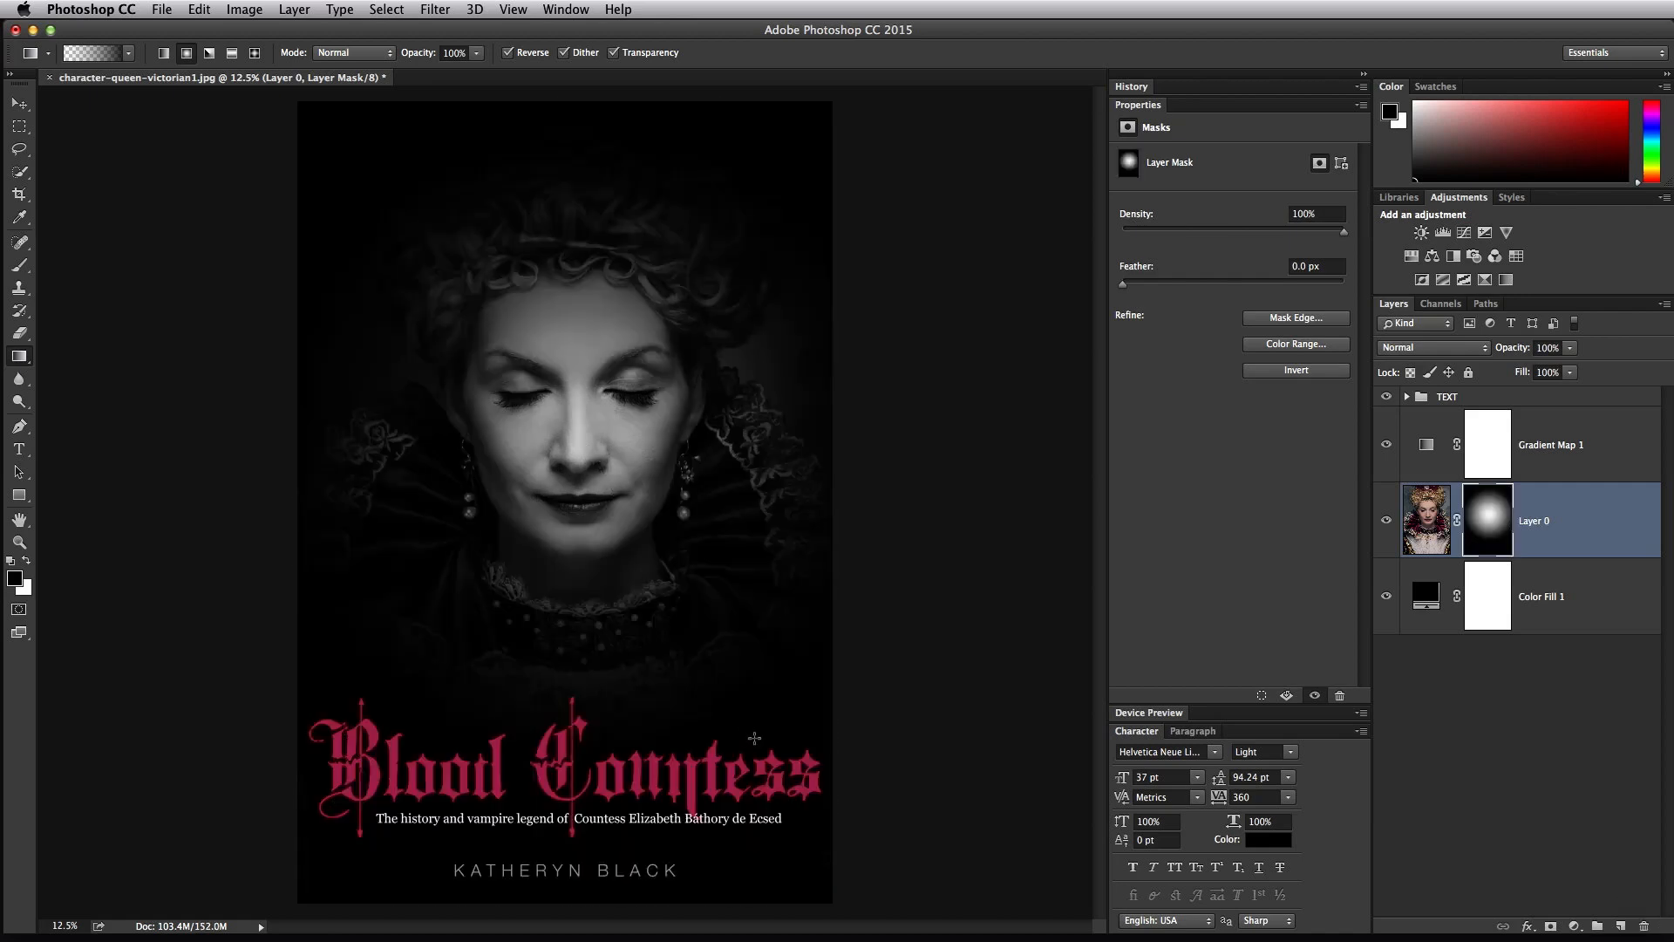
mouse_move(756, 746)
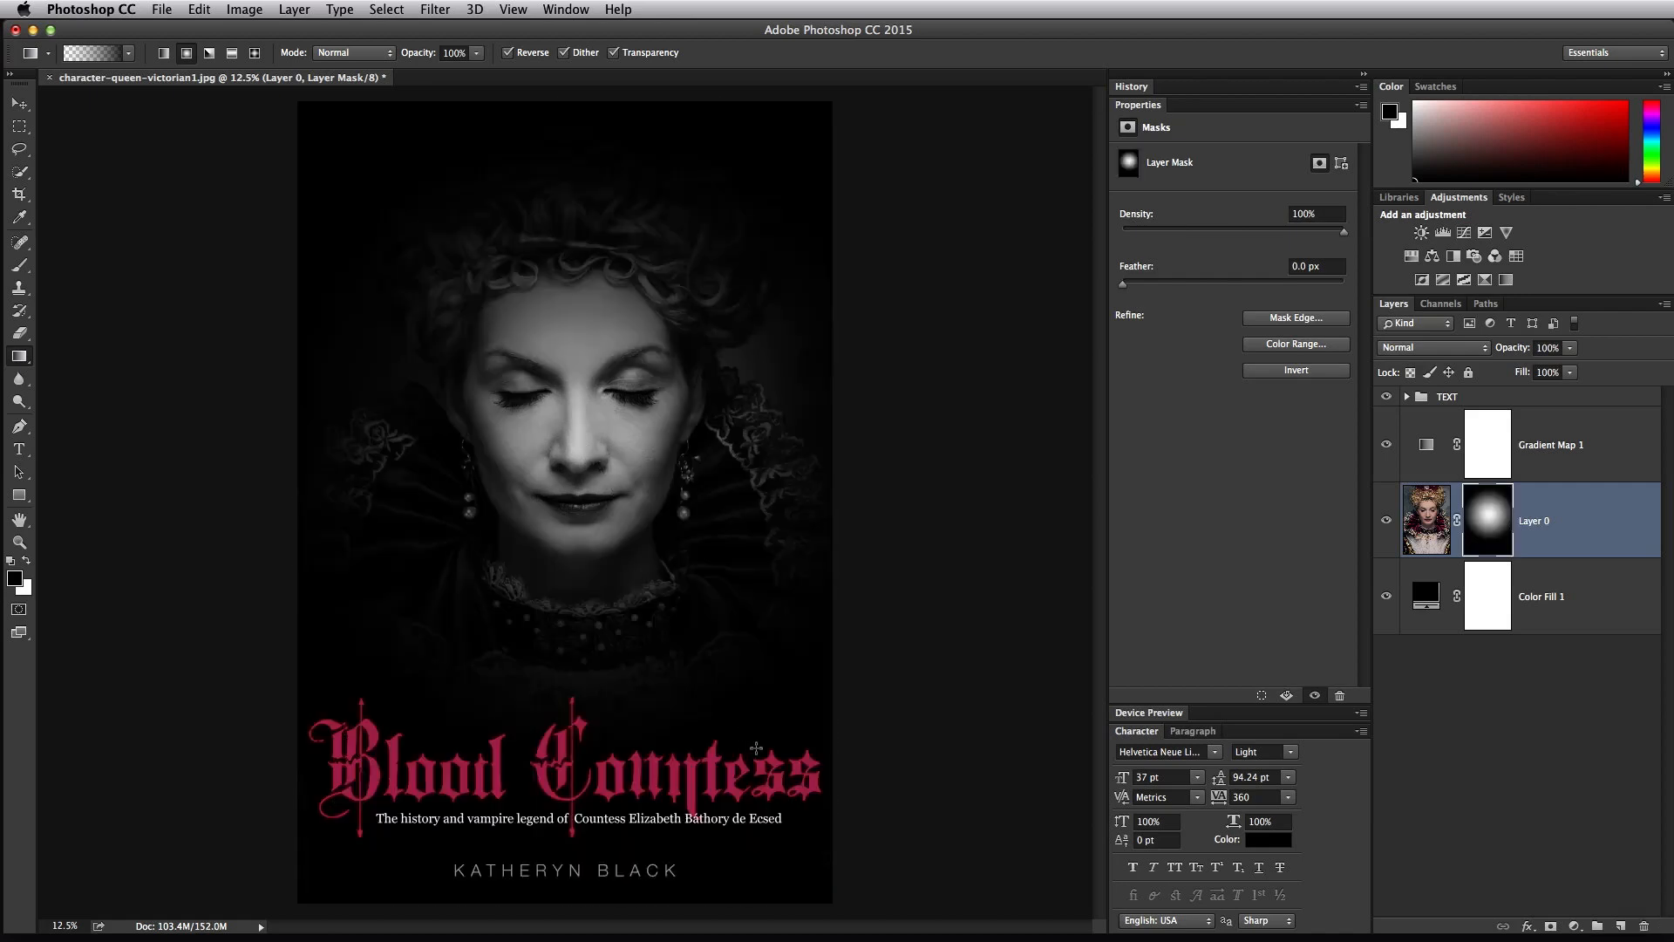